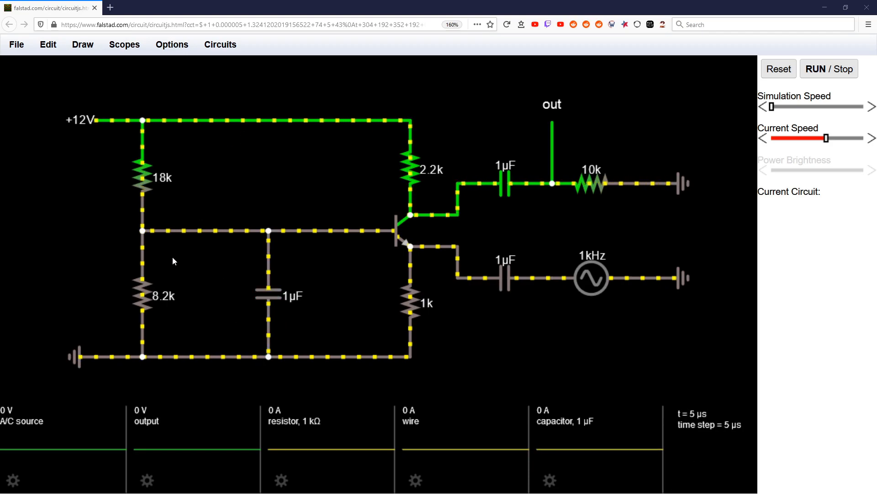
pyautogui.moveTo(314, 269)
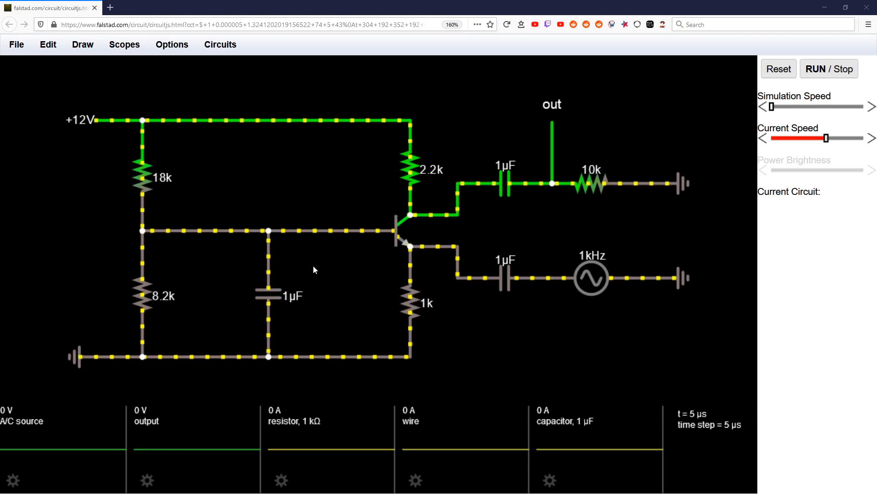
pyautogui.moveTo(352, 271)
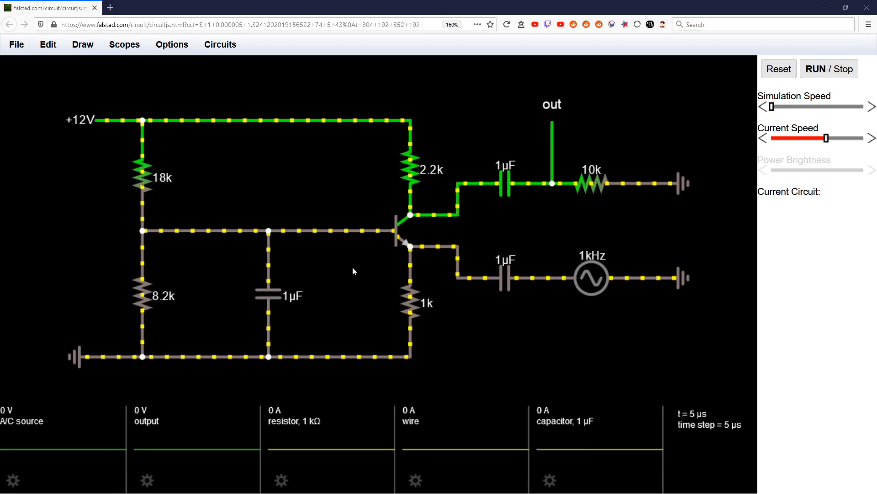
pyautogui.moveTo(228, 279)
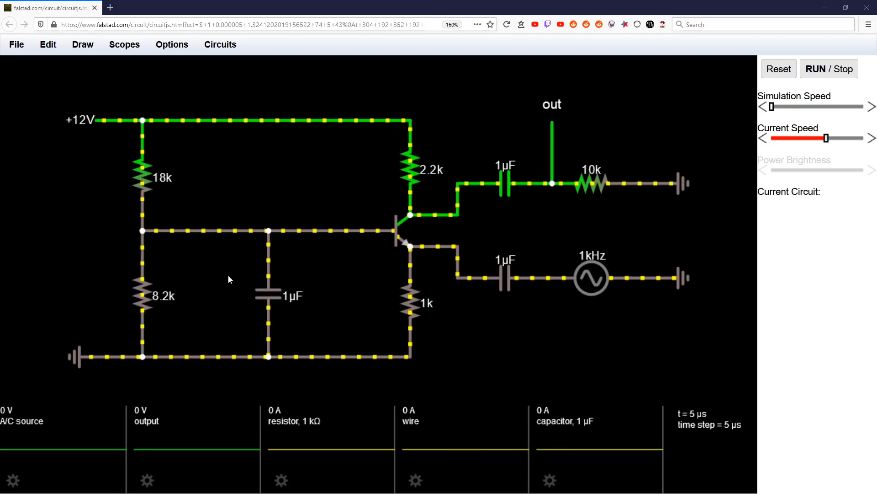
# Inspect the transistor, 12 V supply, 8.2k resistor, capacitor, 1 kHz source, load and out node.
pyautogui.click(401, 228)
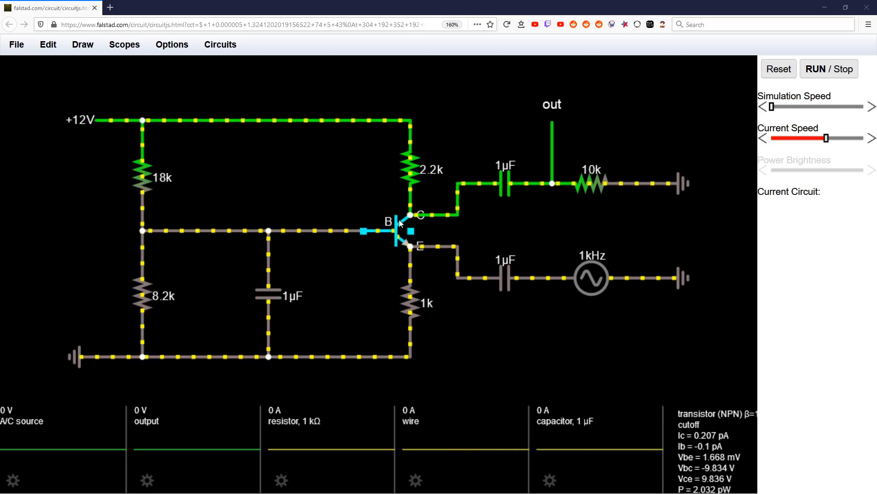
pyautogui.click(124, 141)
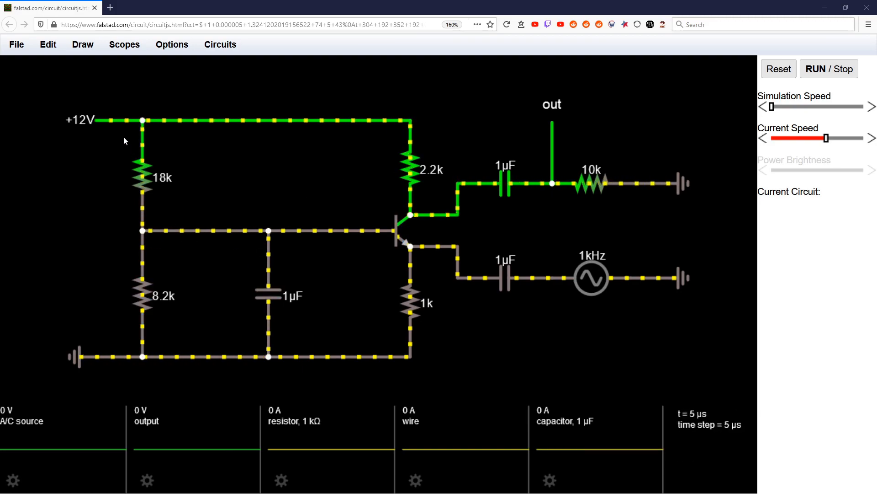
pyautogui.moveTo(239, 220)
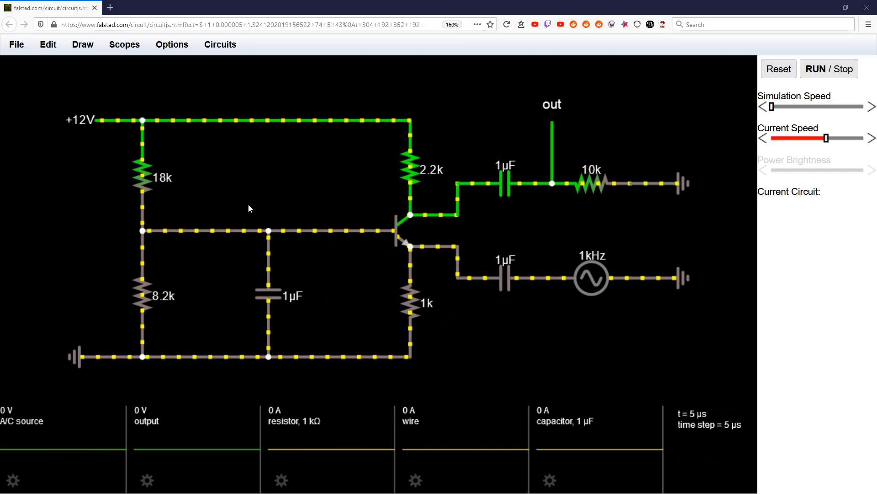
pyautogui.click(142, 295)
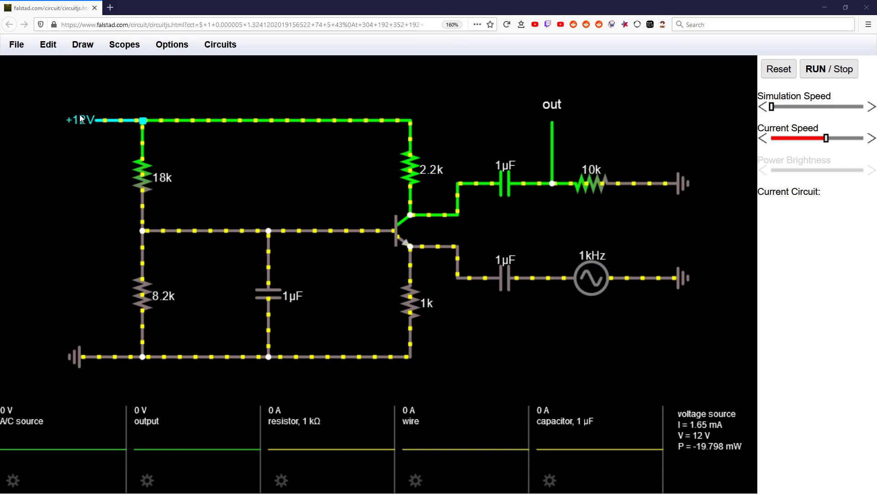
pyautogui.click(140, 296)
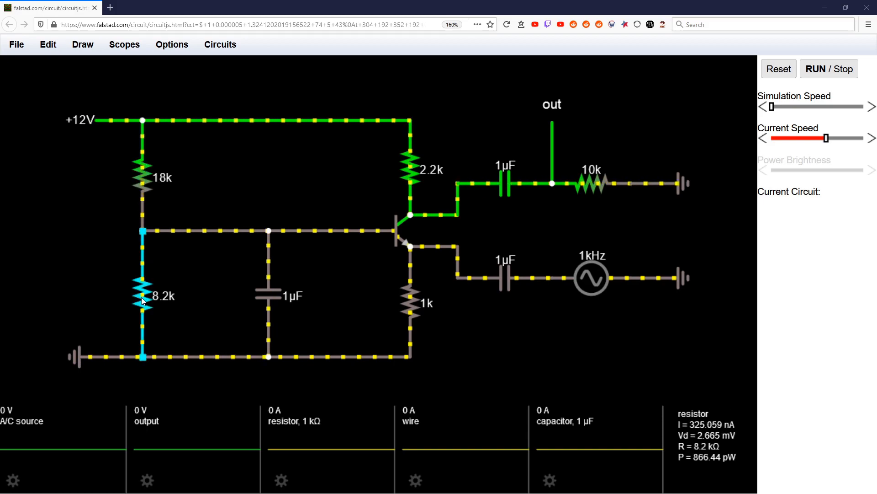
pyautogui.click(506, 278)
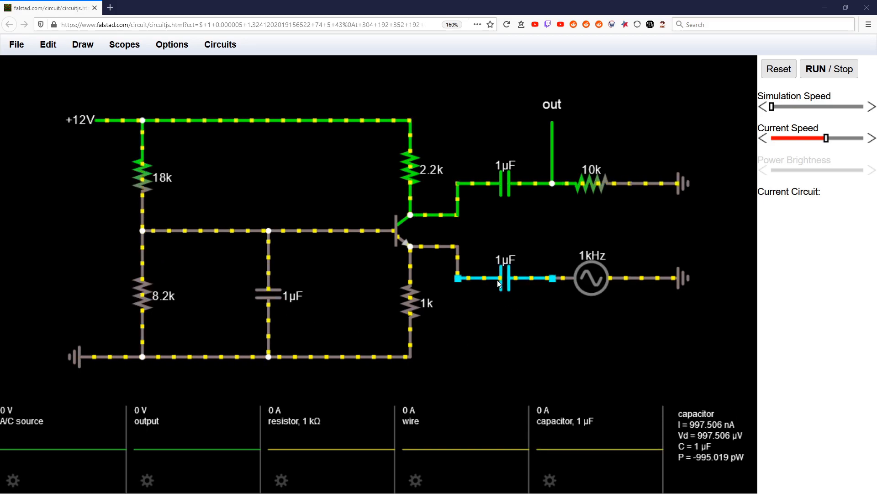
pyautogui.click(591, 279)
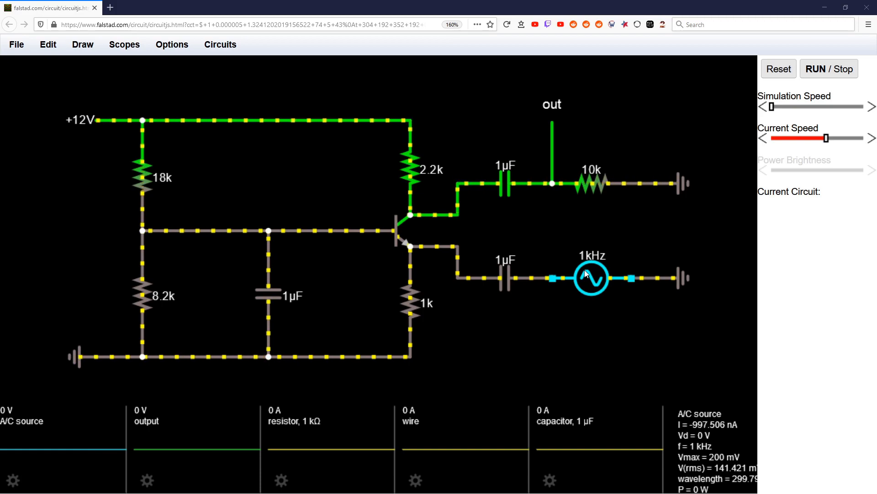
pyautogui.click(411, 168)
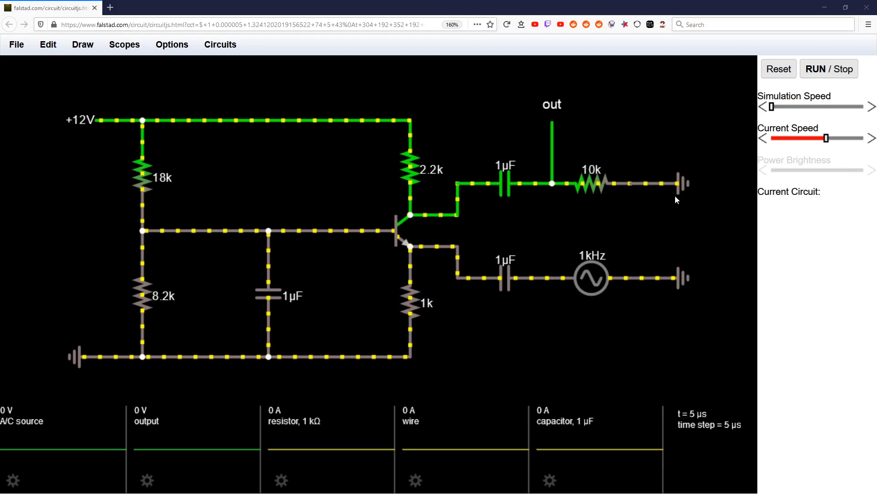
pyautogui.click(588, 182)
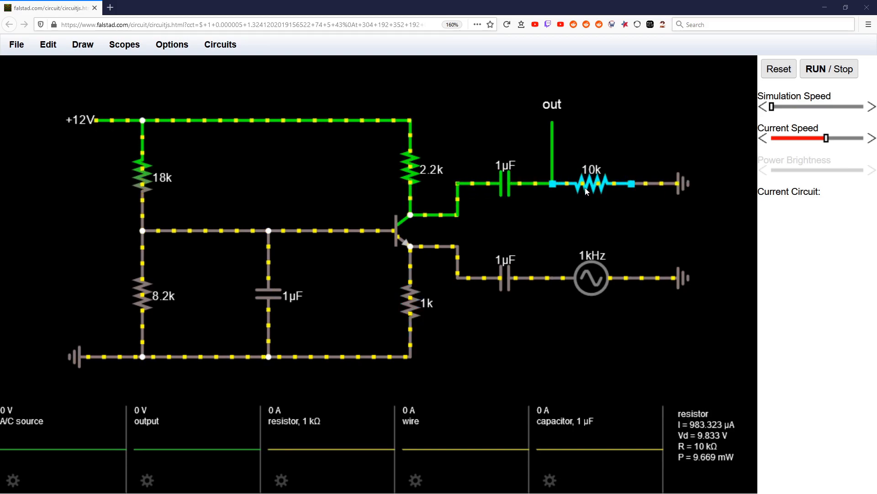
pyautogui.click(552, 142)
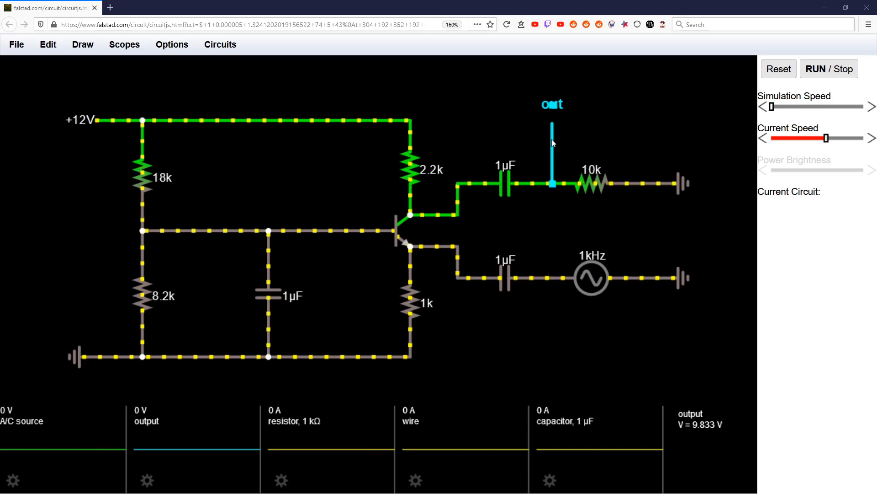
pyautogui.moveTo(658, 183)
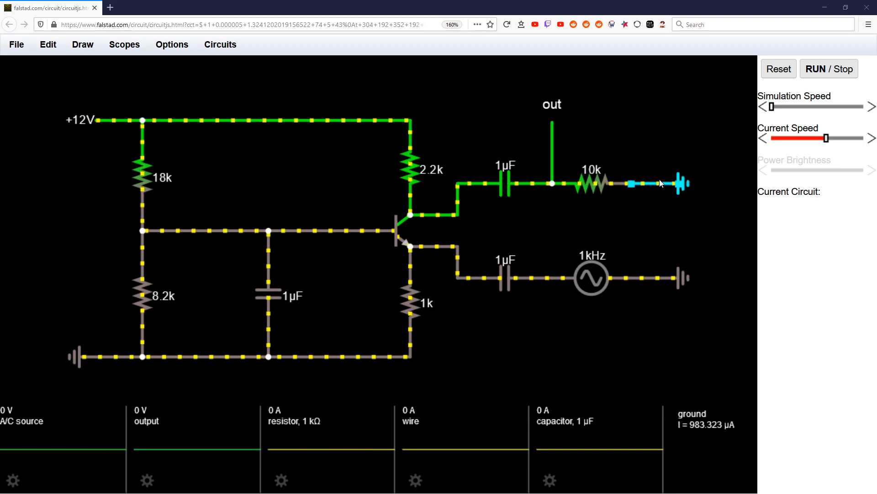
# View the transistor settings without changes, then reset and rerun the simulation to steady sine waves.
pyautogui.doubleClick(402, 229)
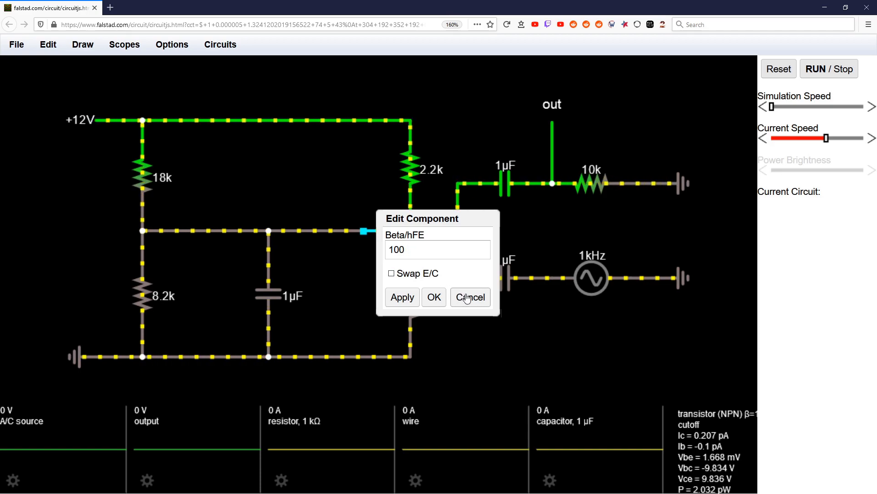
pyautogui.click(469, 297)
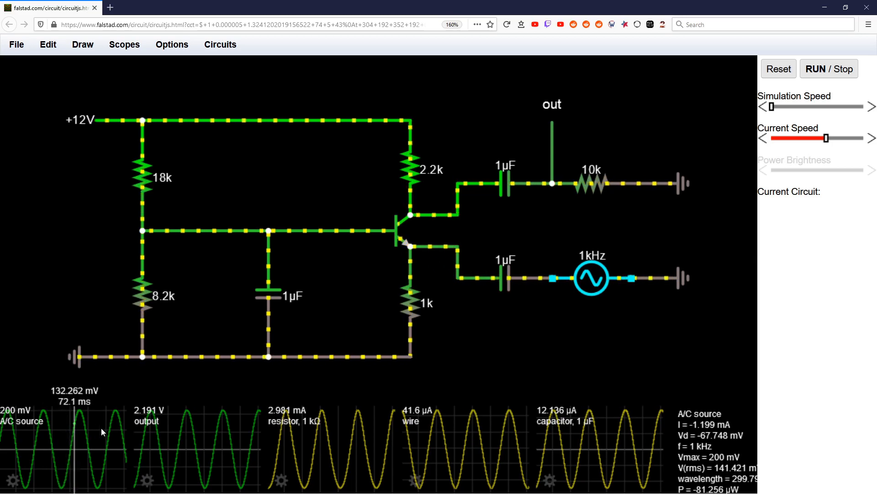
pyautogui.click(553, 182)
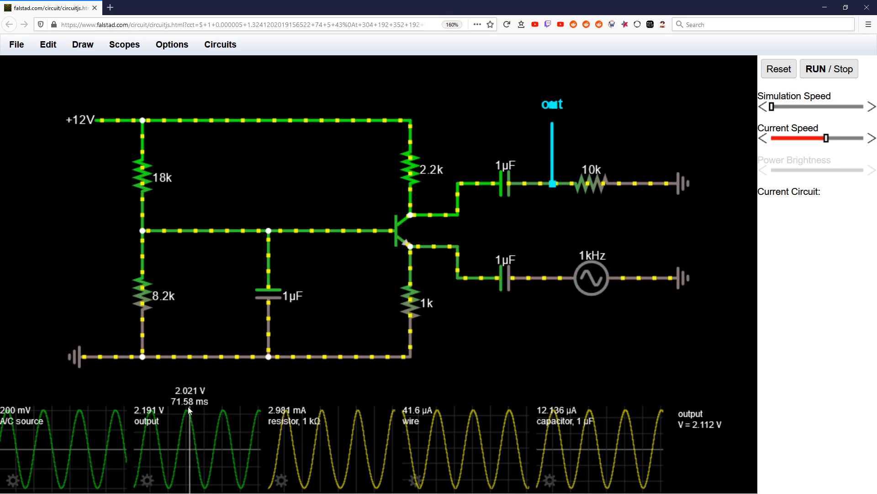
pyautogui.moveTo(159, 452)
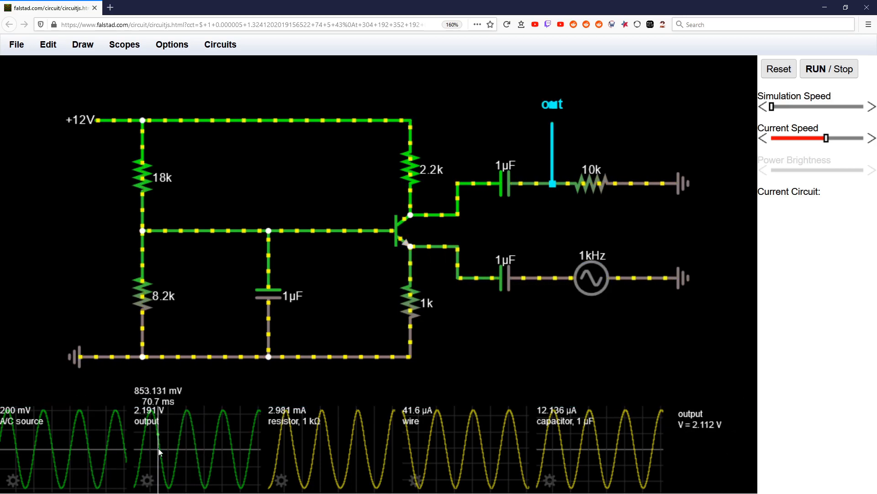
pyautogui.click(778, 69)
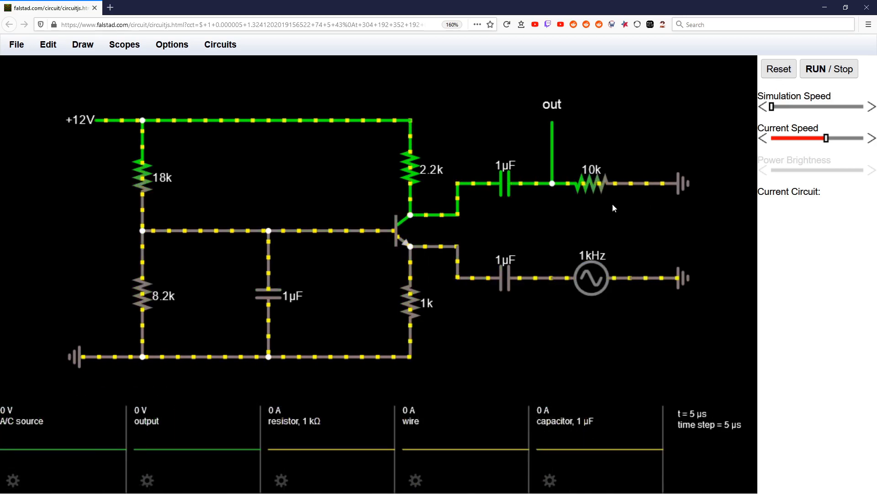
pyautogui.click(506, 182)
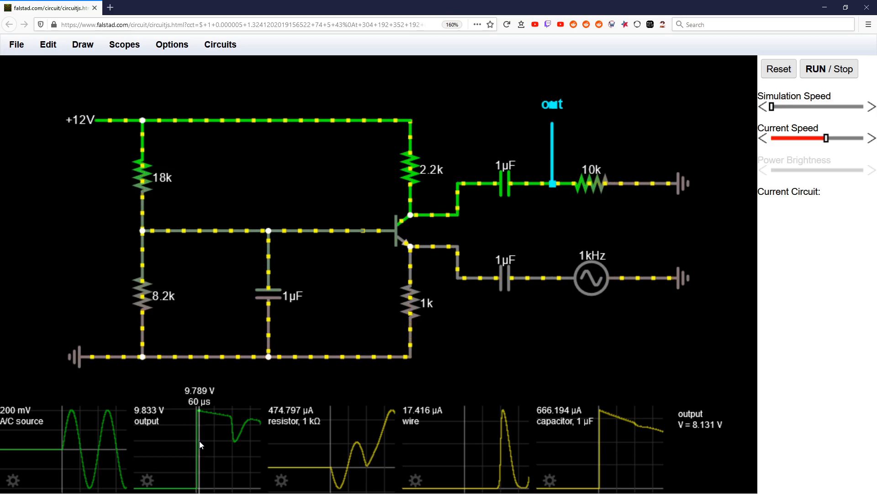
pyautogui.moveTo(242, 445)
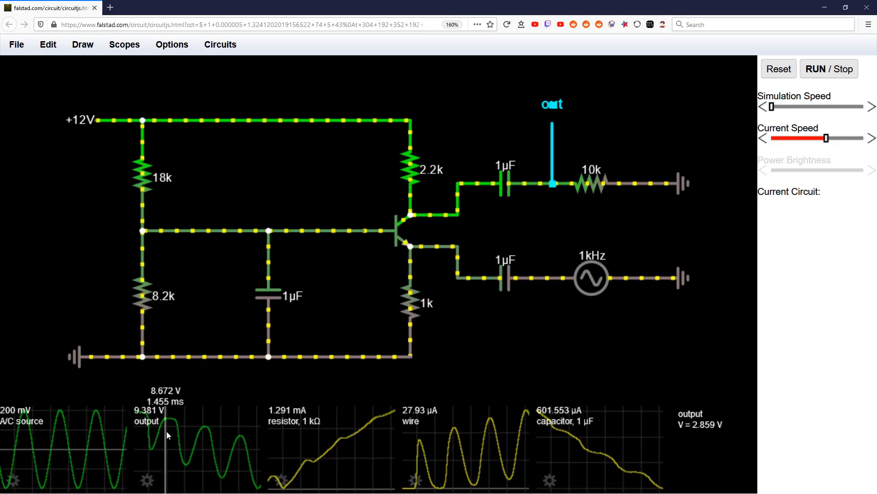
pyautogui.click(509, 183)
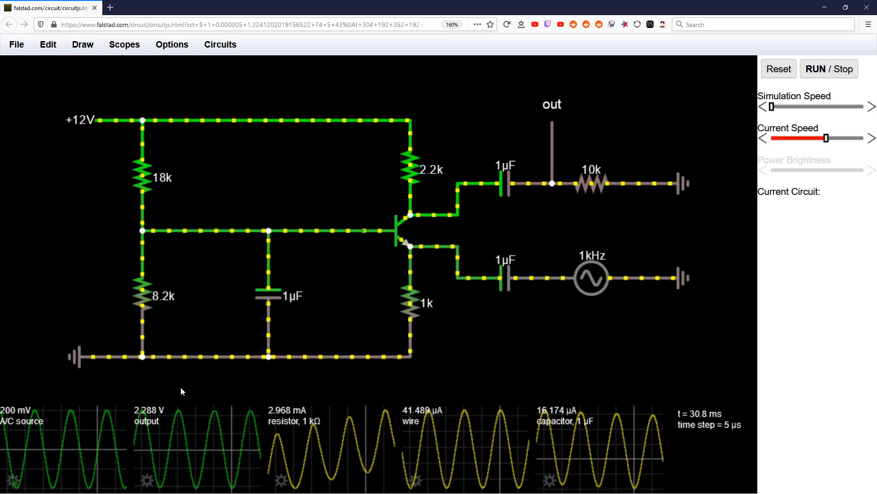
pyautogui.moveTo(626, 210)
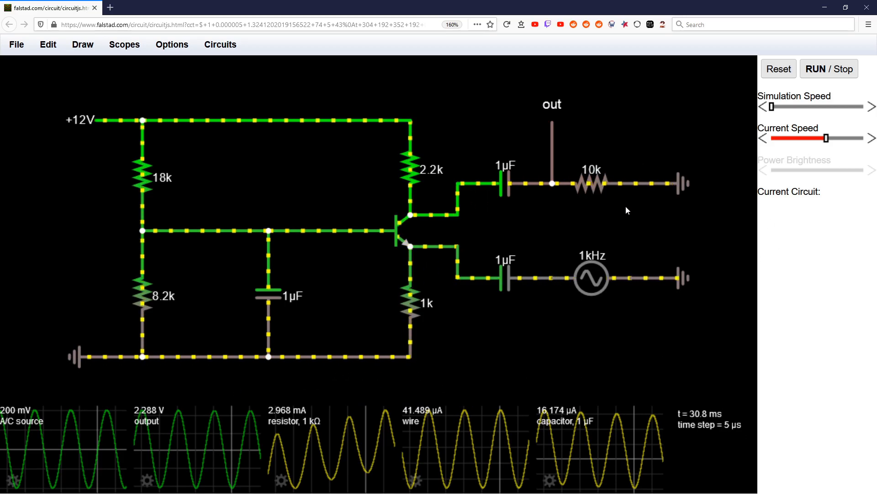
# Reset the simulation and check the 10k load resistor reading 9.833 V at 983 µA.
pyautogui.click(588, 182)
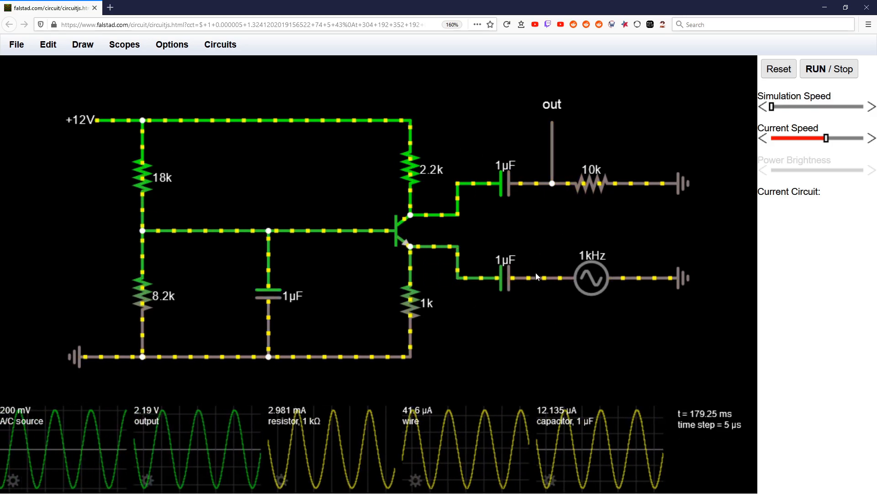
pyautogui.click(510, 182)
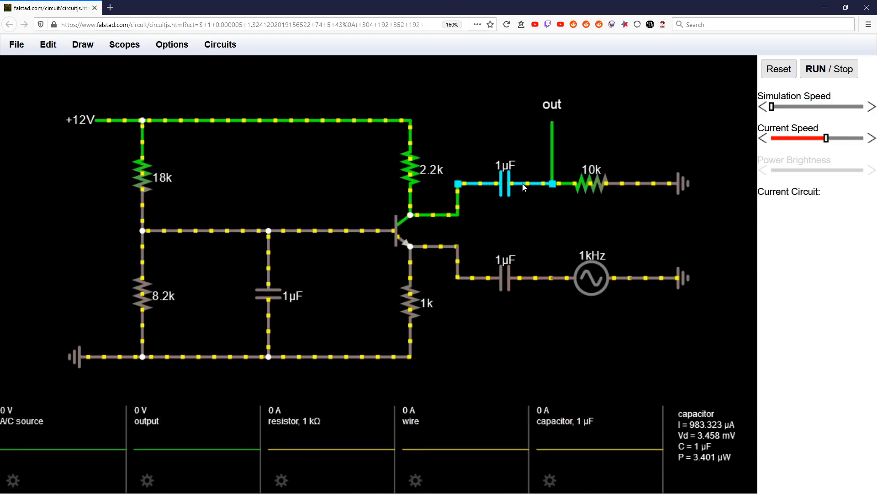
pyautogui.click(588, 183)
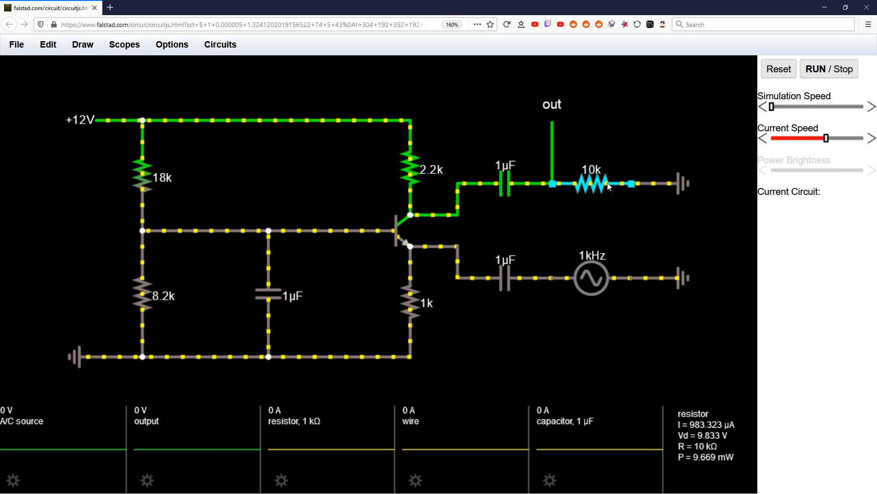
pyautogui.moveTo(655, 186)
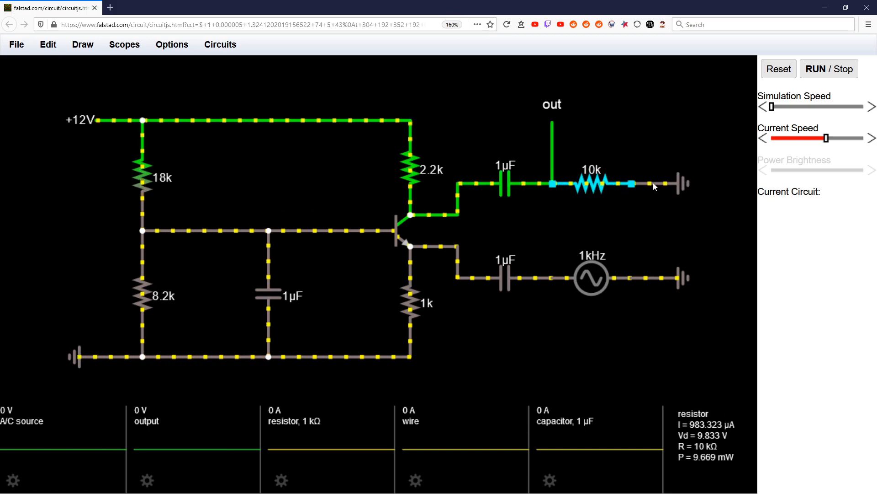
pyautogui.click(540, 167)
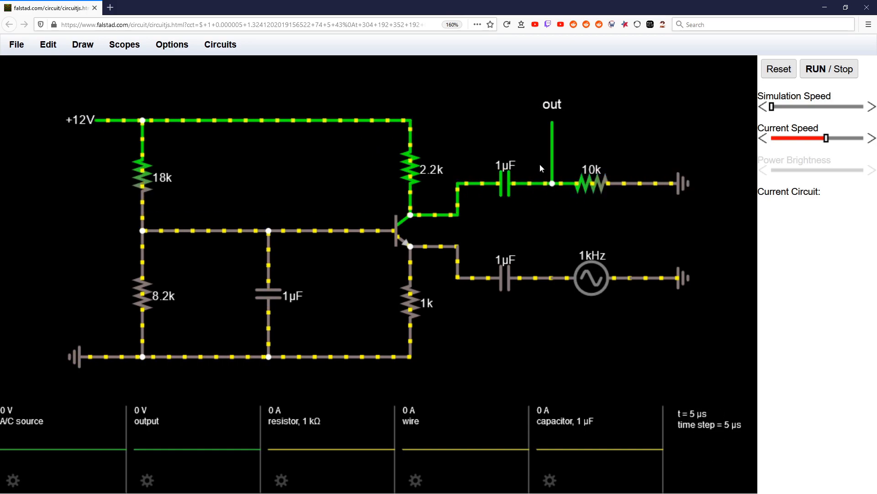
pyautogui.click(588, 182)
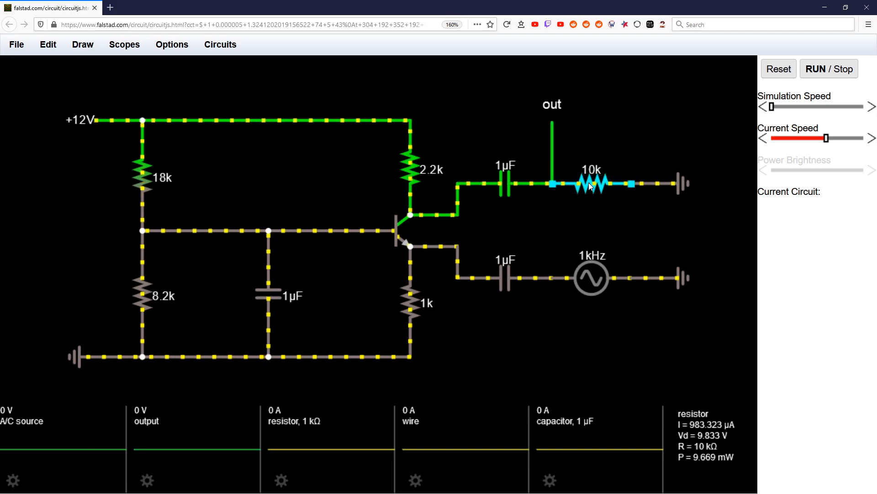
# Set the load resistor to 1k and let the output settle near 833 mV.
pyautogui.doubleClick(585, 183)
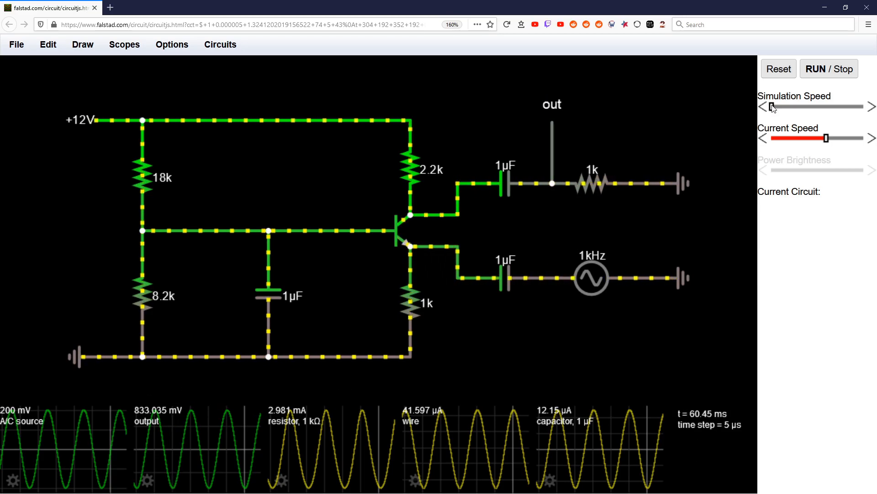
pyautogui.click(586, 183)
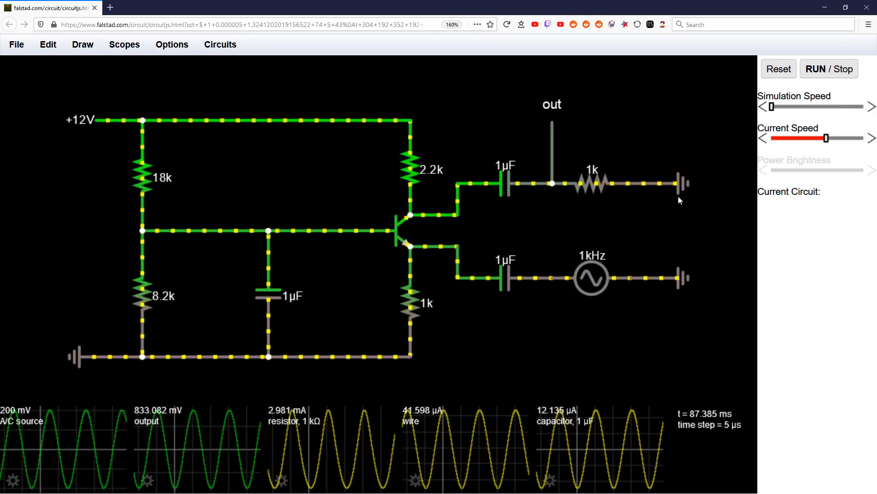
# Set the load to 10M, then read the ~7.7 V output and emitter resistor current waveforms.
pyautogui.doubleClick(591, 182)
pyautogui.write('10M')
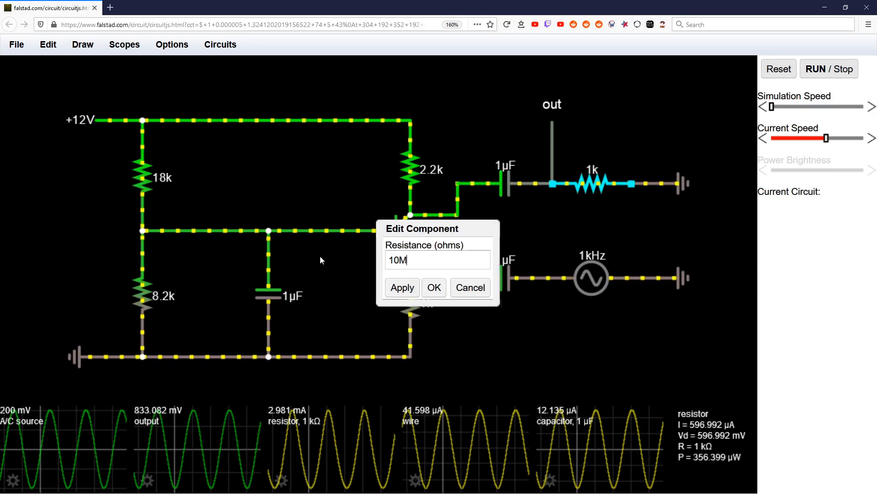
pyautogui.click(434, 287)
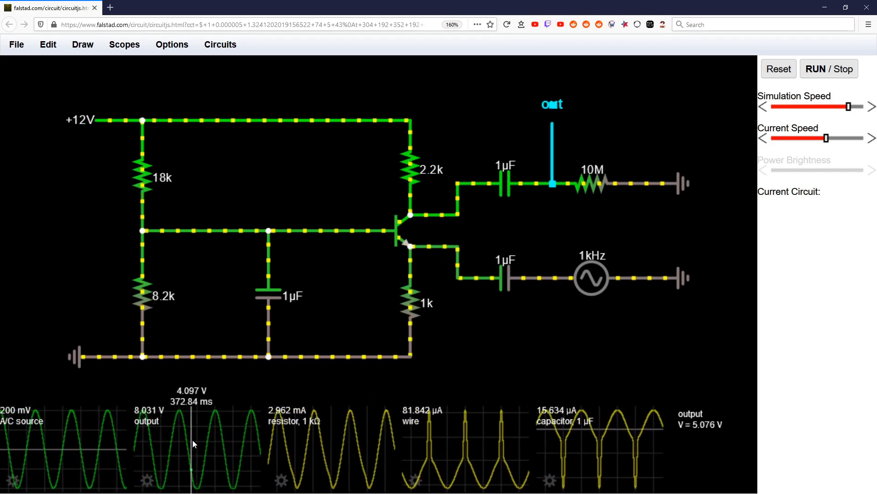
pyautogui.click(506, 182)
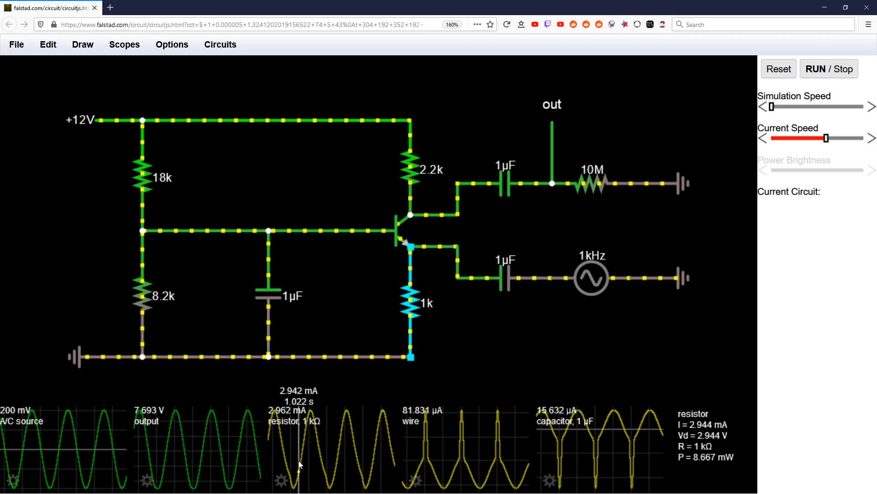
pyautogui.click(313, 230)
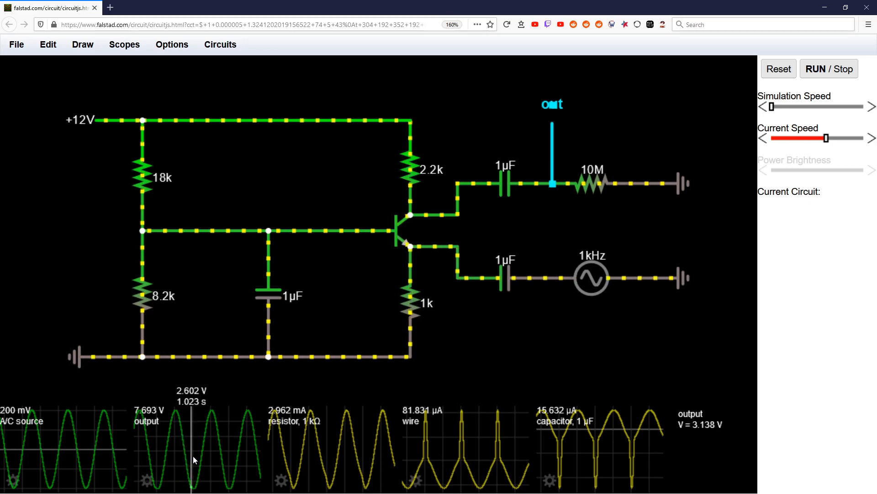
# Return the load resistor to 10k, giving an output swing of about 2.19 V.
pyautogui.click(591, 183)
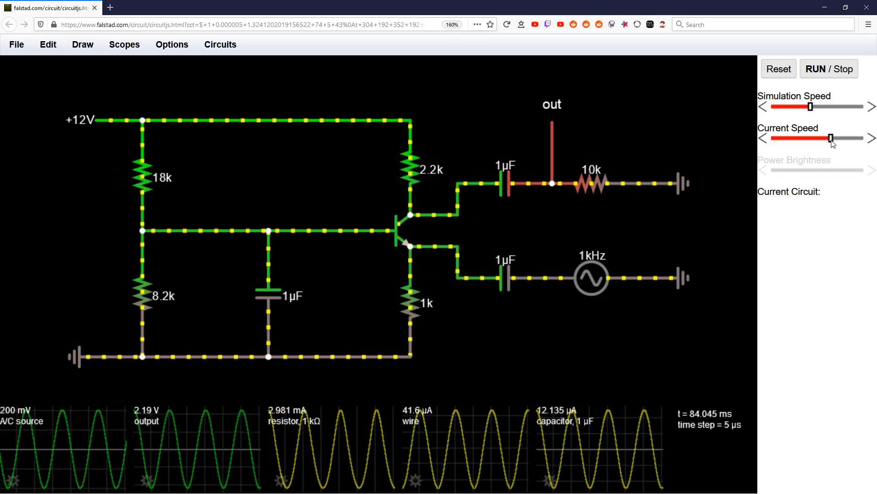
# Adjust current dot speed, inspect the 1k emitter resistor, and set simulation speed to slowest.
pyautogui.click(591, 277)
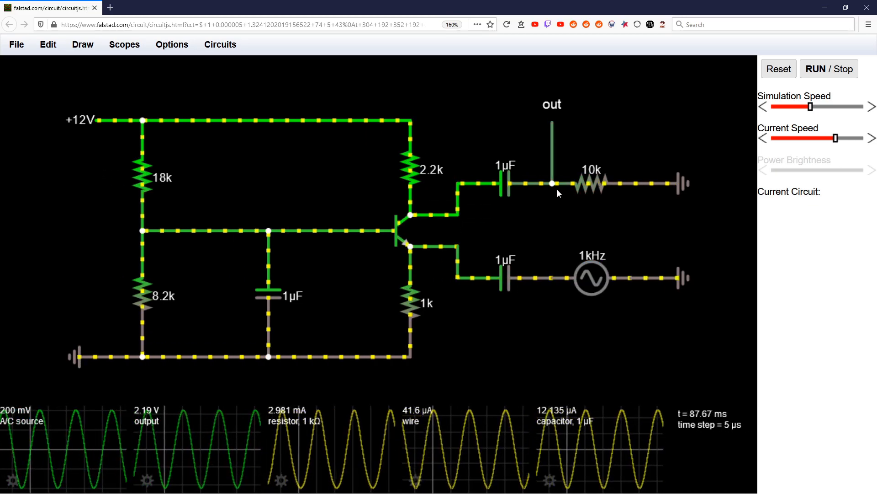
pyautogui.click(588, 183)
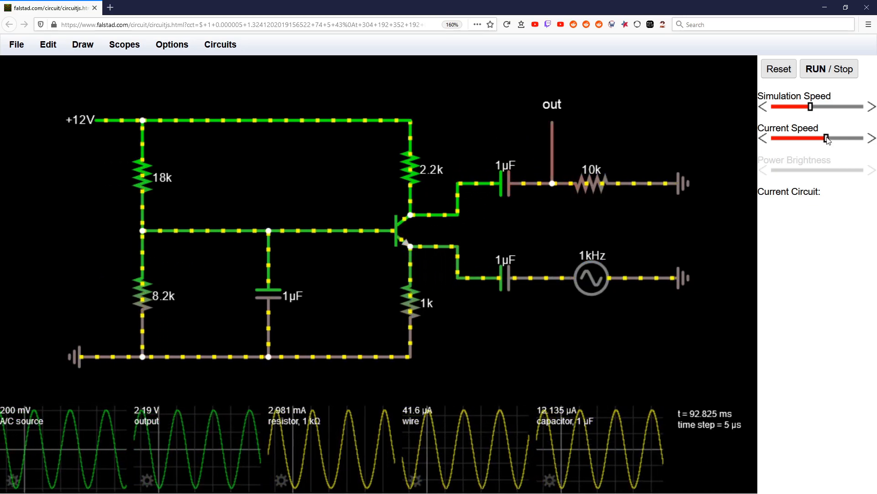
pyautogui.click(409, 302)
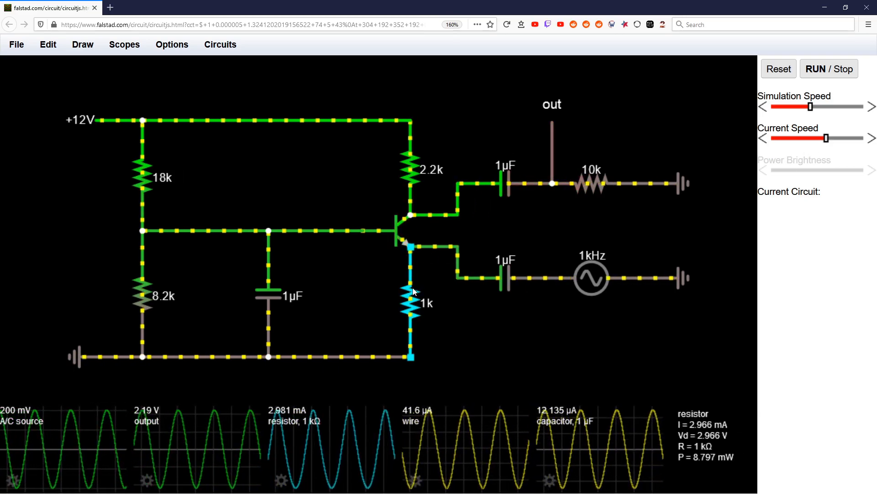
pyautogui.moveTo(413, 287)
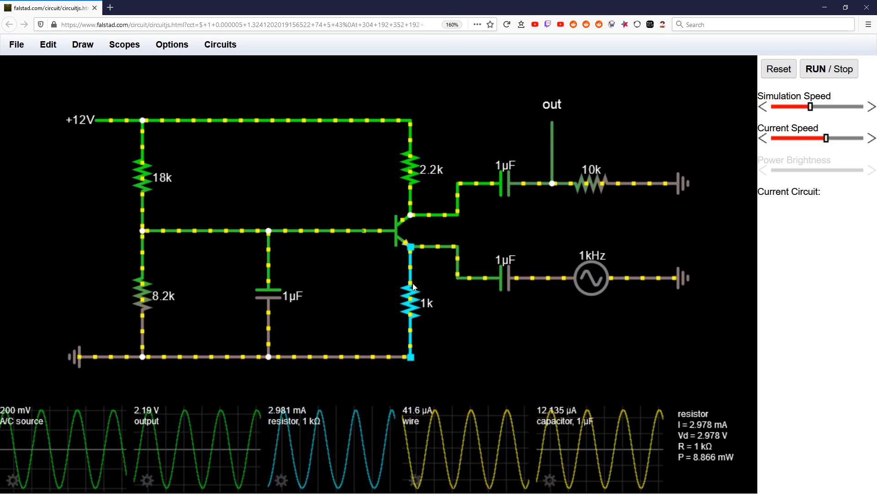
pyautogui.click(230, 364)
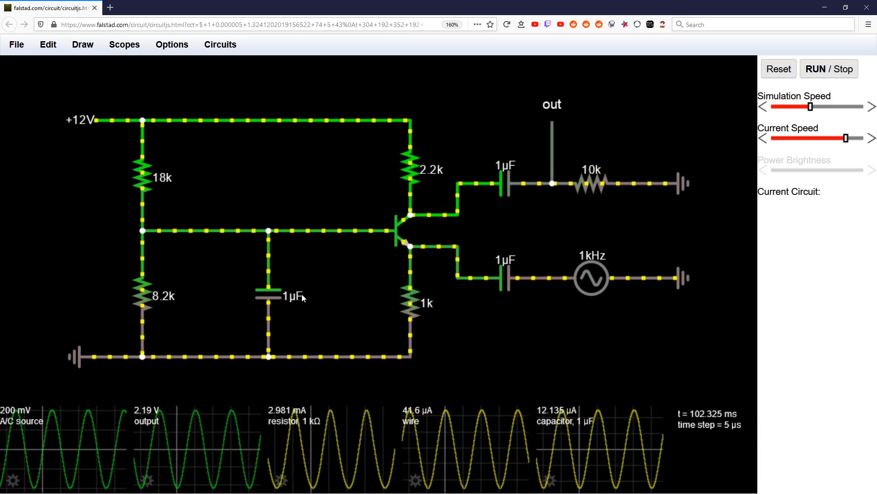
pyautogui.moveTo(300, 258)
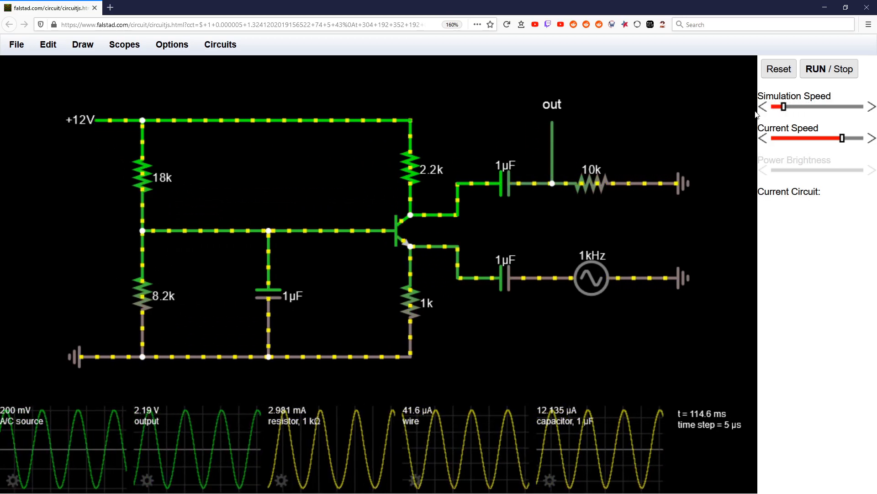
pyautogui.click(270, 295)
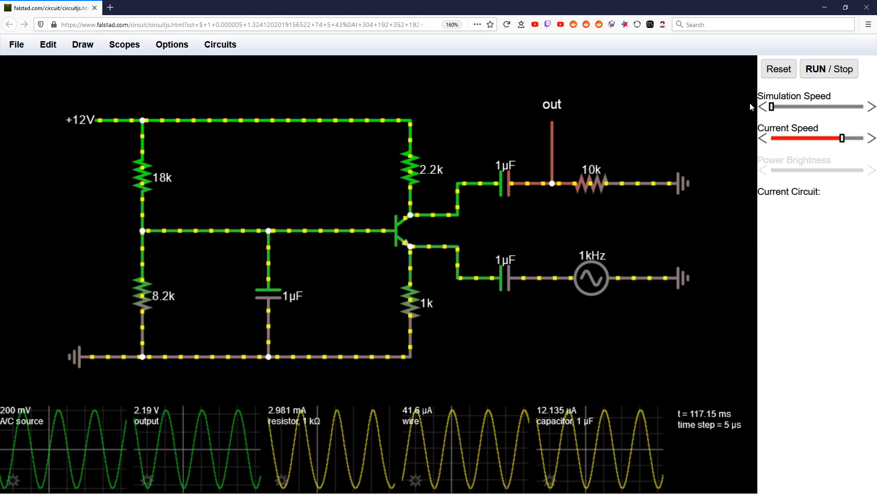
pyautogui.click(313, 230)
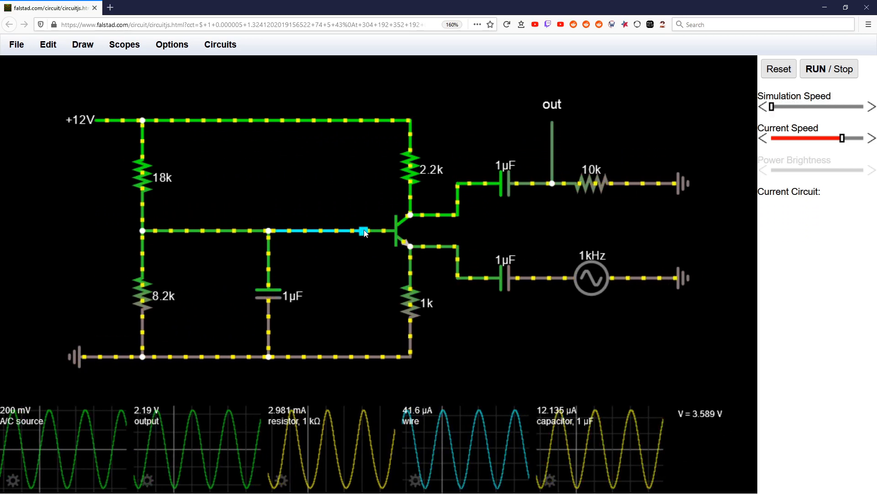
# Read the base wire voltage and open the scientific calculator.
pyautogui.click(404, 231)
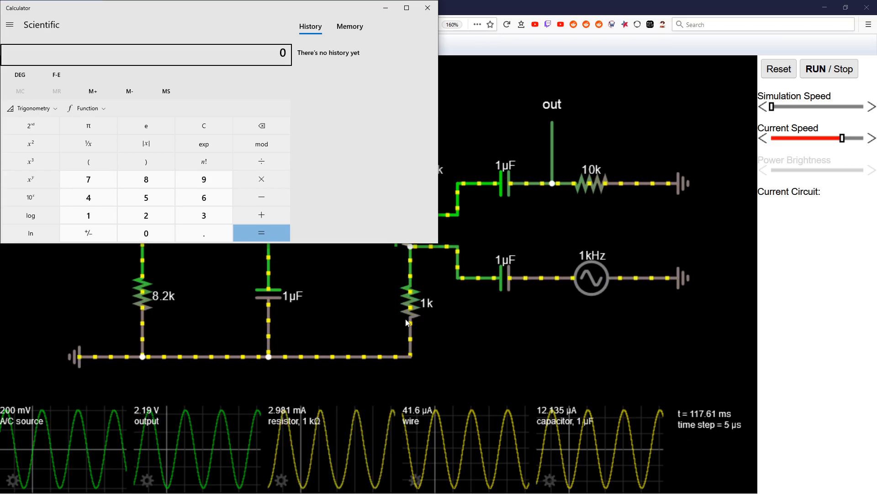
# Read resistor and capacitor currents, computing 2.981−2.957 scaled to 24 and 12.135×2 = 24.27.
pyautogui.click(411, 314)
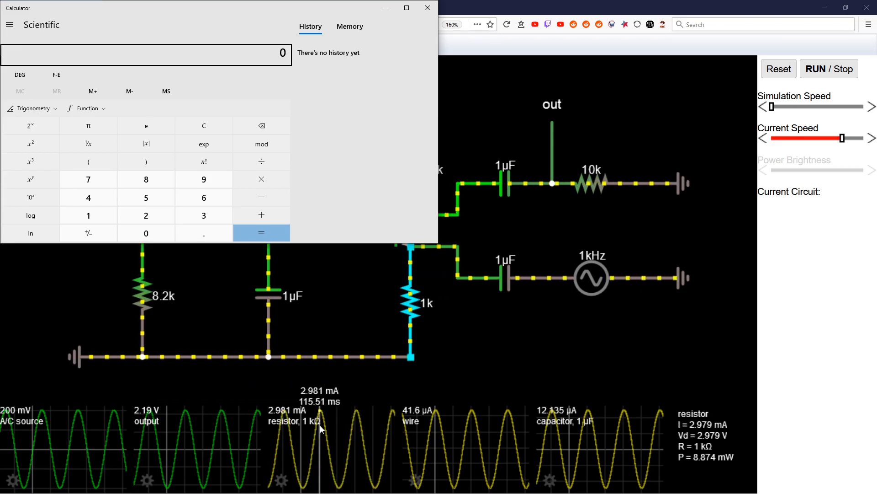
pyautogui.click(203, 233)
pyautogui.write('2.957')
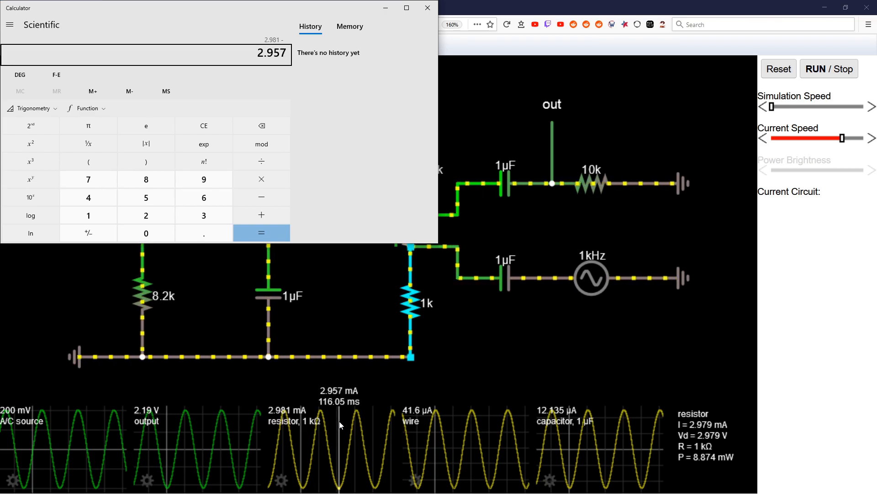
pyautogui.click(261, 233)
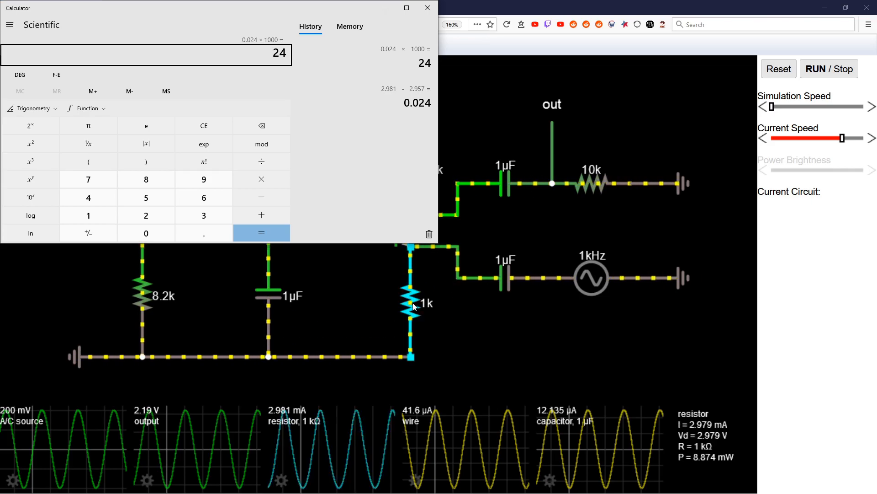
pyautogui.moveTo(337, 419)
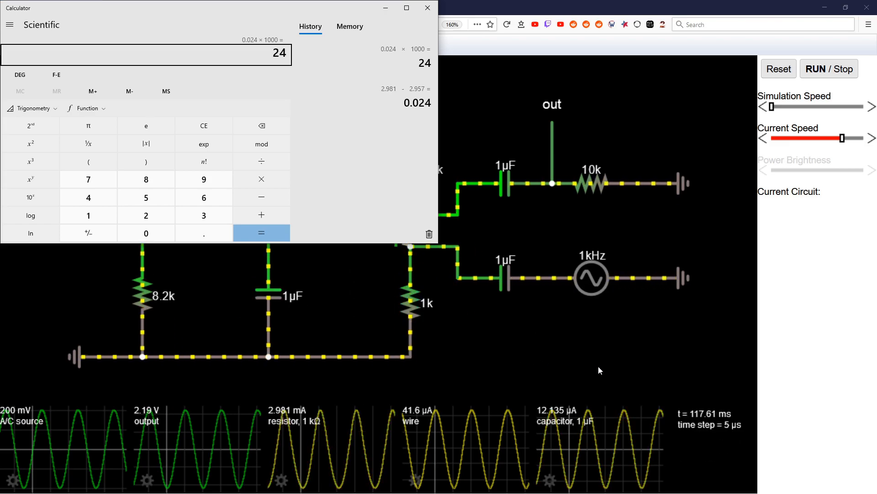
pyautogui.click(268, 296)
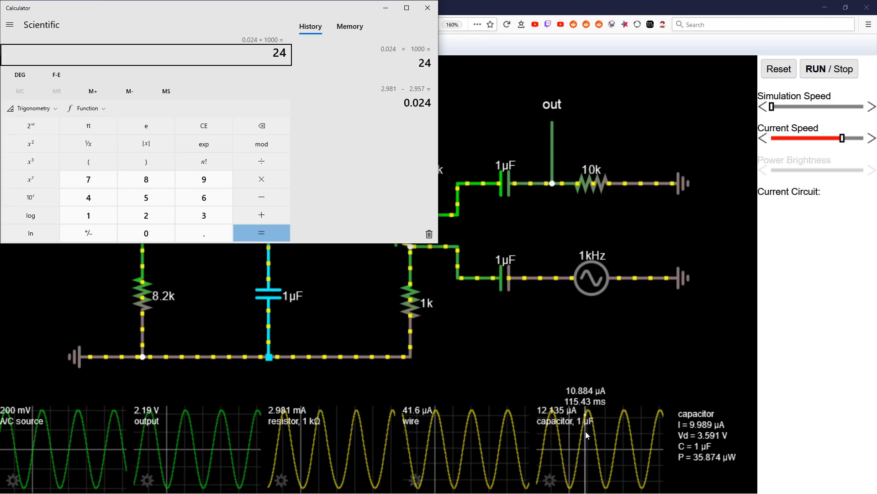
pyautogui.moveTo(610, 430)
pyautogui.write('12.135')
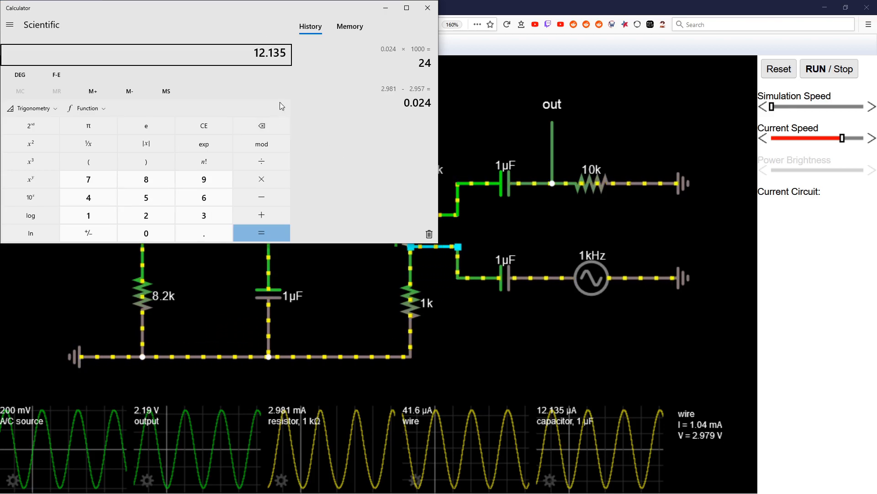
pyautogui.click(261, 232)
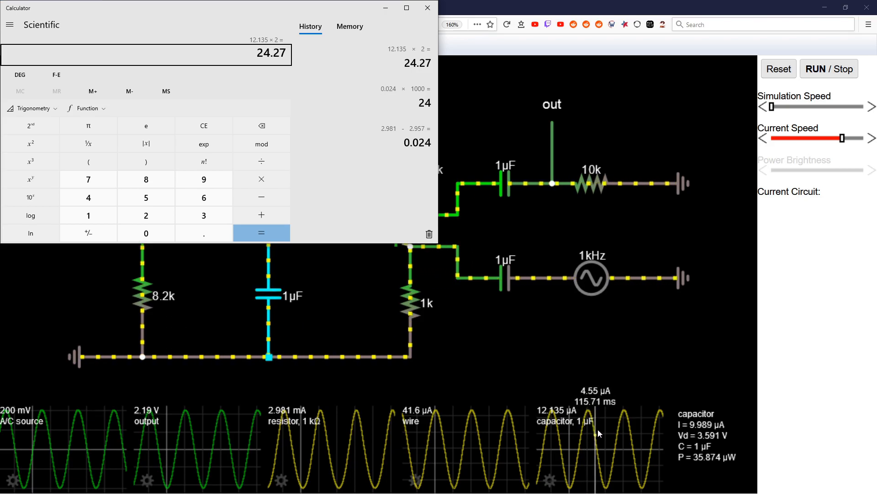
pyautogui.click(413, 304)
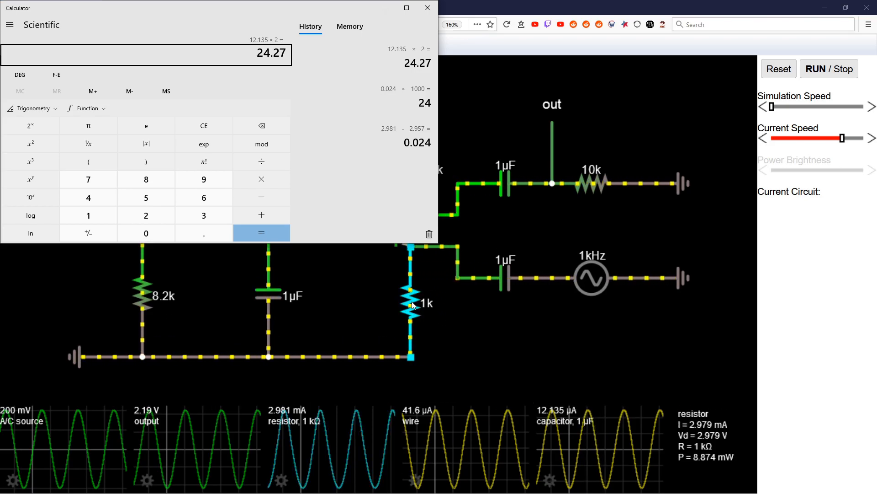
pyautogui.click(269, 293)
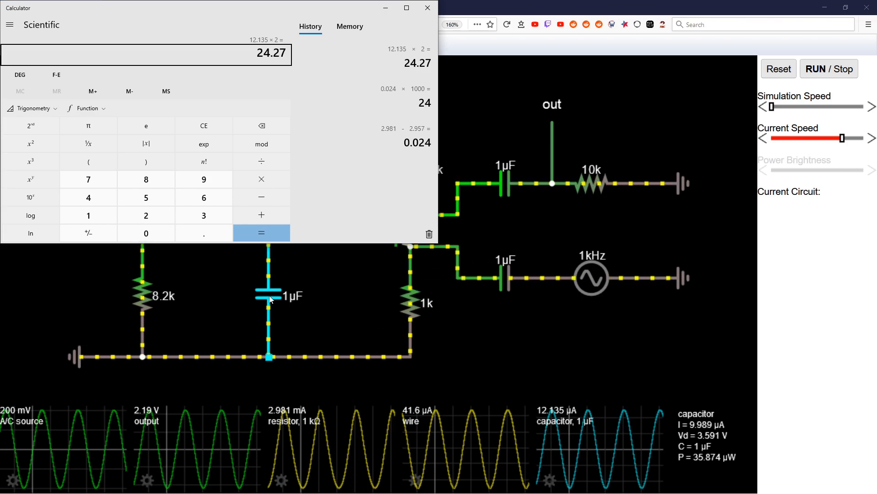
pyautogui.click(428, 7)
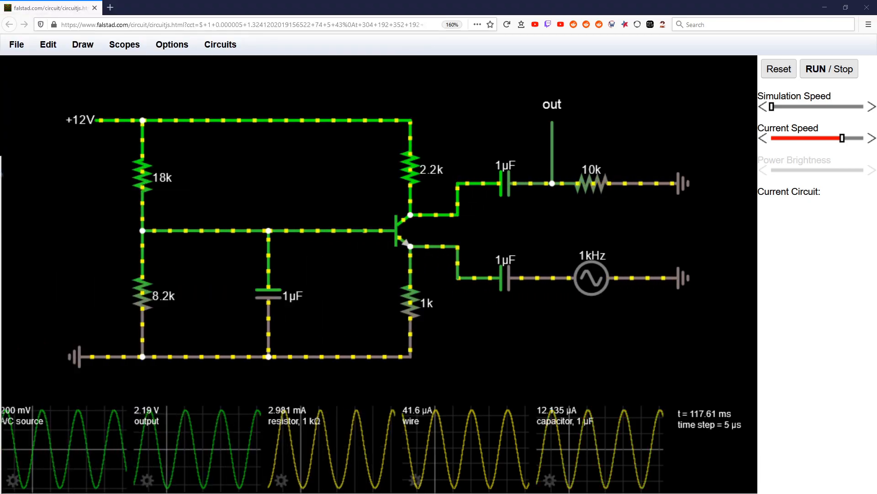
# Check the 1µF bypass capacitor and base bias wire readings, then bring back the calculator.
pyautogui.click(269, 297)
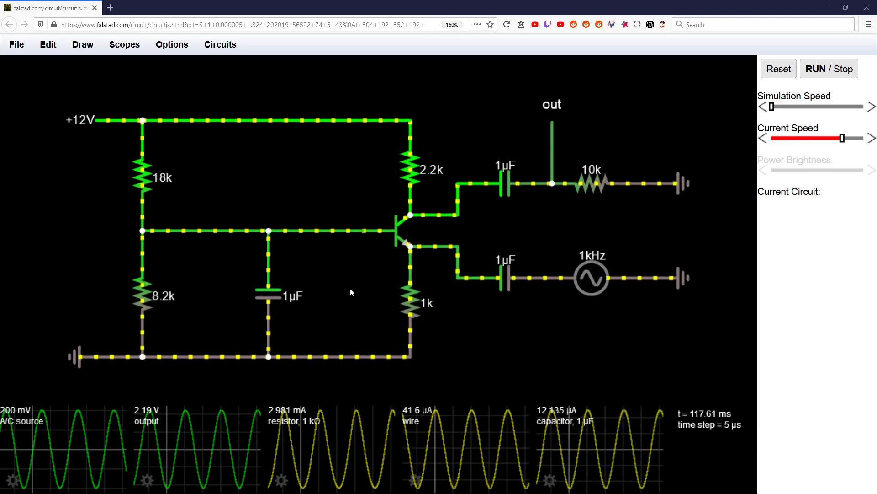
pyautogui.click(409, 305)
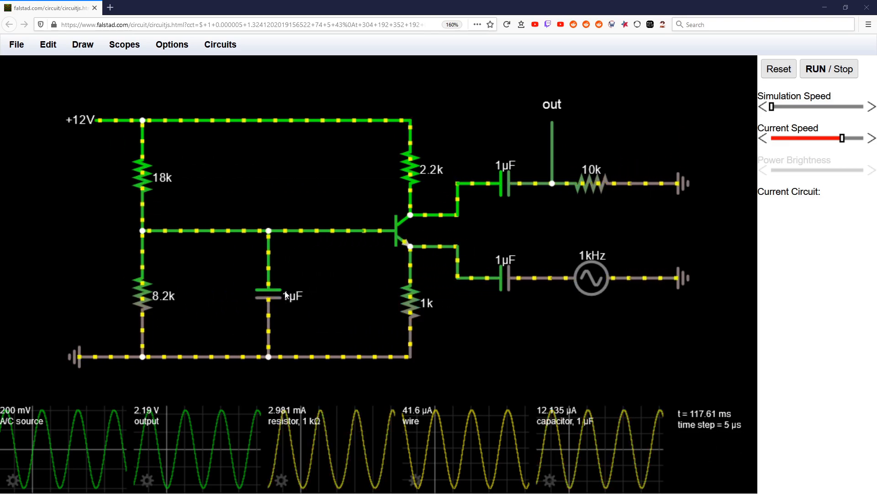
pyautogui.click(213, 231)
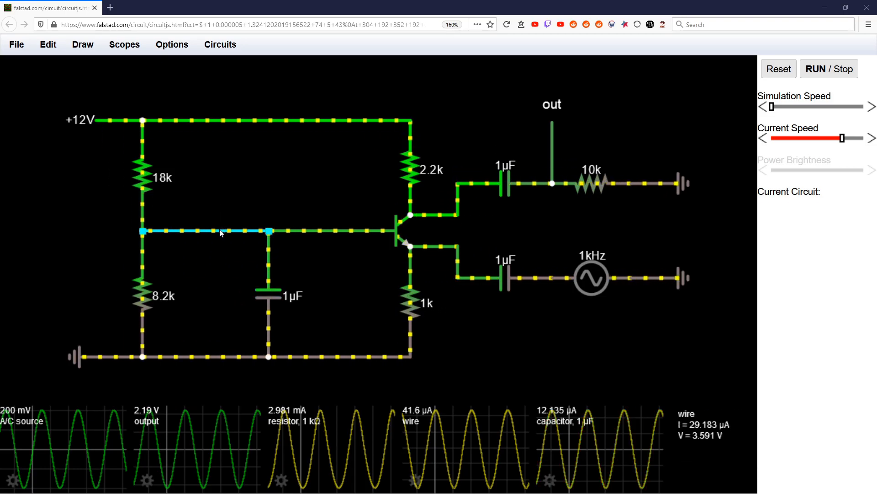
pyautogui.click(269, 296)
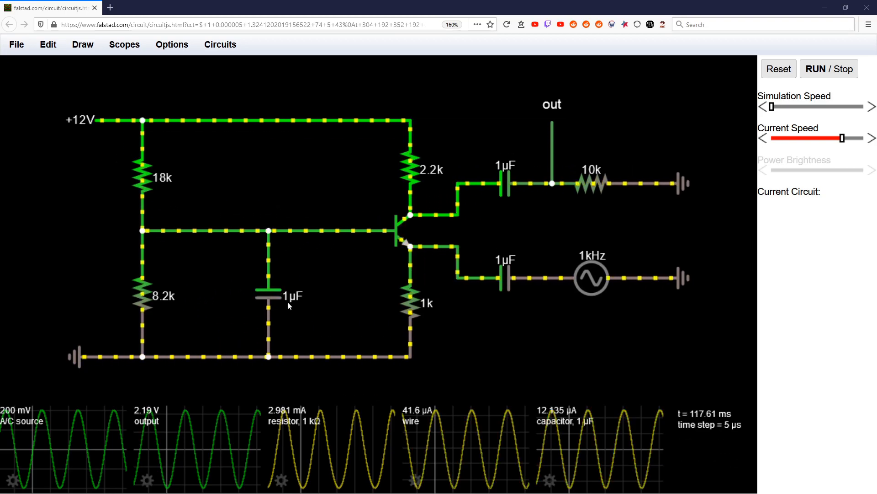
pyautogui.moveTo(338, 240)
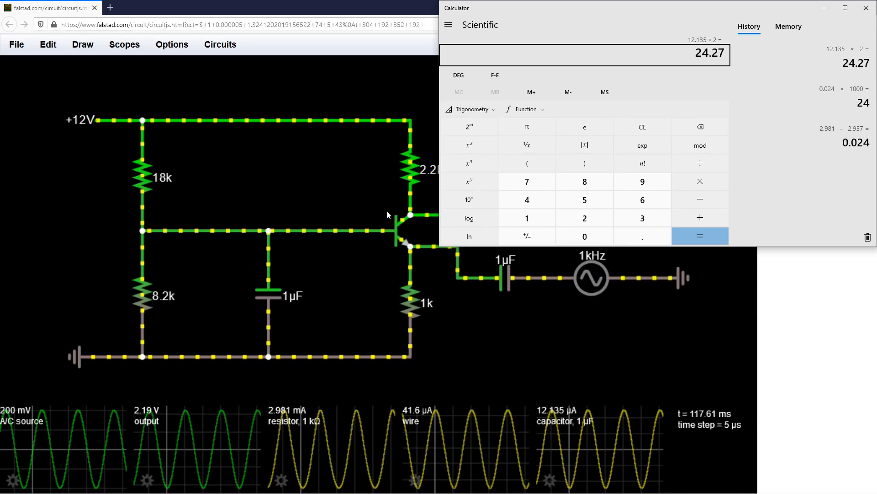
# Read transistor and base wire values, compute 41.6 − 24.27 = 17.34, and return to the circuit.
pyautogui.click(403, 229)
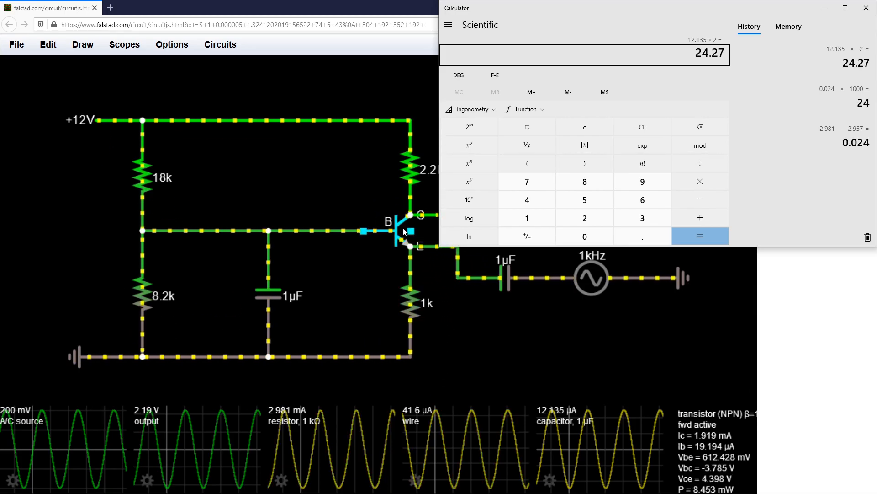
pyautogui.click(316, 230)
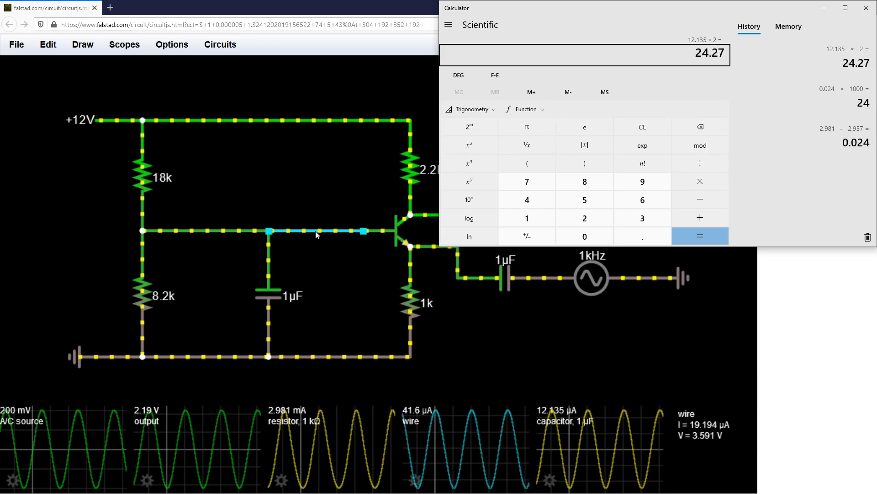
pyautogui.moveTo(438, 438)
pyautogui.write('41.6')
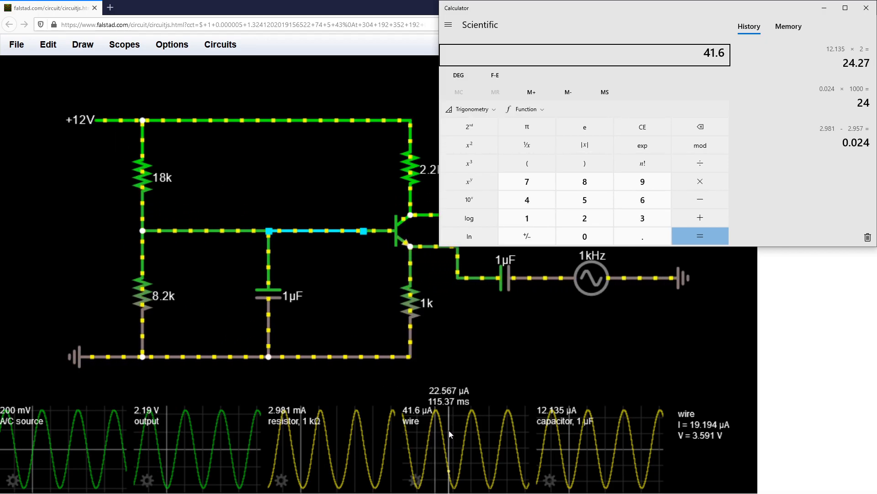
pyautogui.click(527, 218)
pyautogui.write('17.34')
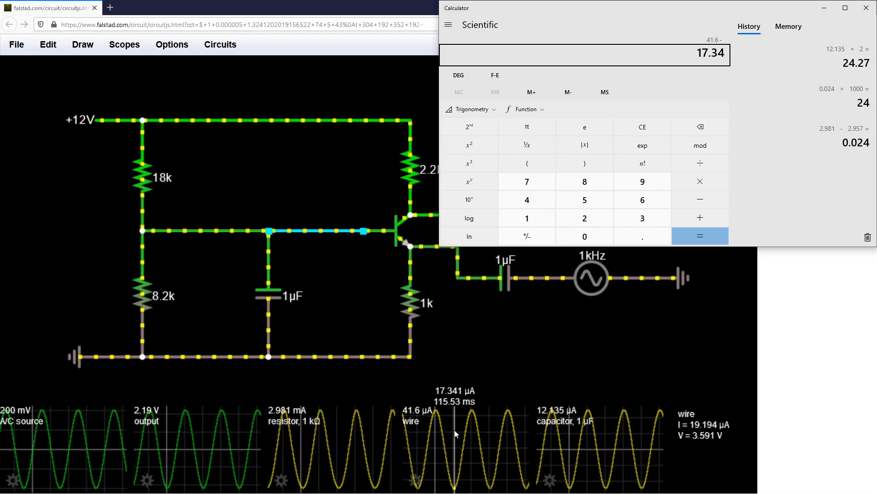
pyautogui.click(699, 235)
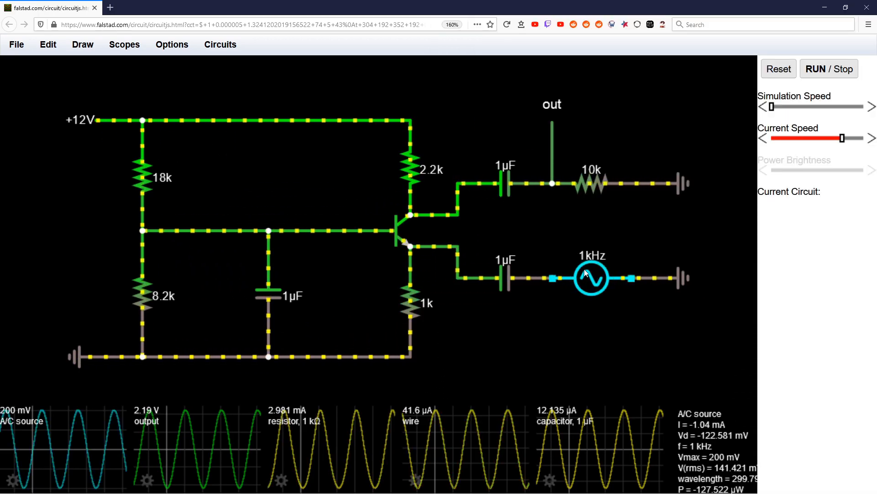
# Inspect readings of the 1kHz source, emitter capacitor, emitter node, base capacitor and 1k resistor.
pyautogui.click(507, 278)
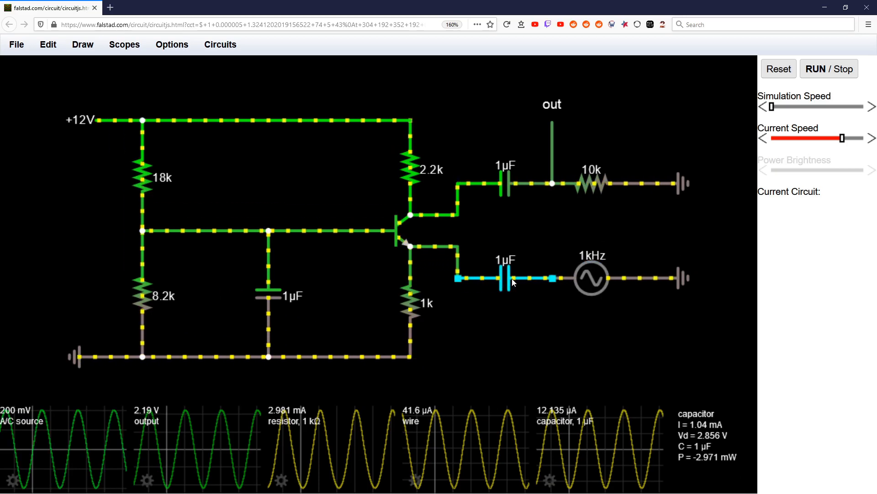
pyautogui.click(458, 279)
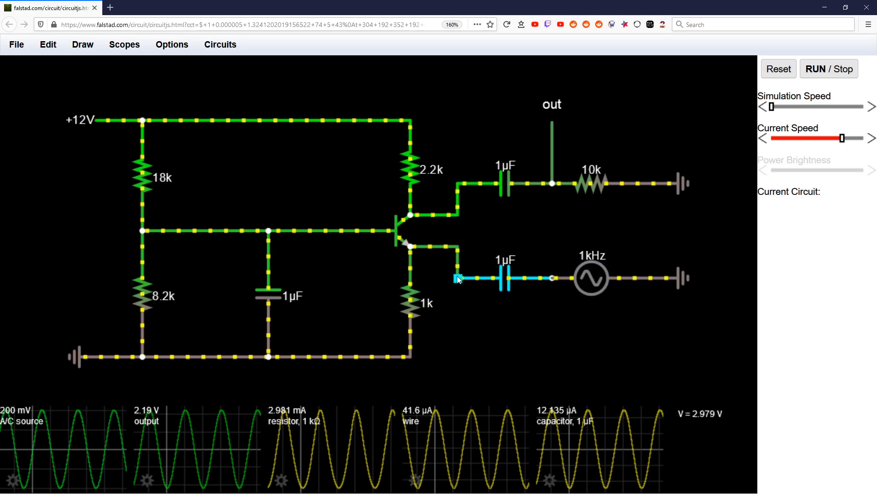
pyautogui.click(328, 346)
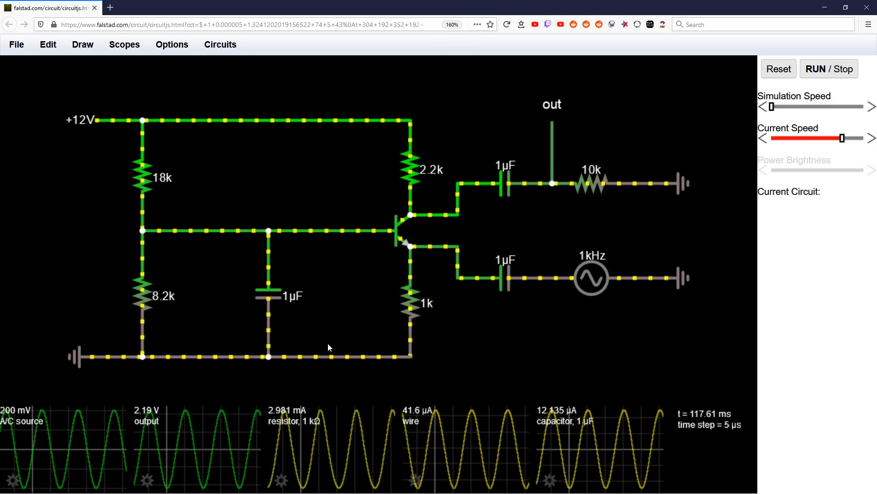
pyautogui.click(269, 296)
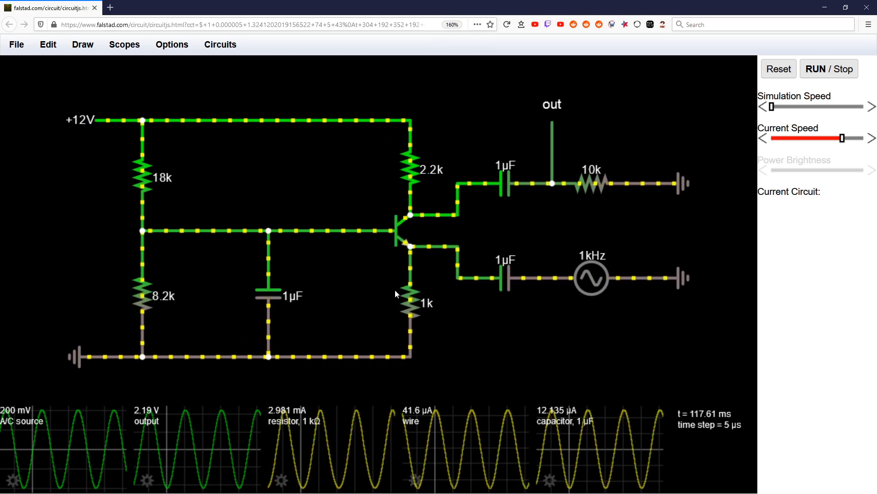
pyautogui.click(405, 229)
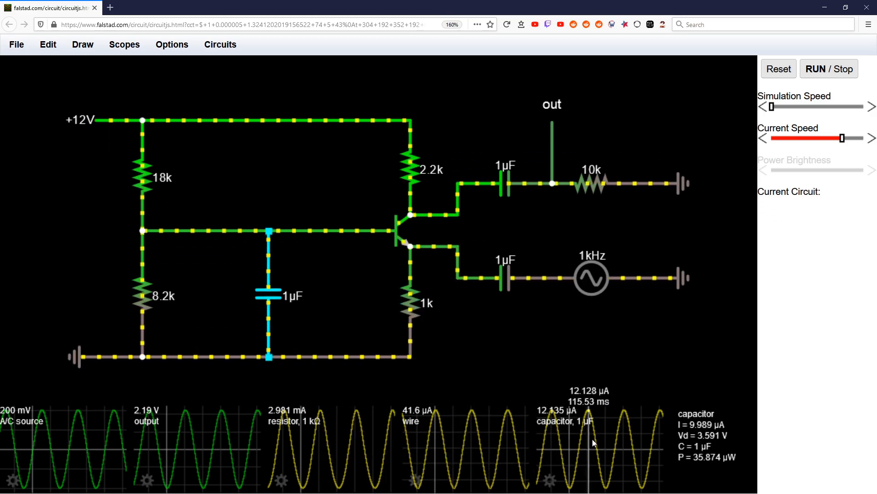
pyautogui.click(411, 310)
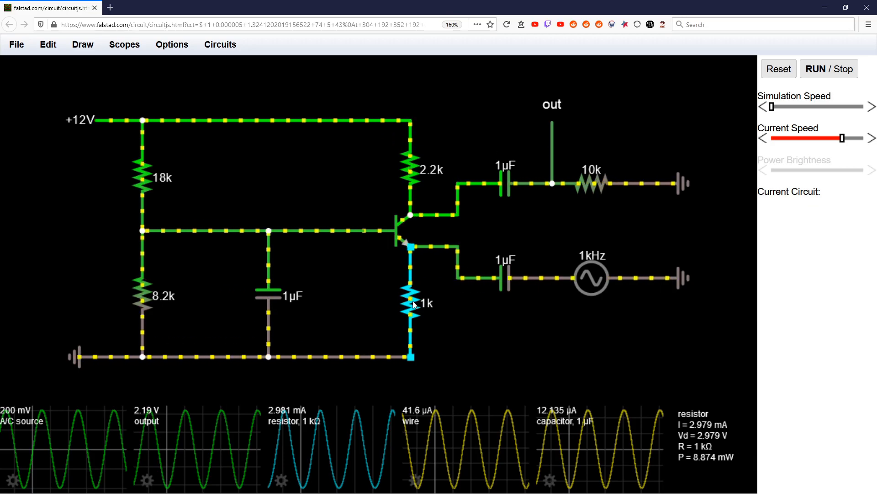
pyautogui.click(95, 357)
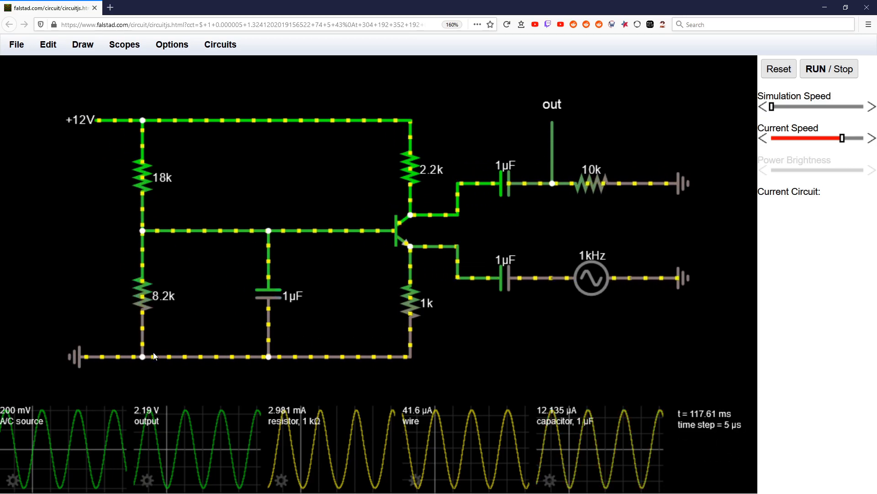
pyautogui.moveTo(283, 335)
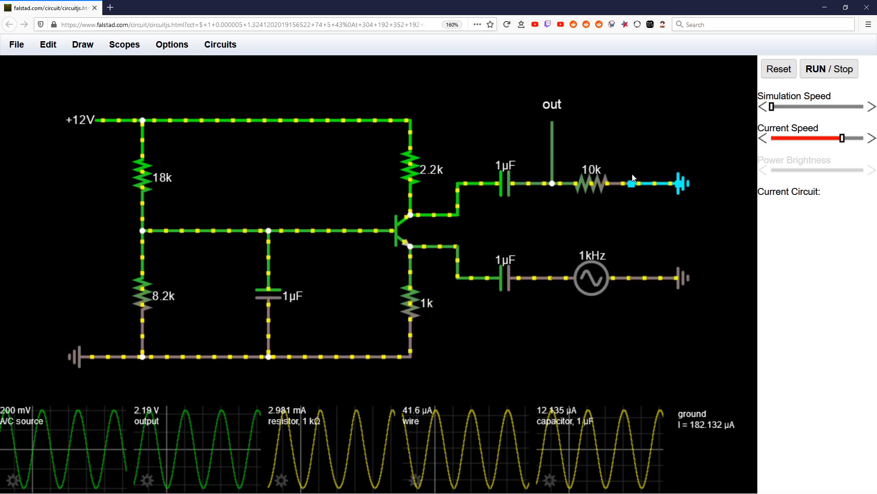
# Check the output load current, emitter voltage, 2.2k collector resistor and transistor operating values.
pyautogui.click(411, 168)
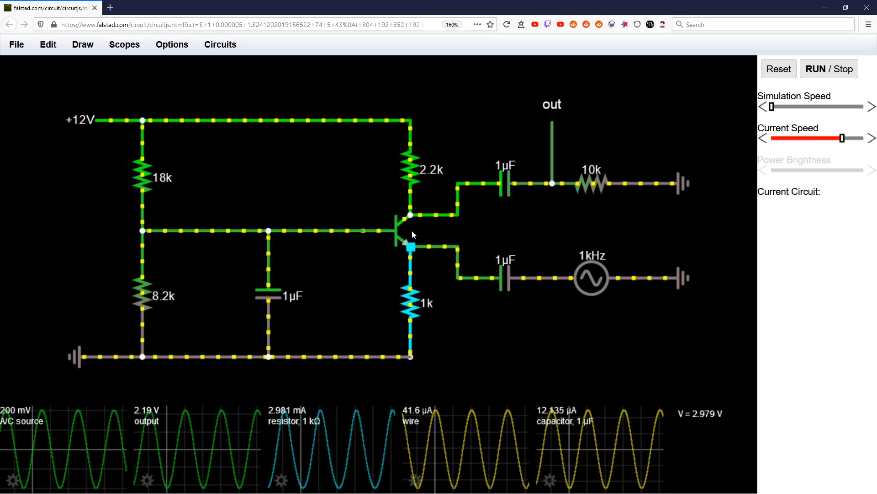
pyautogui.click(411, 168)
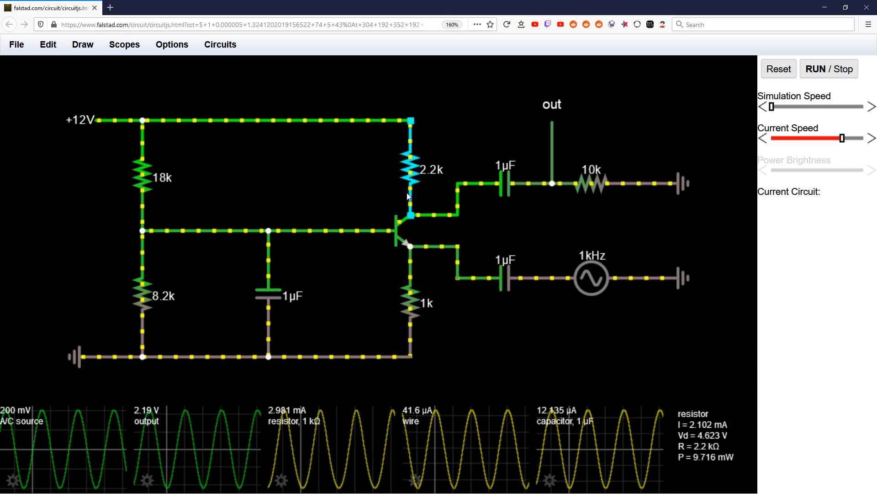
pyautogui.click(409, 307)
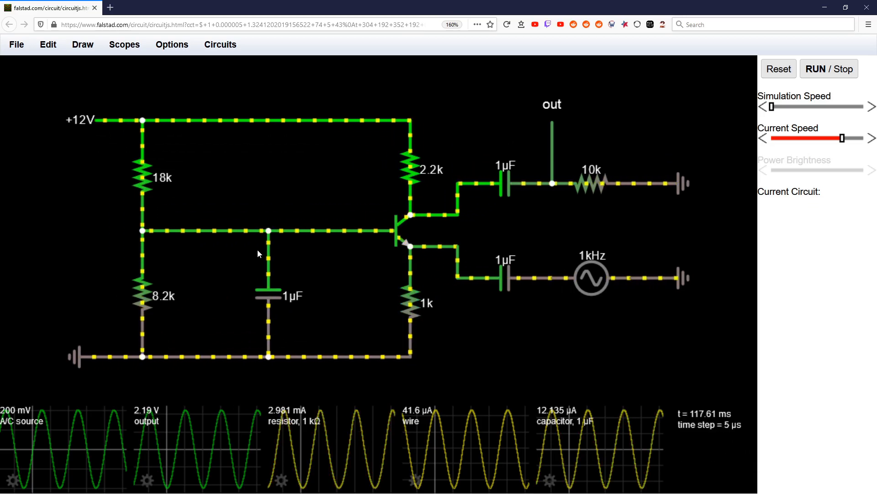
pyautogui.click(406, 232)
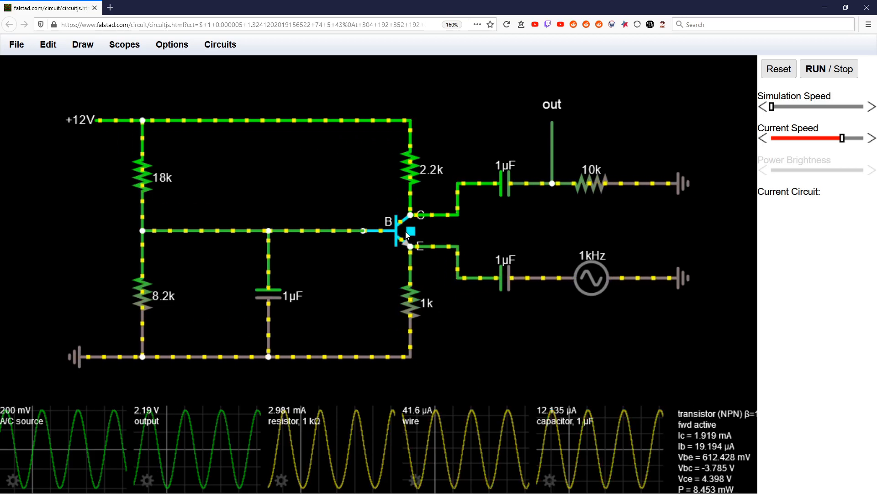
pyautogui.click(411, 305)
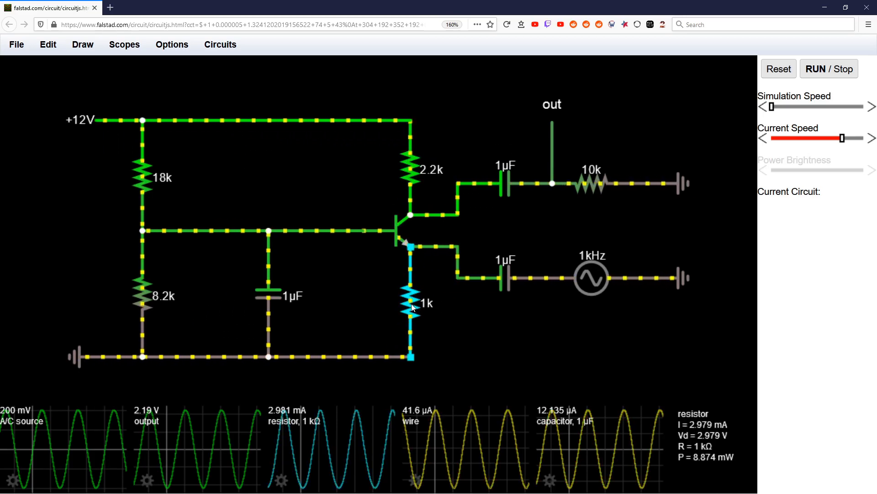
# Recheck the 1k emitter resistor, stop the simulation, and switch to the 2N3903 datasheet.
pyautogui.click(508, 183)
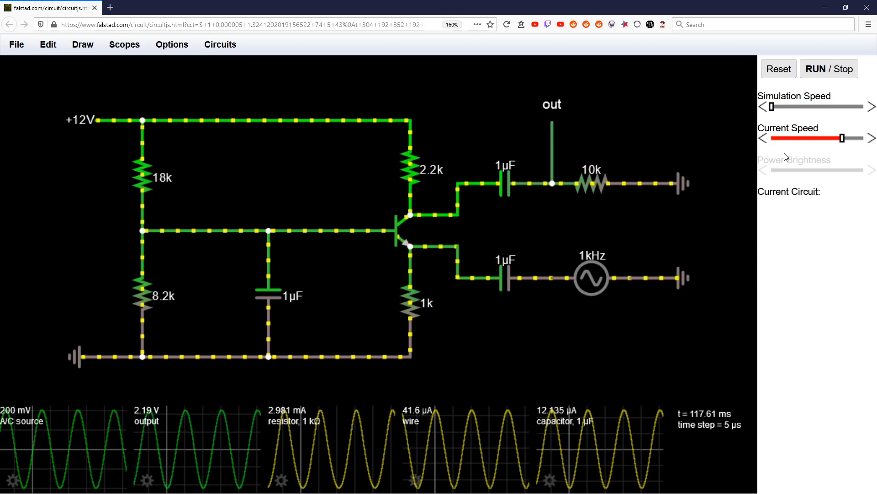
pyautogui.moveTo(388, 449)
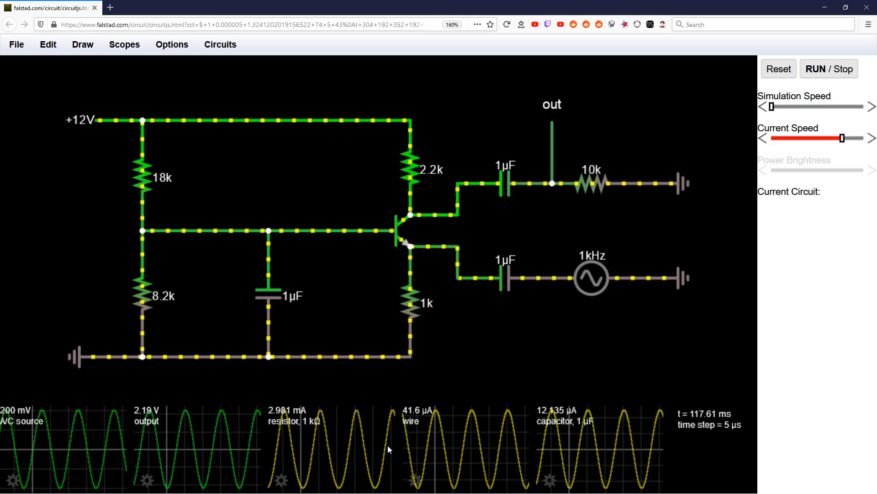
pyautogui.moveTo(294, 326)
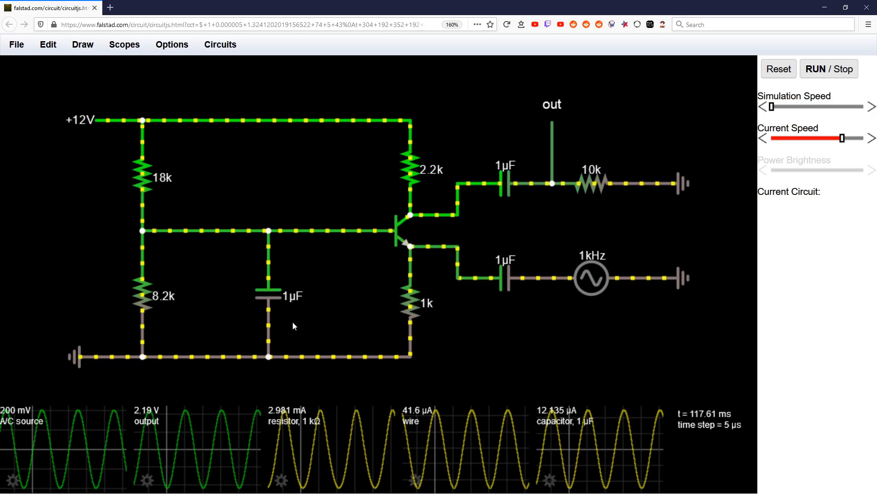
pyautogui.click(829, 68)
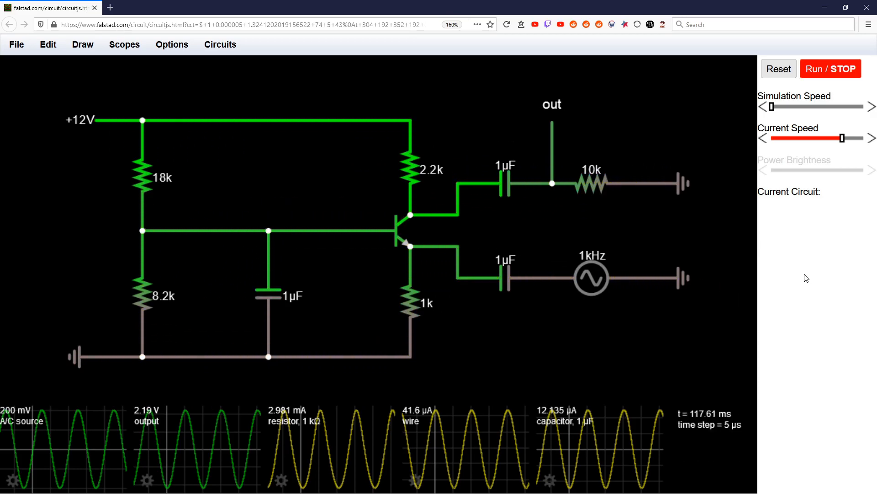
pyautogui.click(778, 68)
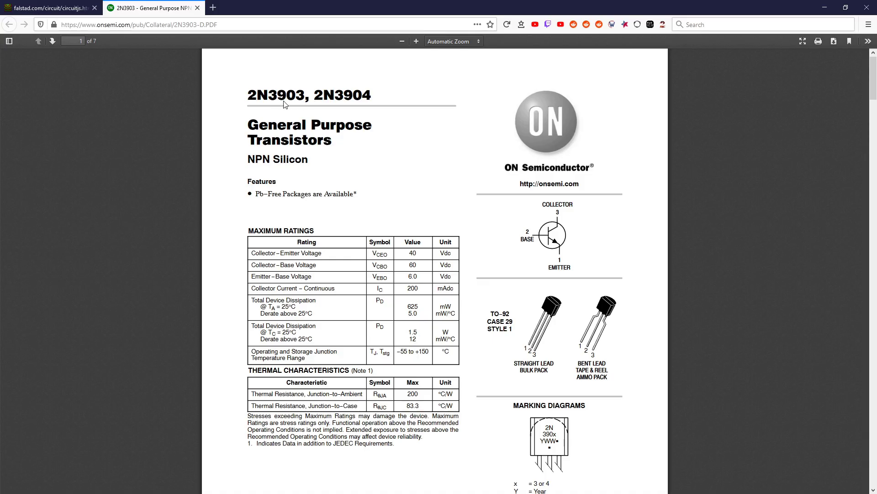
# Scroll the 2N3903 datasheet past page 1 to the Electrical Characteristics table.
pyautogui.doubleClick(342, 95)
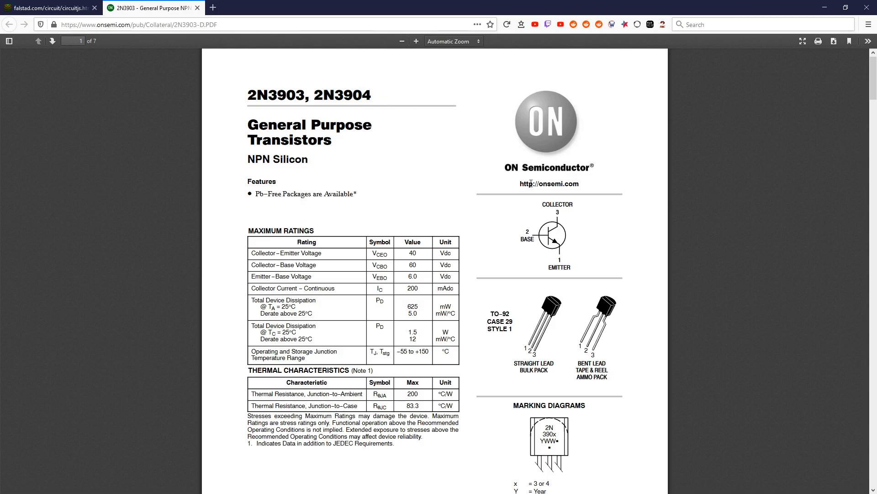
pyautogui.scroll(-3)
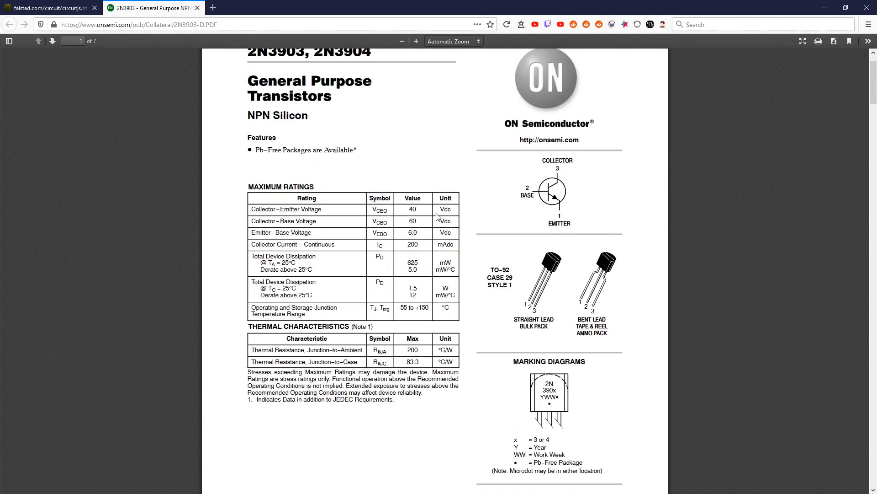
pyautogui.scroll(3)
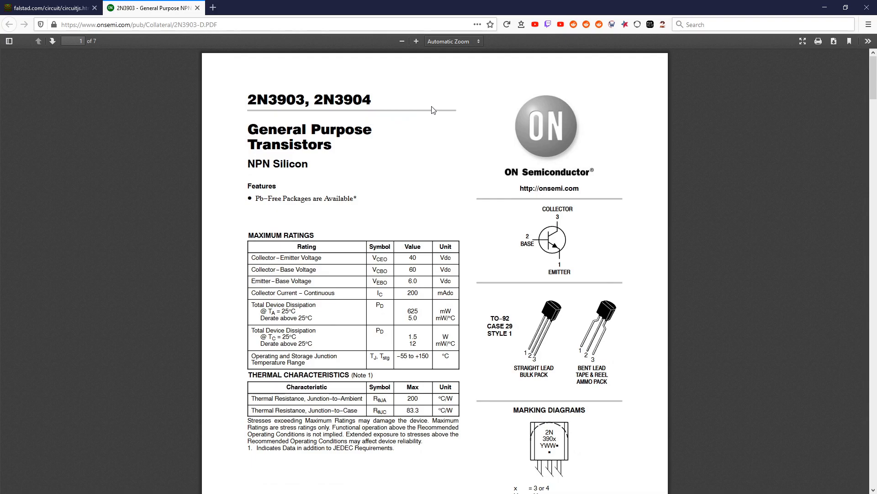
pyautogui.scroll(-3)
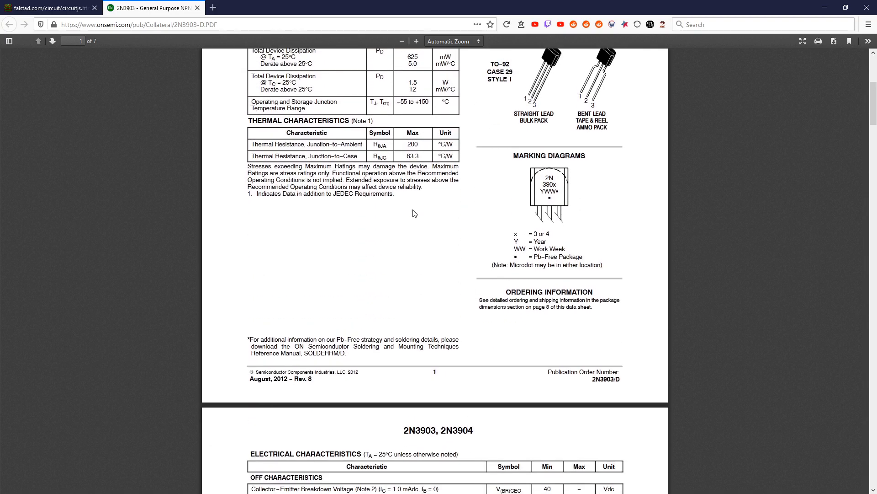
pyautogui.scroll(-3)
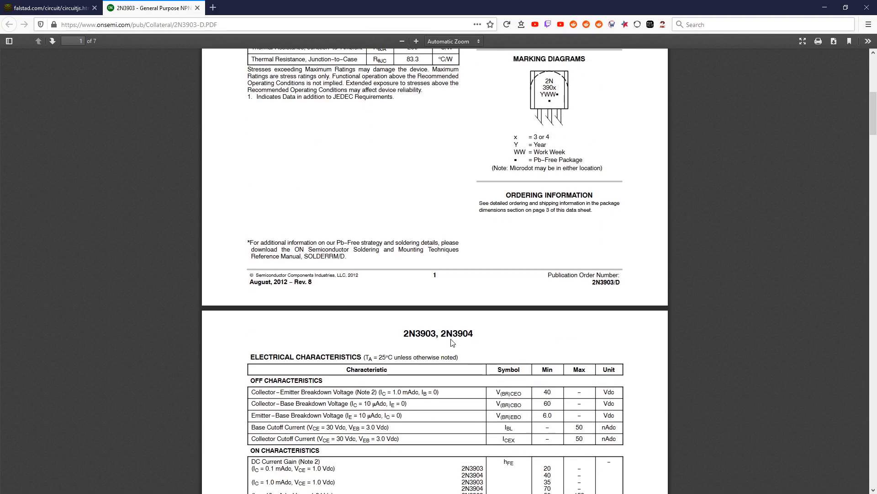
# View the NPN transistor's values in CircuitJS, then return to the datasheet's characteristic curves.
pyautogui.click(50, 7)
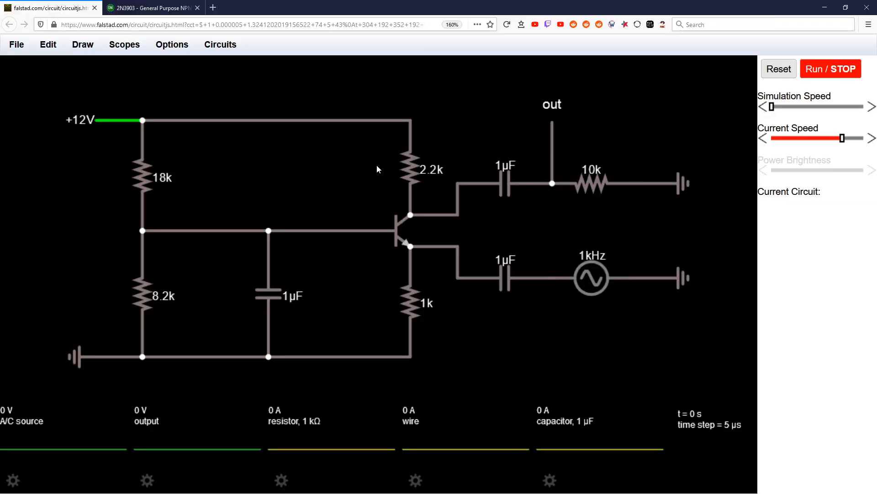
pyautogui.click(401, 229)
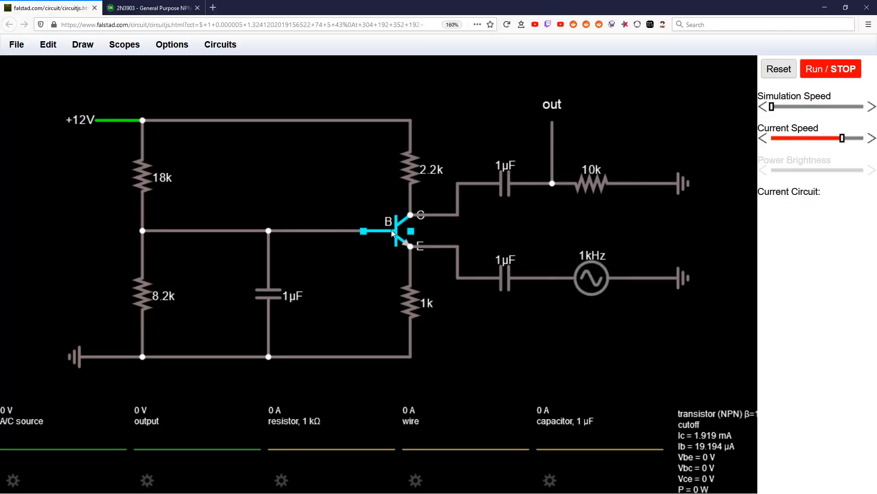
pyautogui.click(413, 305)
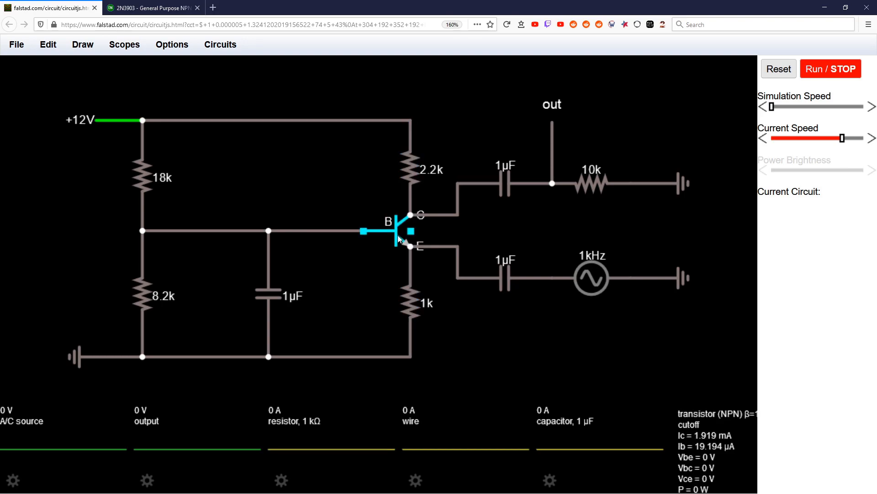
pyautogui.click(152, 8)
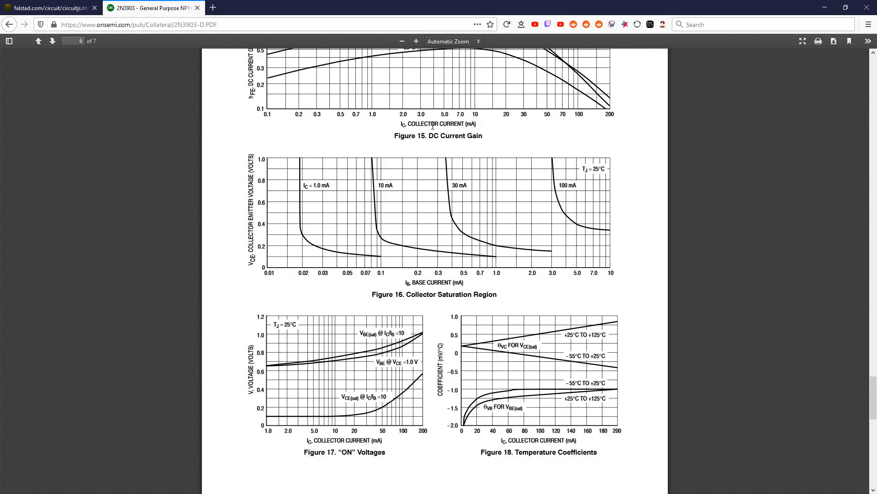
pyautogui.scroll(3)
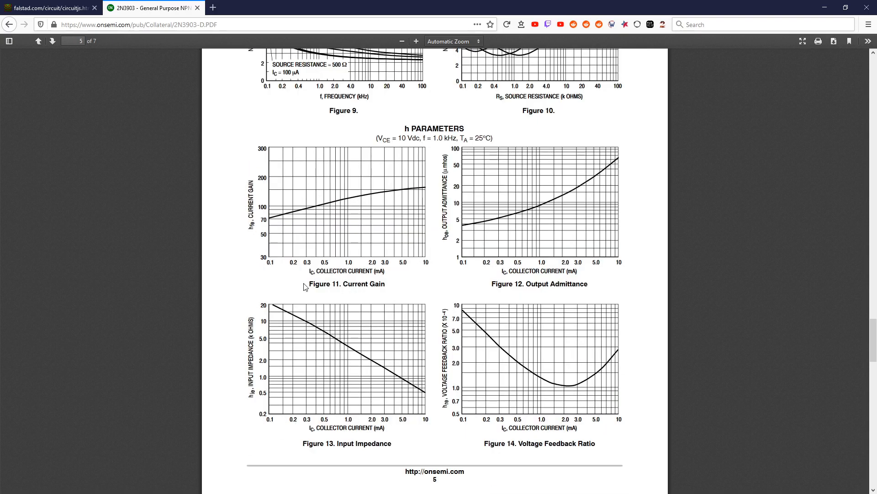
pyautogui.moveTo(391, 276)
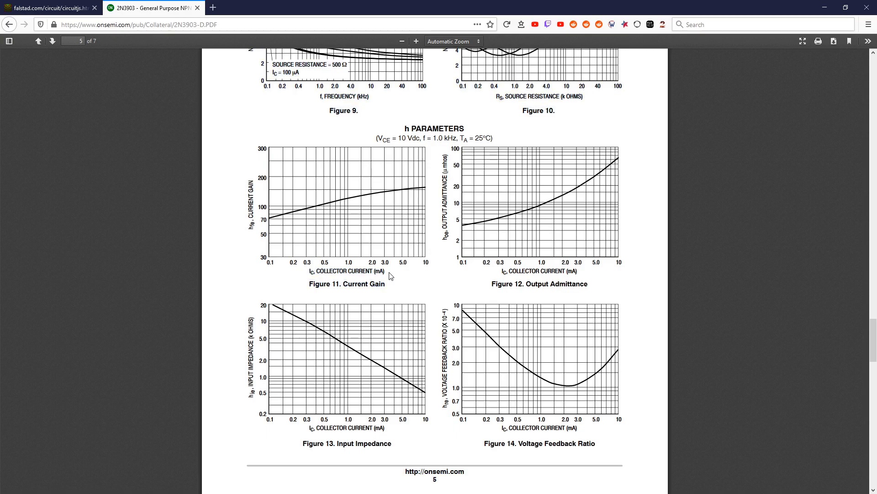
pyautogui.moveTo(294, 250)
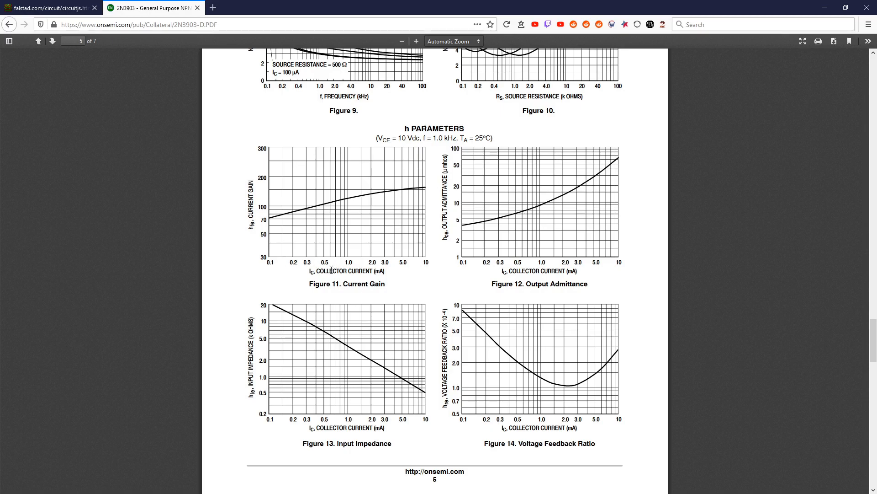
pyautogui.moveTo(345, 180)
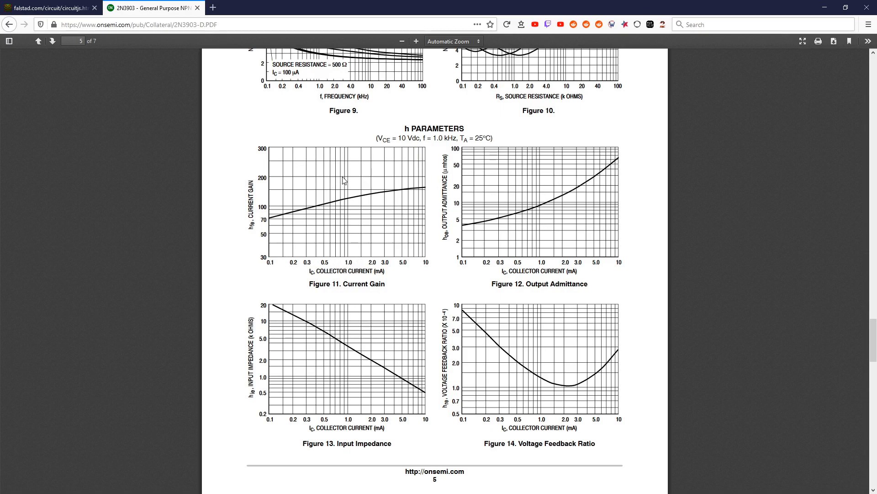
pyautogui.moveTo(346, 274)
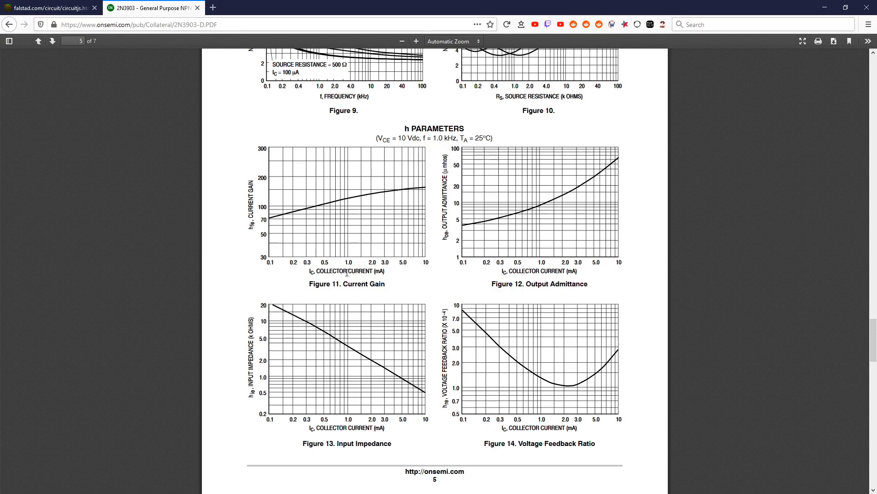
pyautogui.moveTo(305, 244)
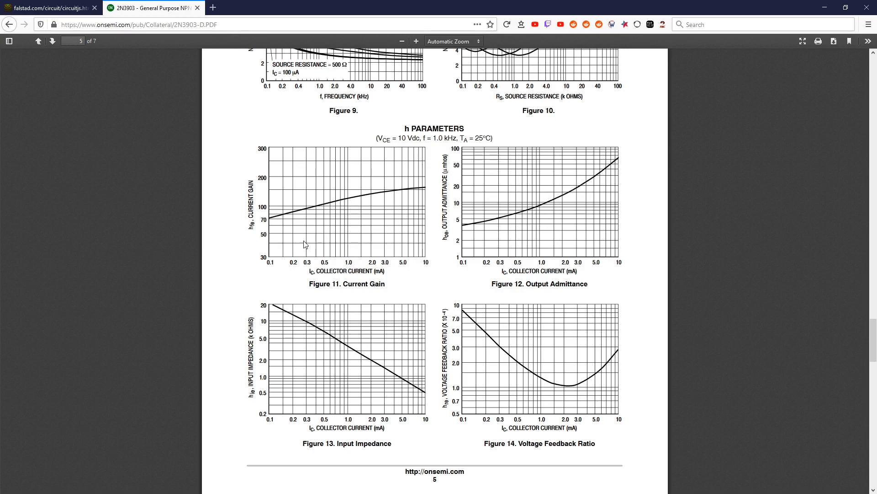
pyautogui.moveTo(285, 200)
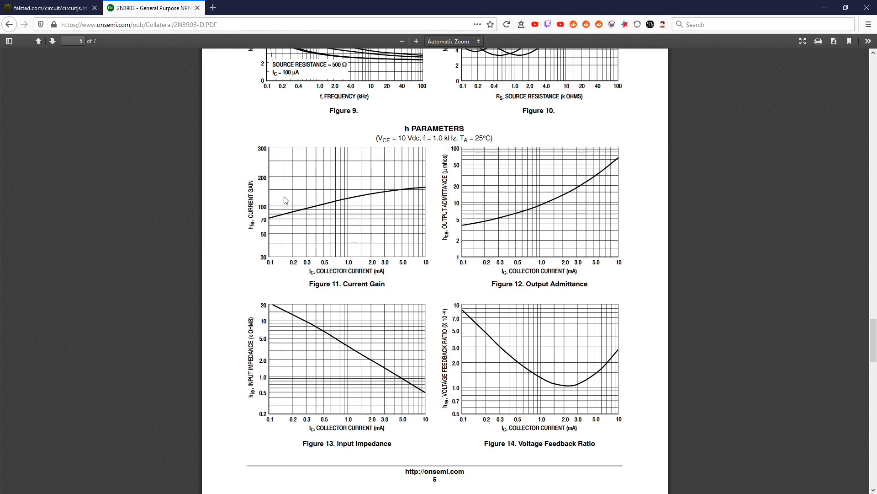
pyautogui.moveTo(413, 203)
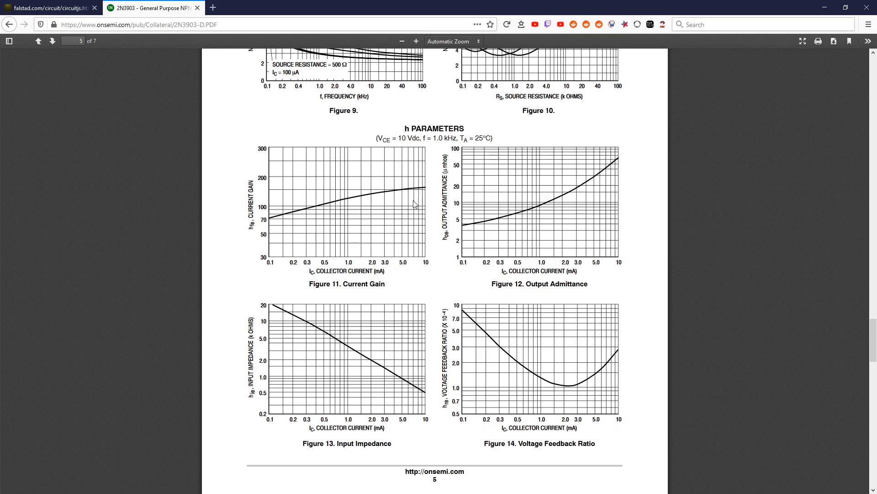
pyautogui.moveTo(407, 200)
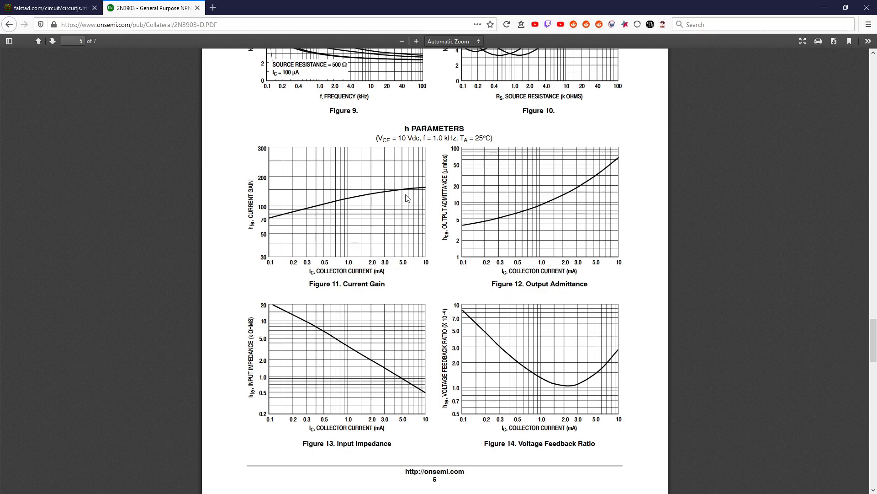
pyautogui.doubleClick(432, 138)
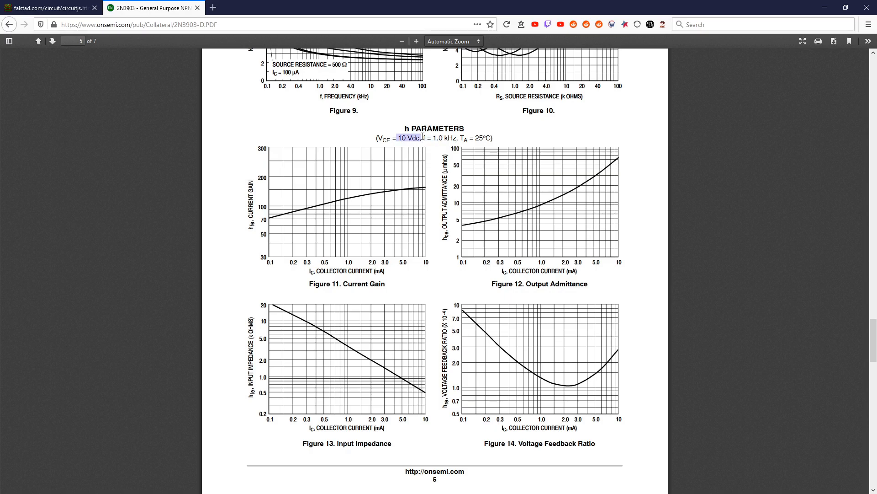
pyautogui.moveTo(261, 276)
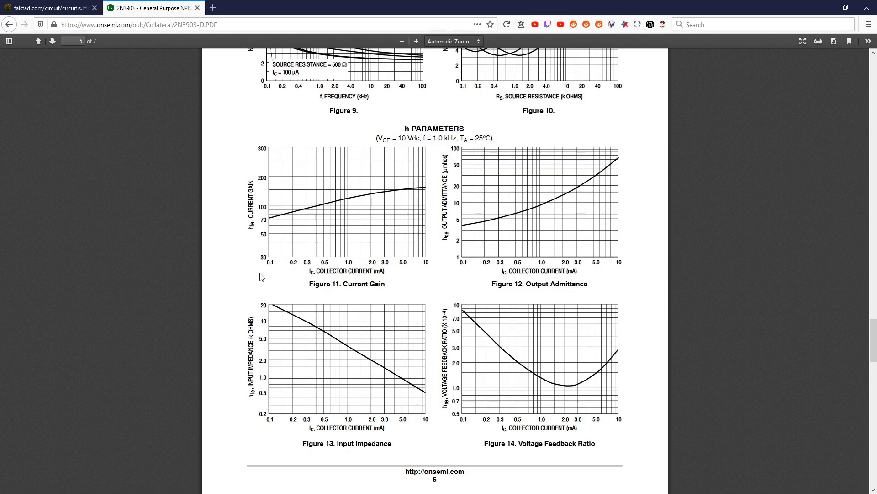
pyautogui.moveTo(270, 210)
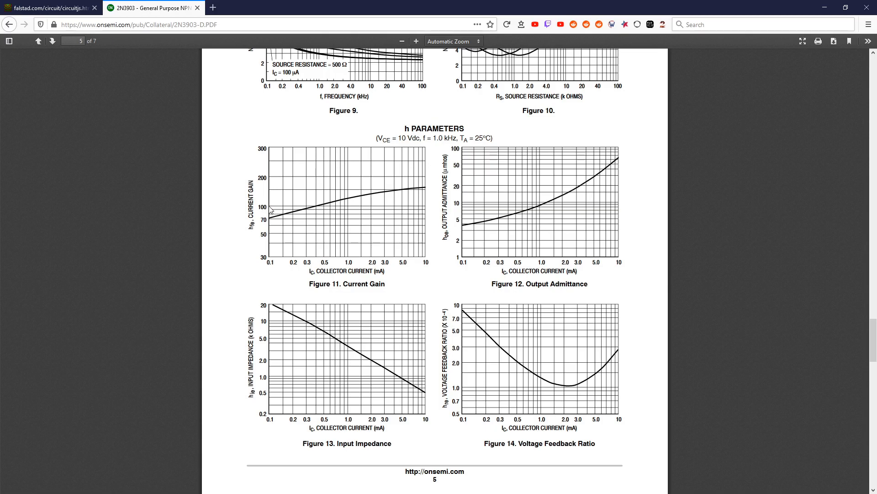
pyautogui.moveTo(347, 246)
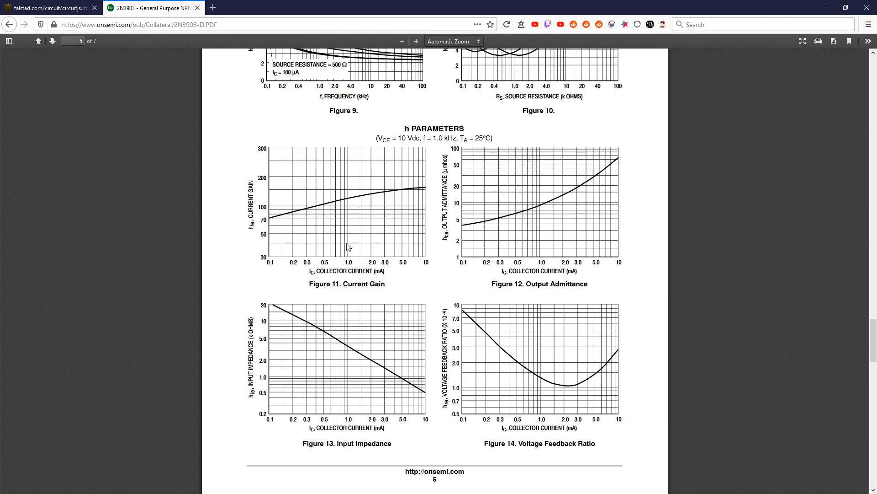
pyautogui.moveTo(379, 191)
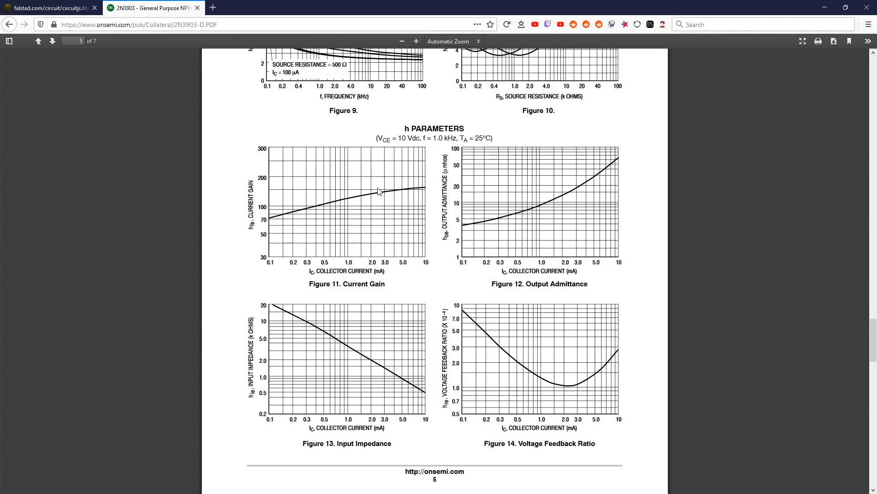
pyautogui.moveTo(349, 204)
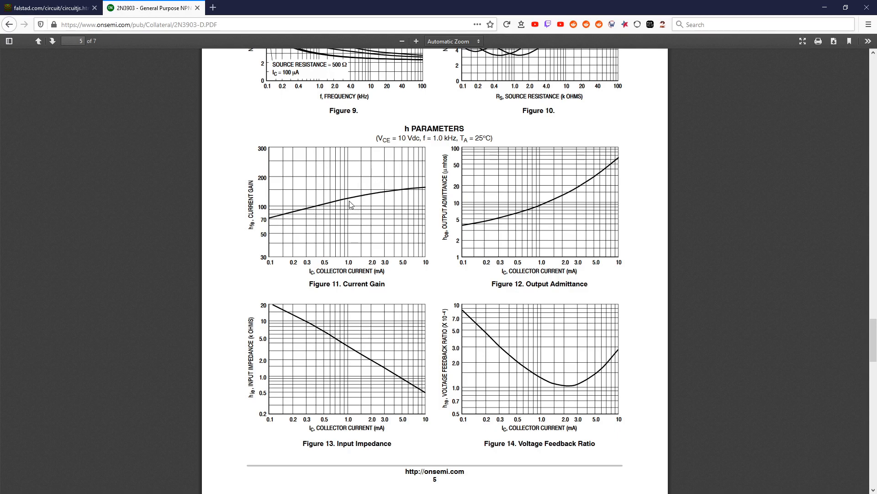
pyautogui.moveTo(352, 199)
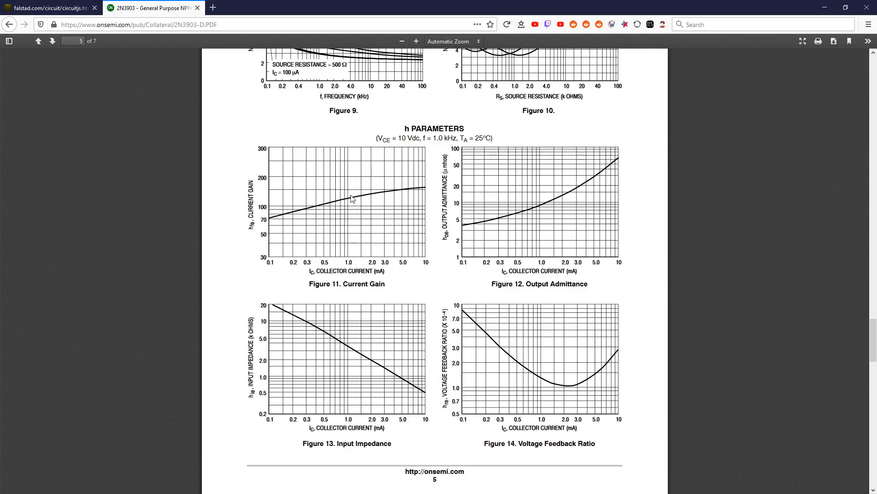
pyautogui.moveTo(280, 227)
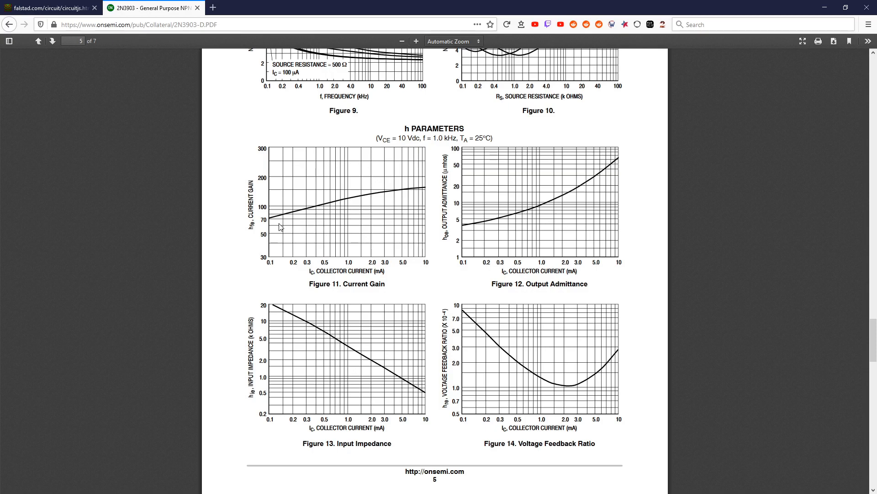
pyautogui.moveTo(425, 186)
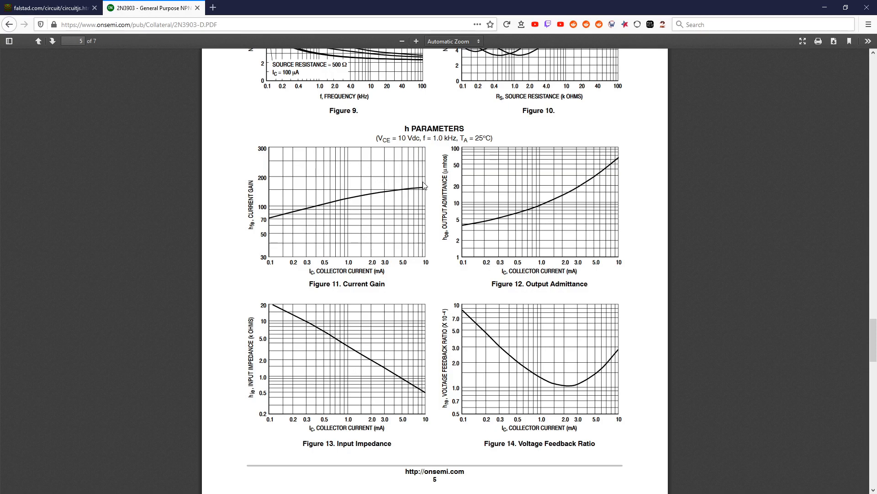
pyautogui.moveTo(347, 215)
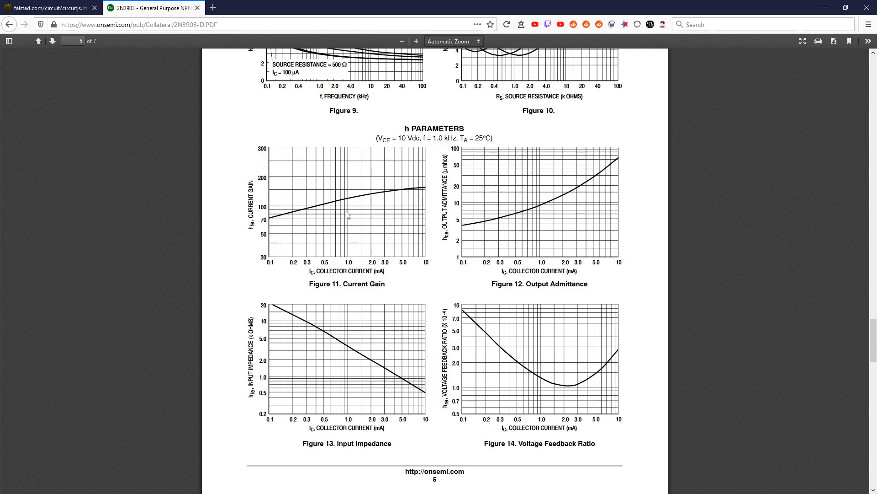
pyautogui.moveTo(272, 270)
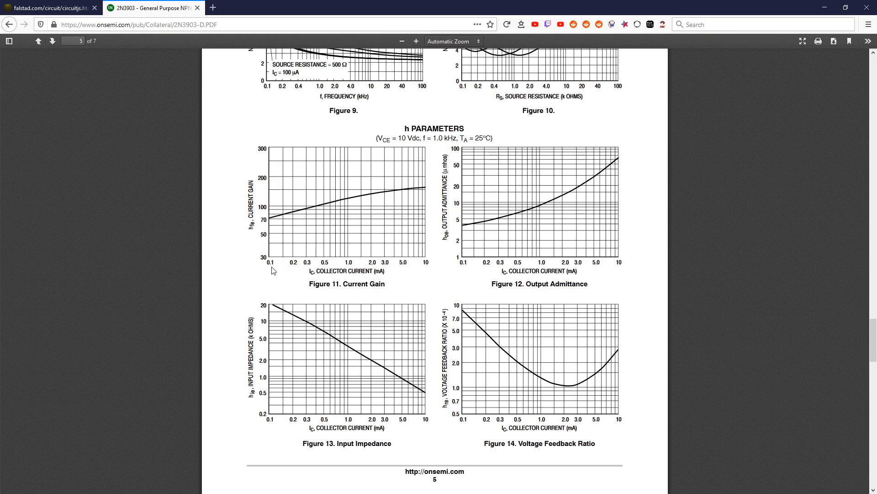
pyautogui.moveTo(426, 263)
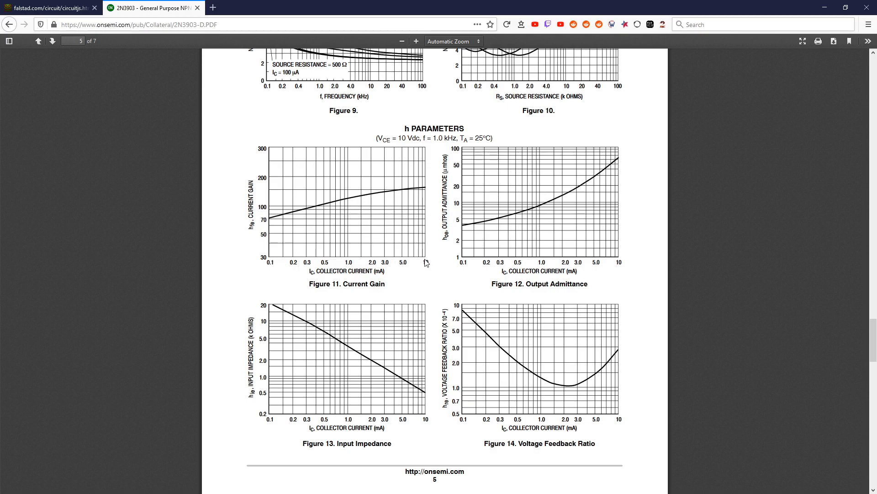
pyautogui.moveTo(269, 222)
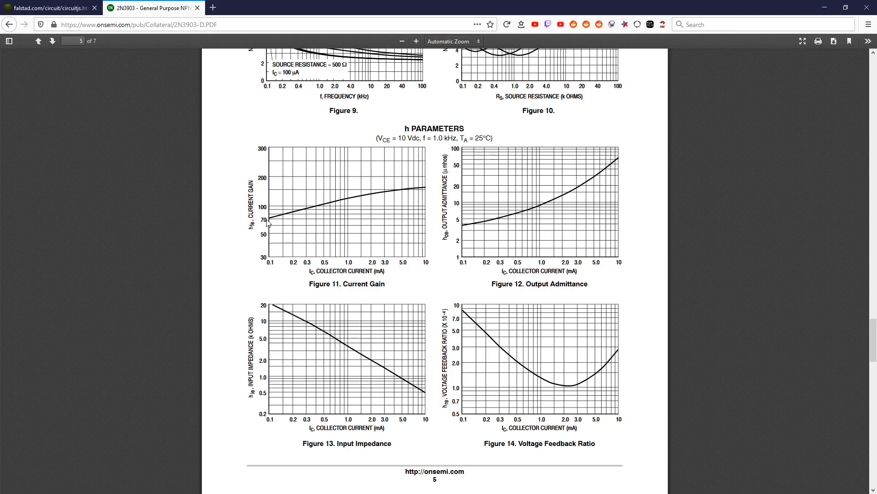
pyautogui.moveTo(349, 260)
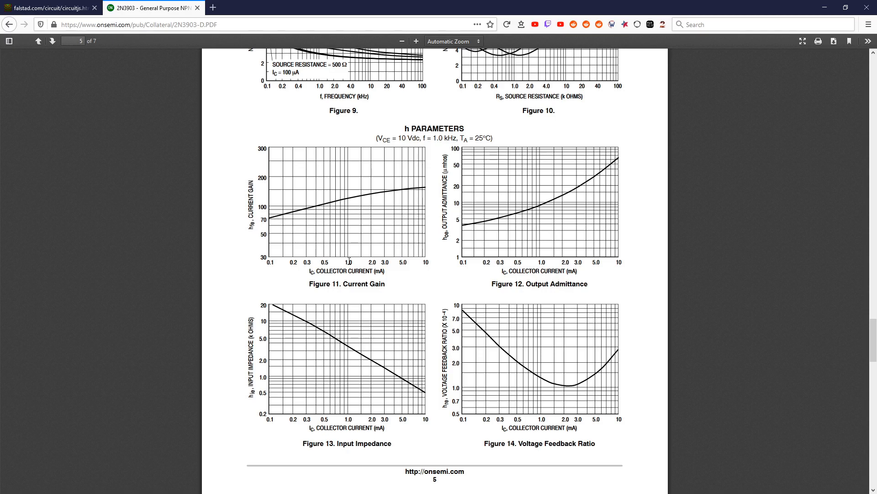
pyautogui.moveTo(394, 192)
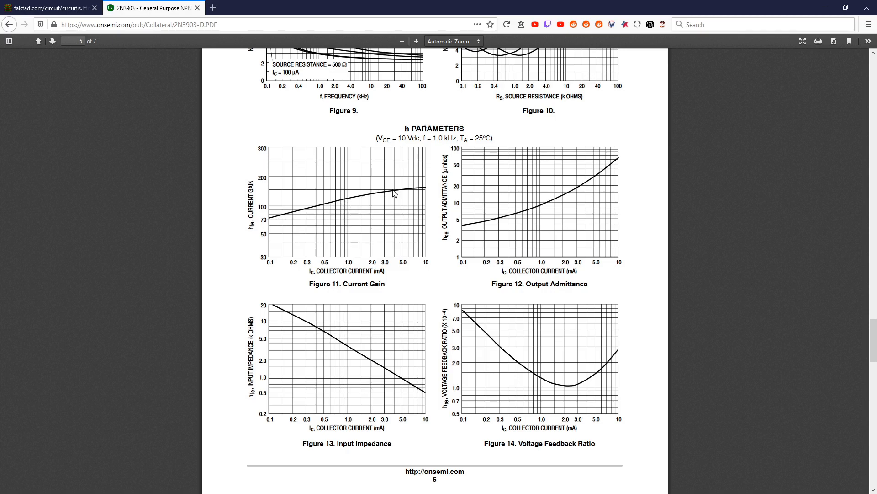
pyautogui.moveTo(358, 202)
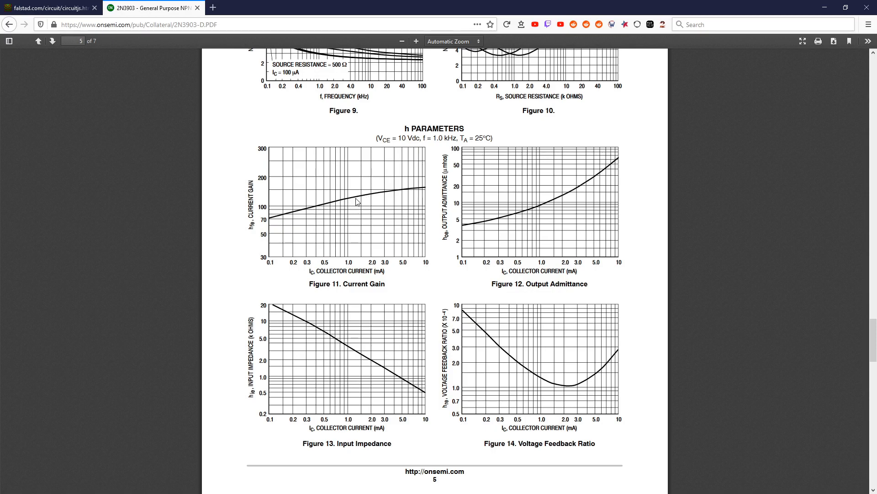
pyautogui.moveTo(348, 205)
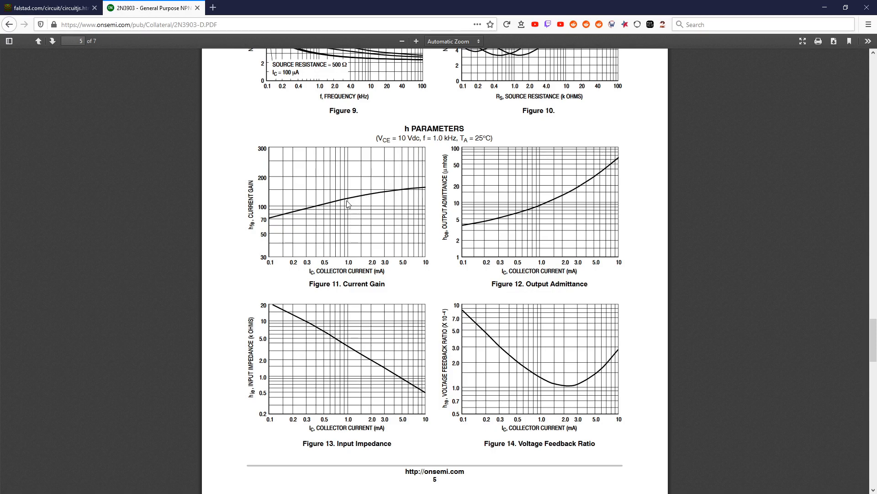
pyautogui.moveTo(347, 254)
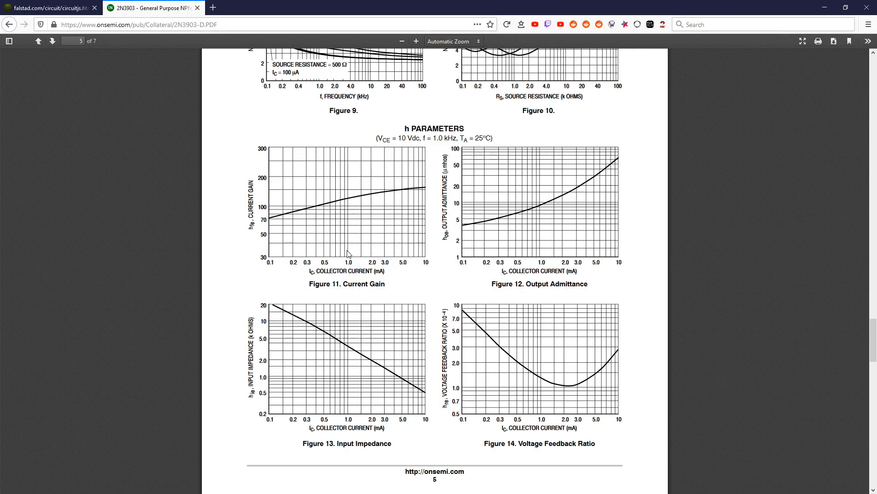
pyautogui.moveTo(352, 202)
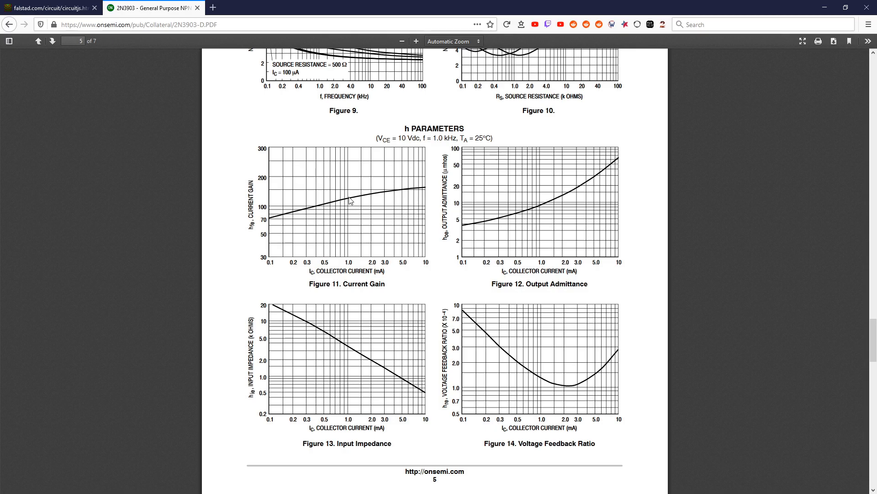
pyautogui.moveTo(347, 201)
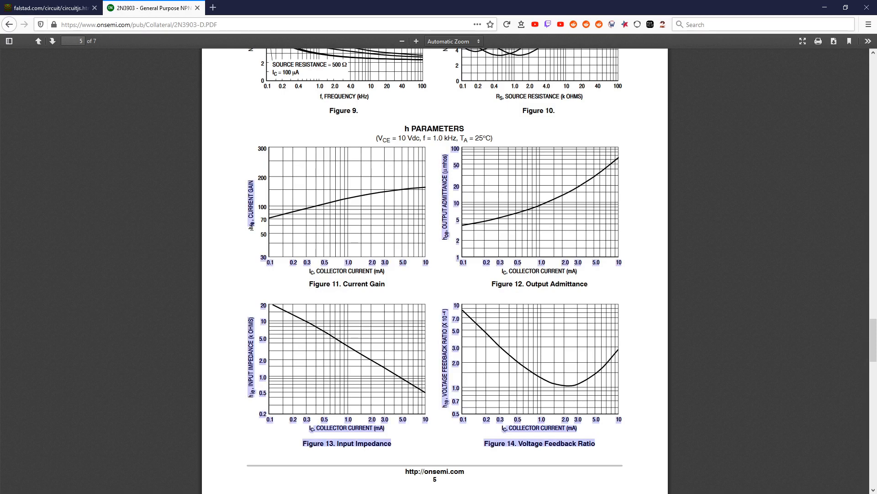
pyautogui.scroll(-3)
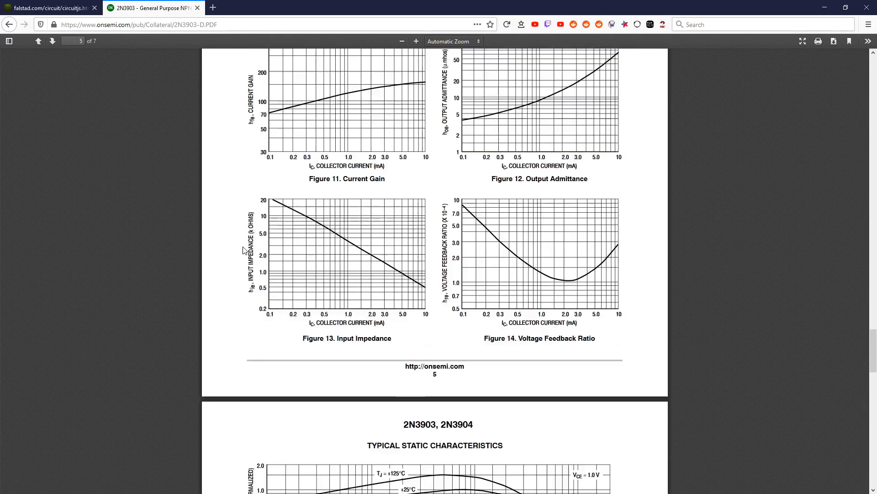
# Scroll through the Figure 17 on-voltage chart, then return to the falstad.com simulator tab.
pyautogui.scroll(-3)
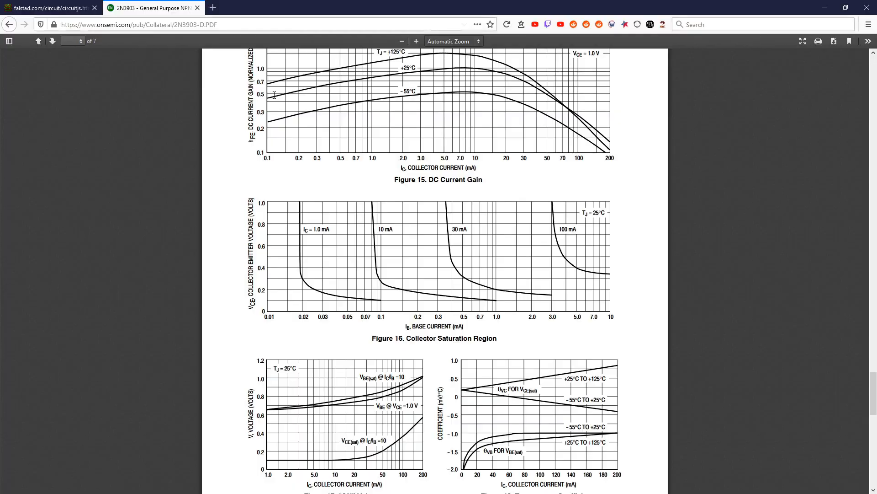
pyautogui.scroll(-3)
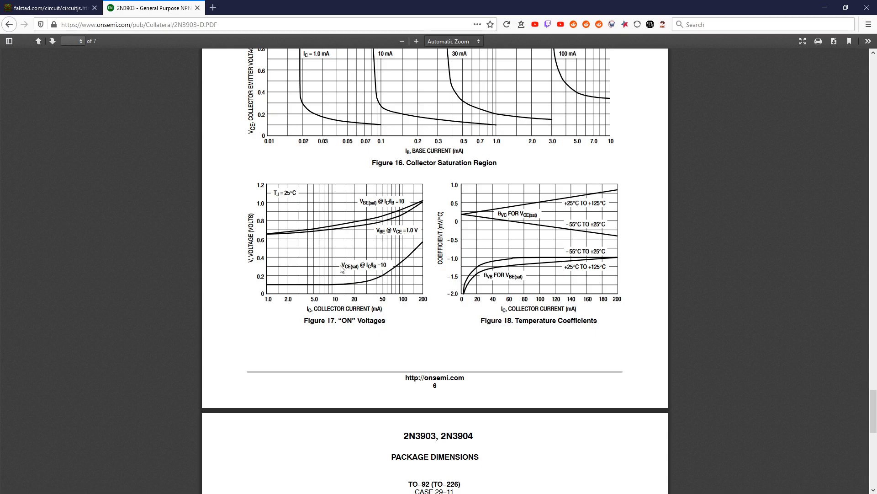
pyautogui.moveTo(342, 269)
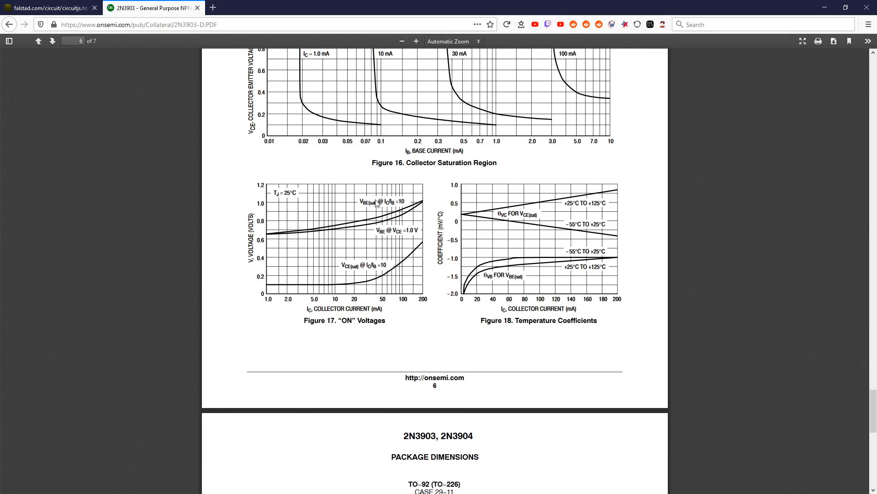
pyautogui.moveTo(385, 239)
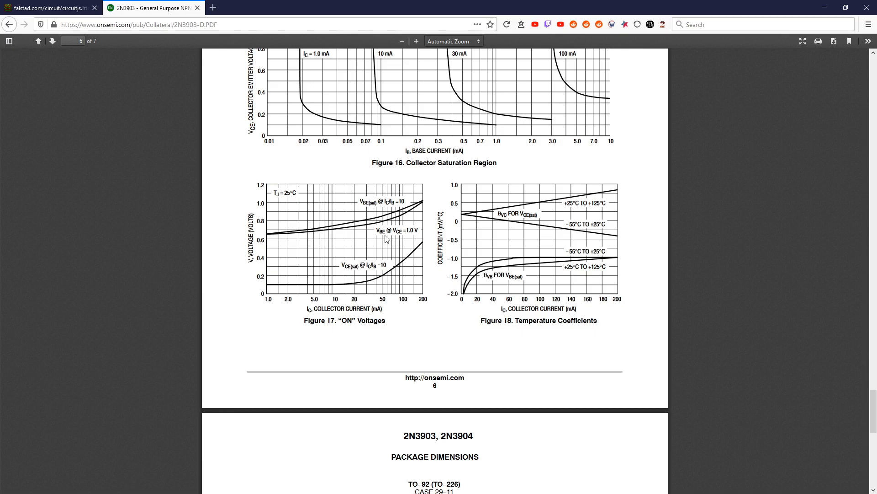
pyautogui.moveTo(382, 234)
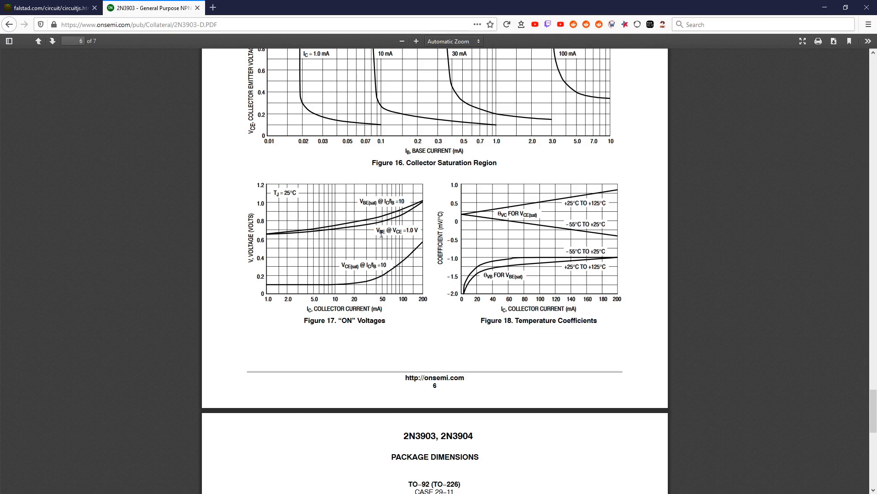
pyautogui.moveTo(346, 233)
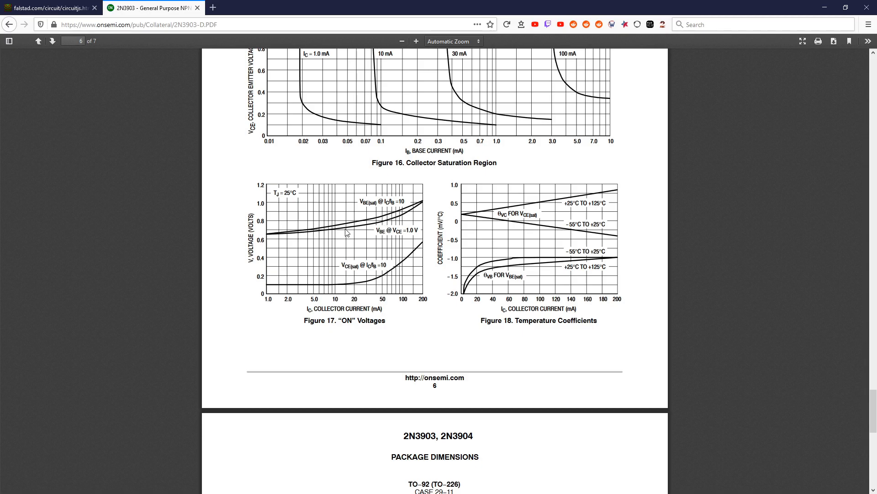
pyautogui.moveTo(325, 237)
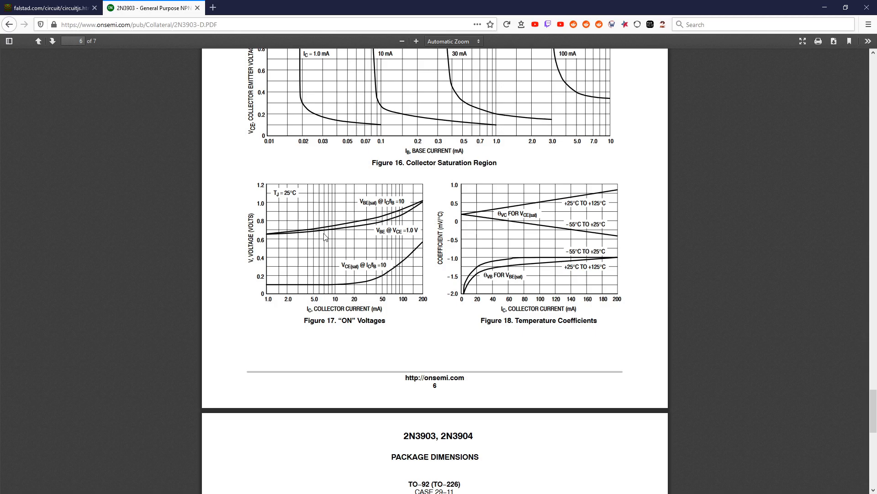
pyautogui.moveTo(342, 297)
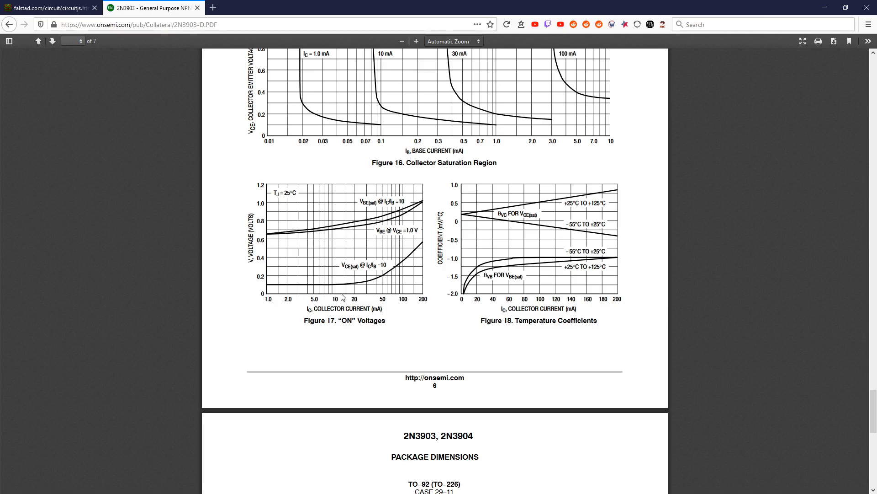
pyautogui.moveTo(268, 236)
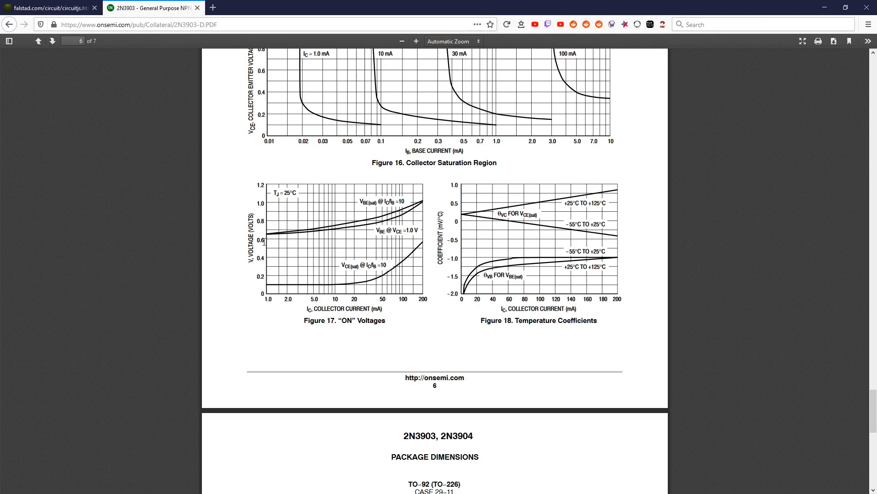
pyautogui.moveTo(268, 239)
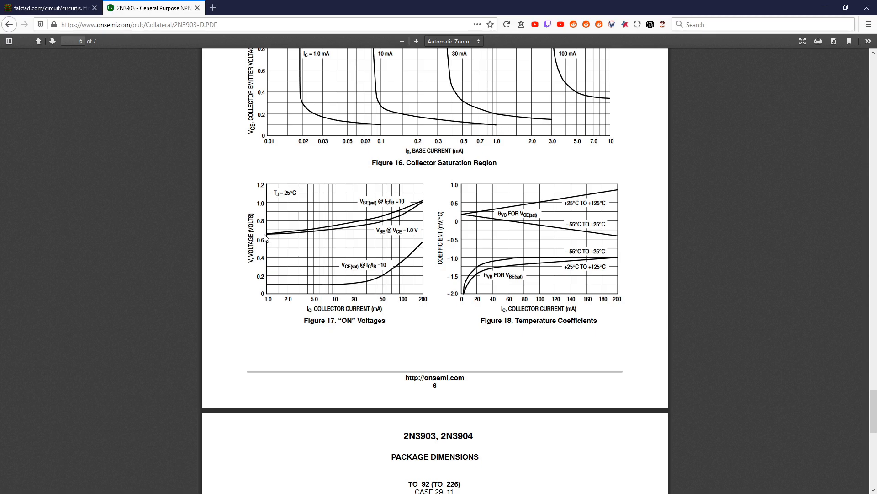
pyautogui.moveTo(50, 5)
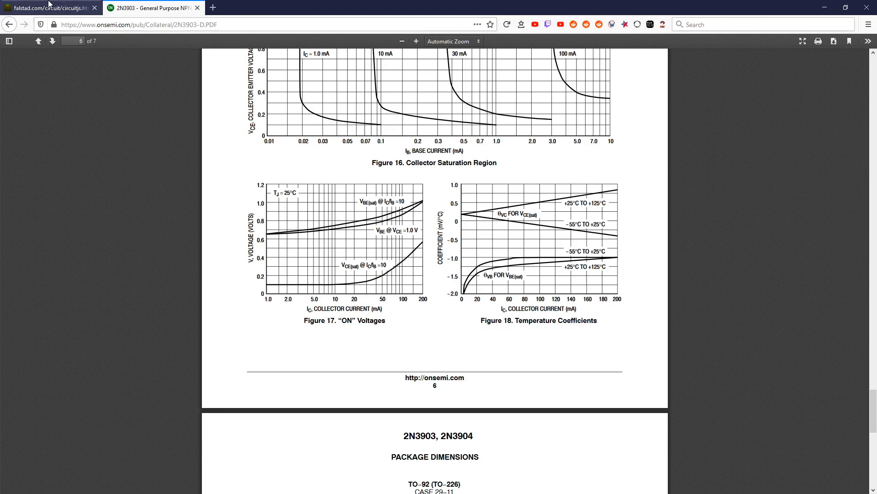
pyautogui.click(50, 7)
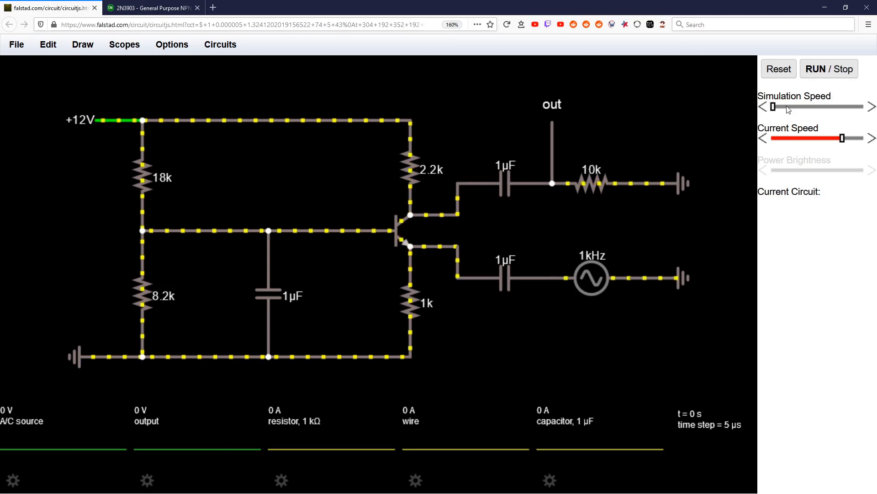
# Switch between the datasheet and simulator tabs and stop the running simulation.
pyautogui.click(404, 229)
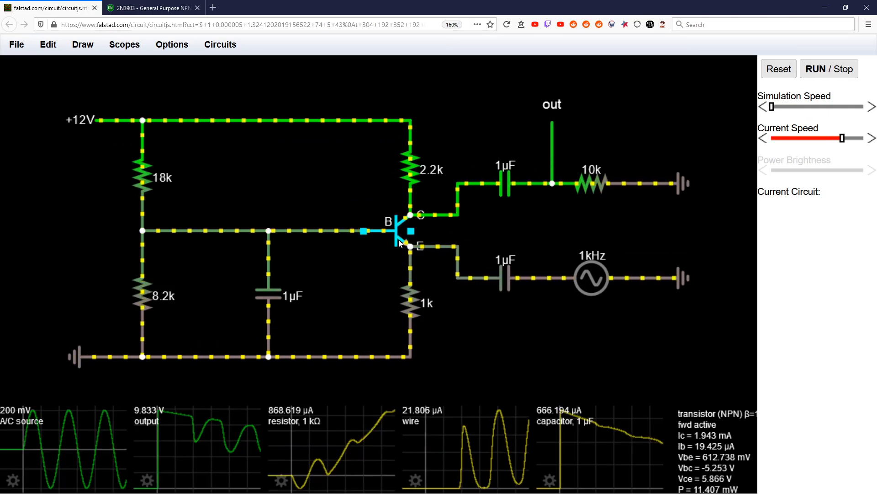
pyautogui.click(151, 8)
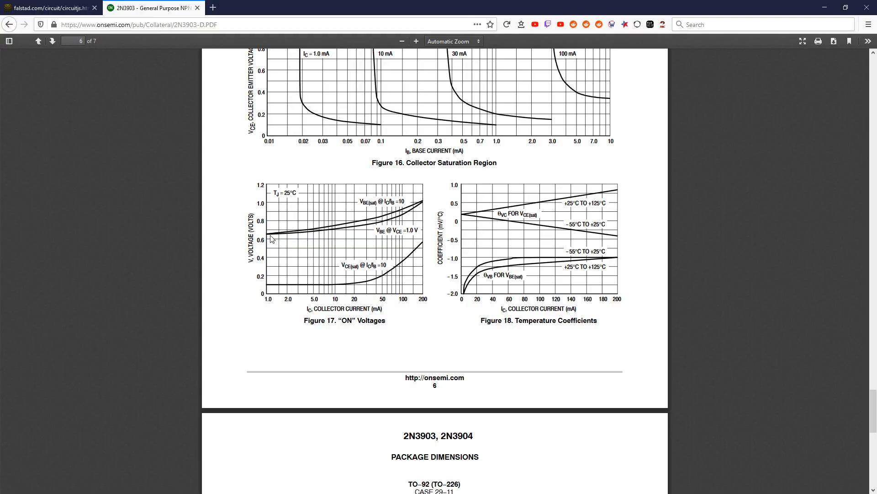
pyautogui.click(50, 7)
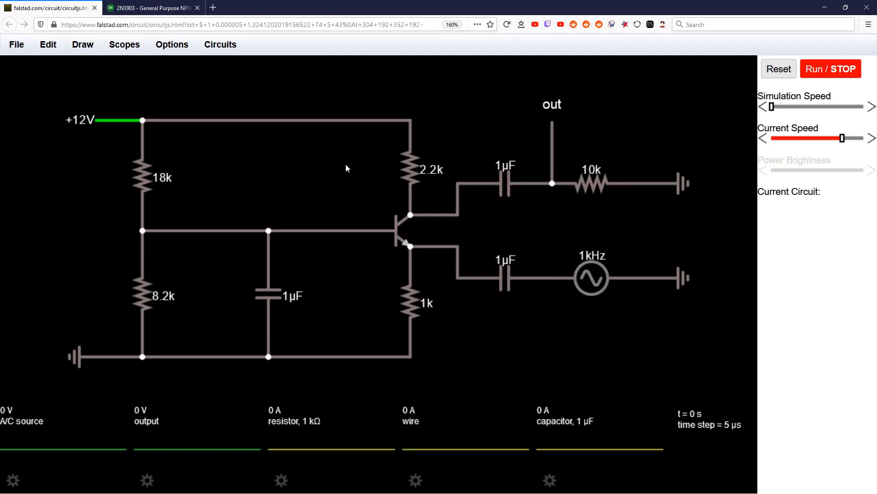
# Detach the collector and emitter wires from both 1µF coupling capacitors.
pyautogui.click(410, 168)
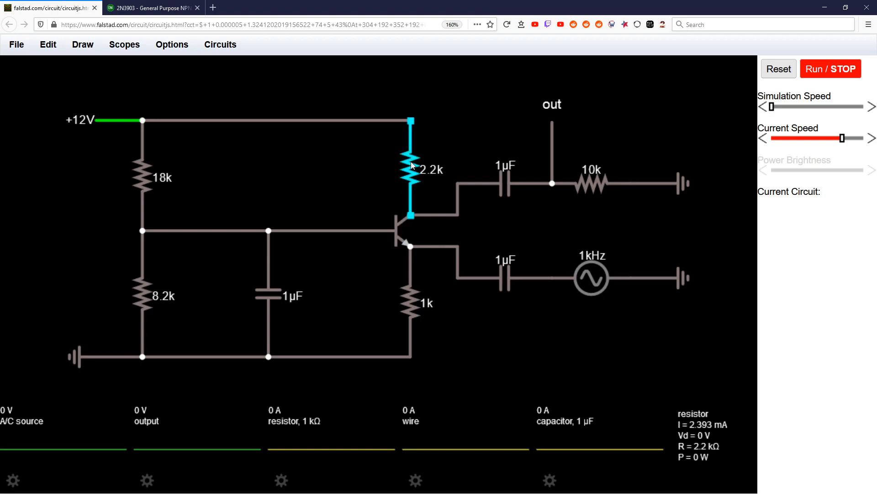
pyautogui.click(403, 229)
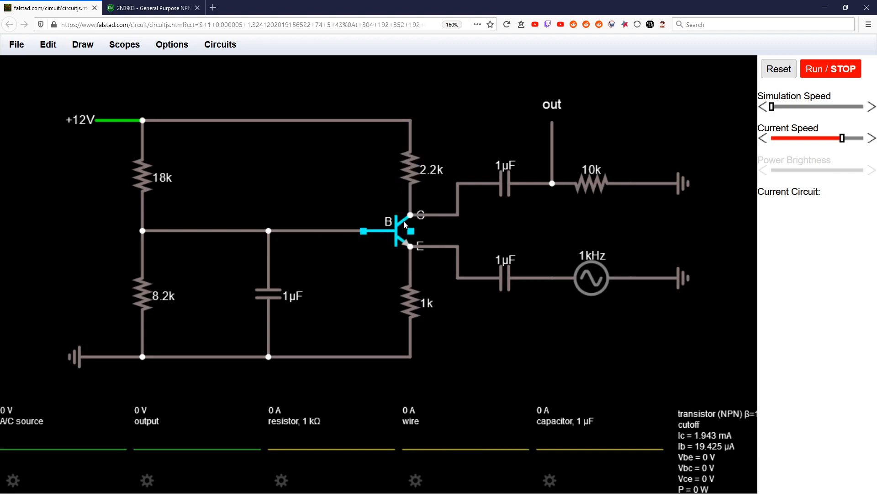
pyautogui.click(314, 230)
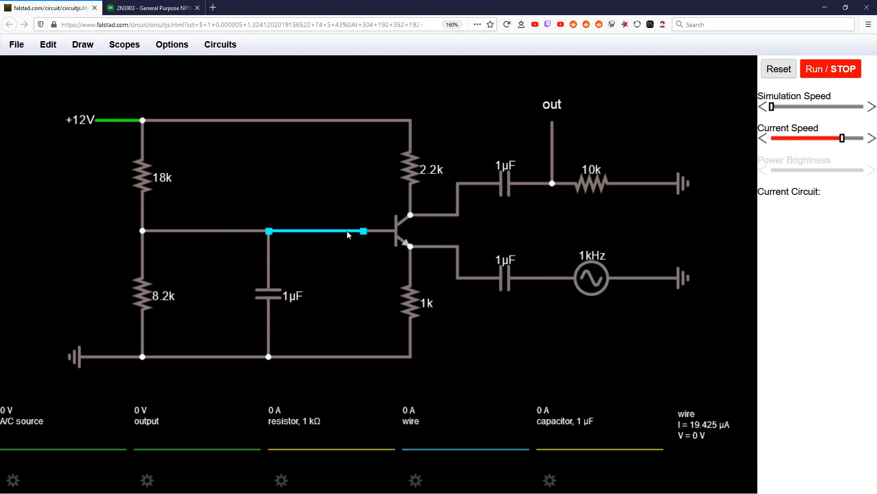
pyautogui.click(409, 168)
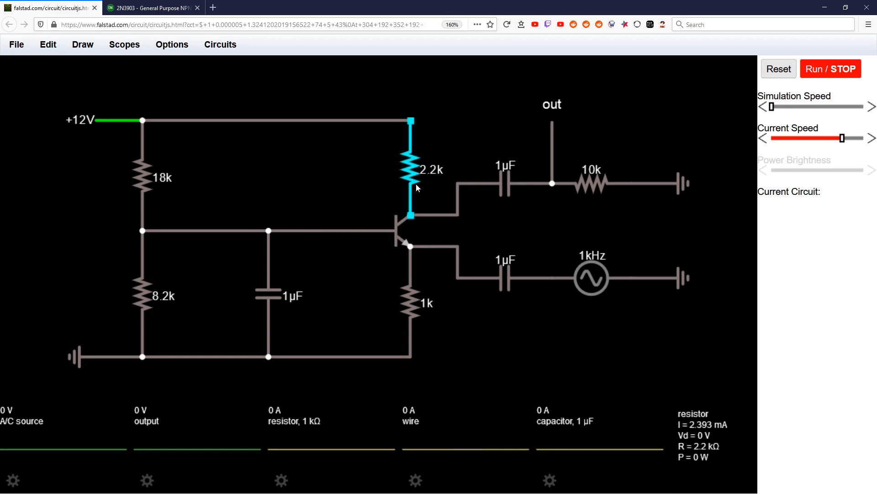
pyautogui.moveTo(417, 167)
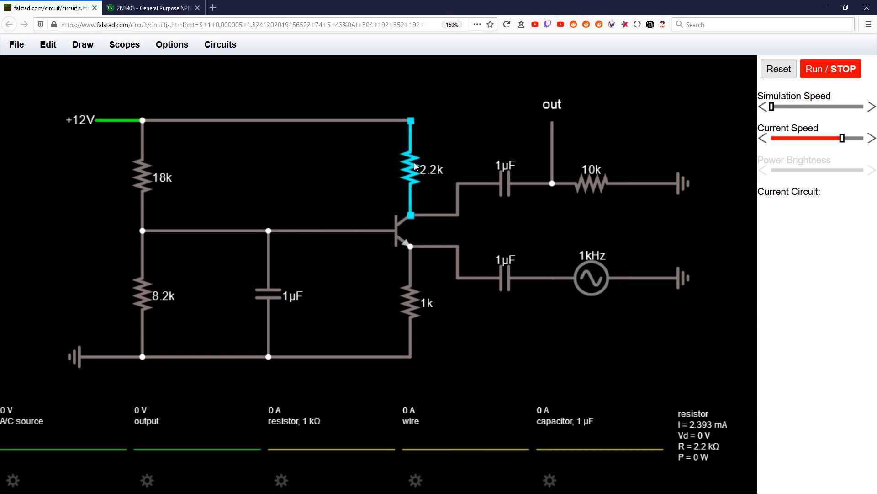
pyautogui.moveTo(414, 175)
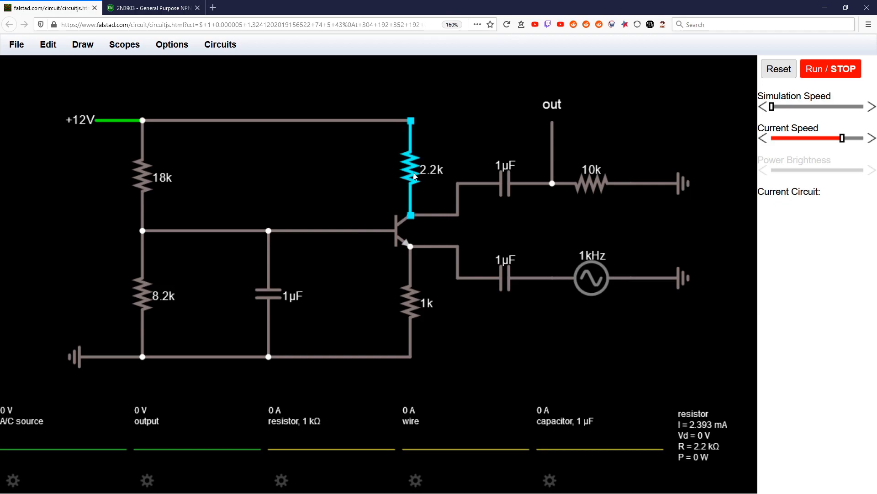
pyautogui.moveTo(414, 174)
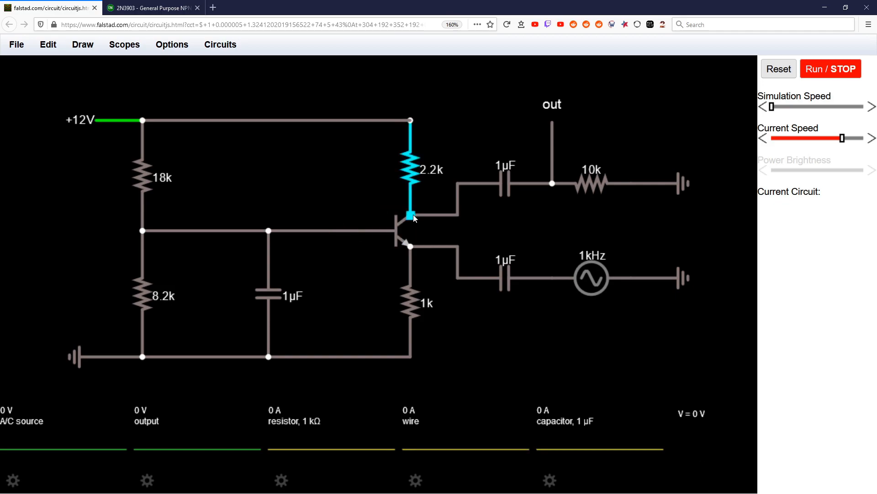
pyautogui.click(412, 305)
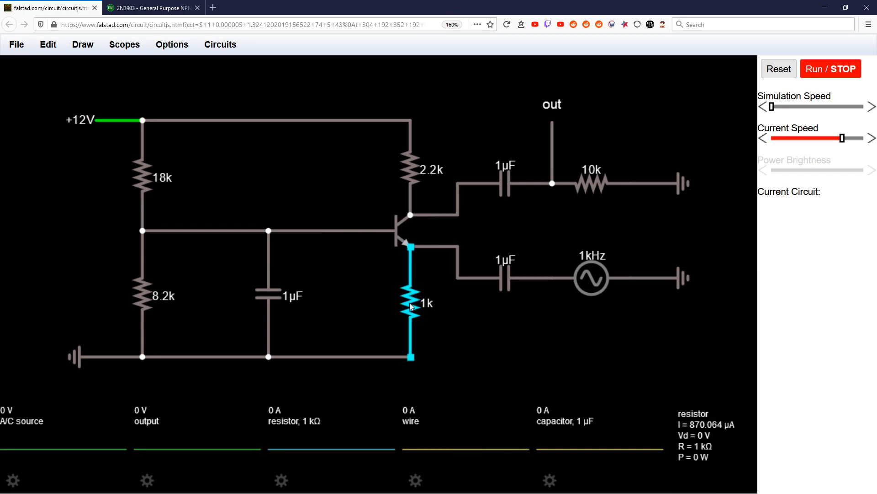
pyautogui.click(778, 68)
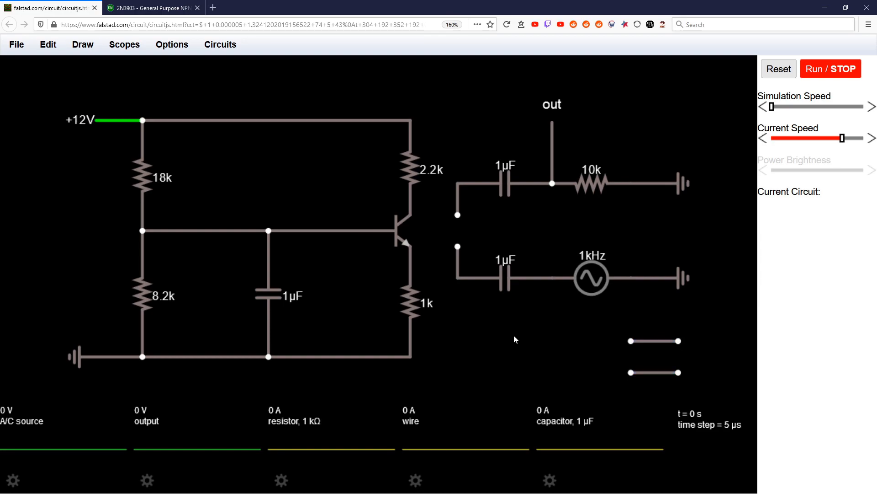
pyautogui.click(316, 230)
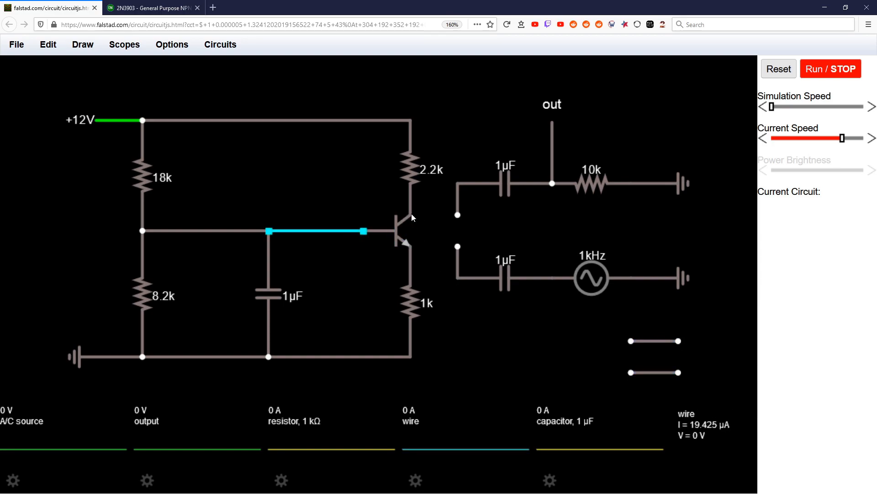
pyautogui.click(412, 305)
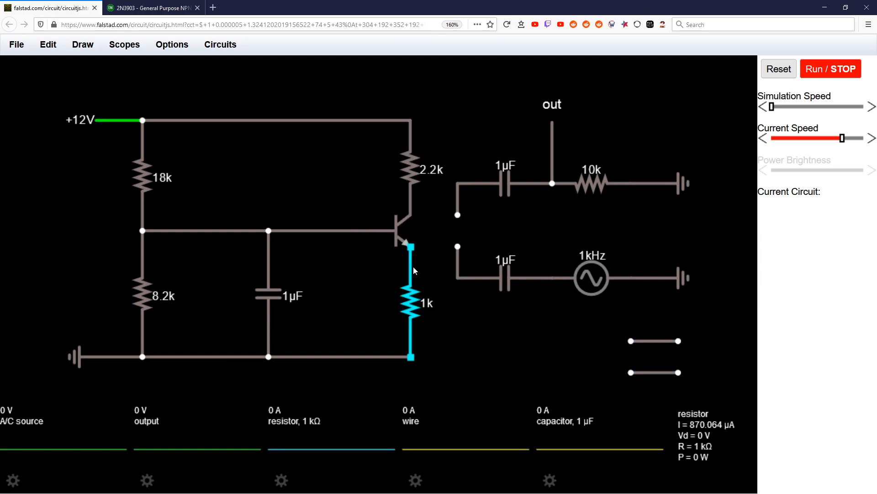
pyautogui.click(76, 357)
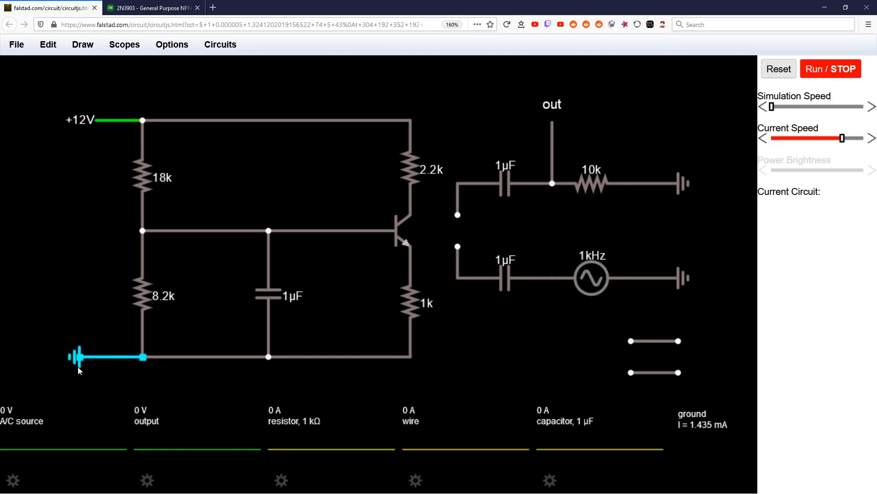
pyautogui.click(117, 120)
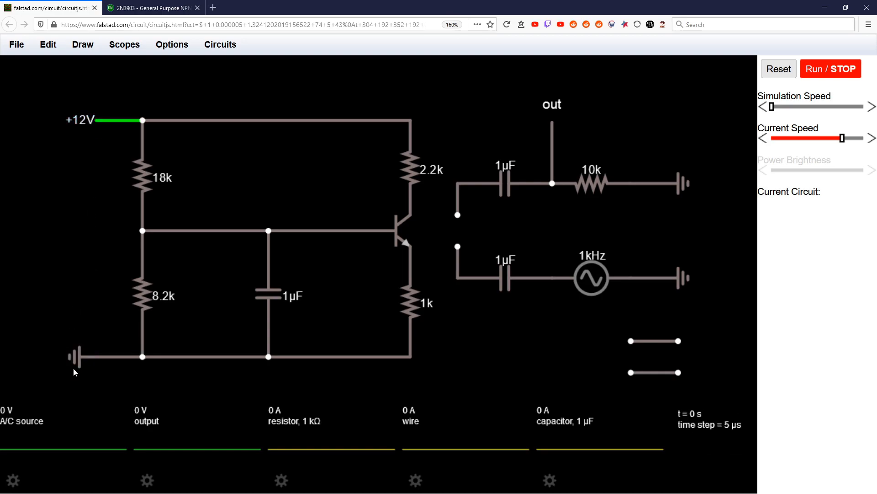
pyautogui.moveTo(48, 102)
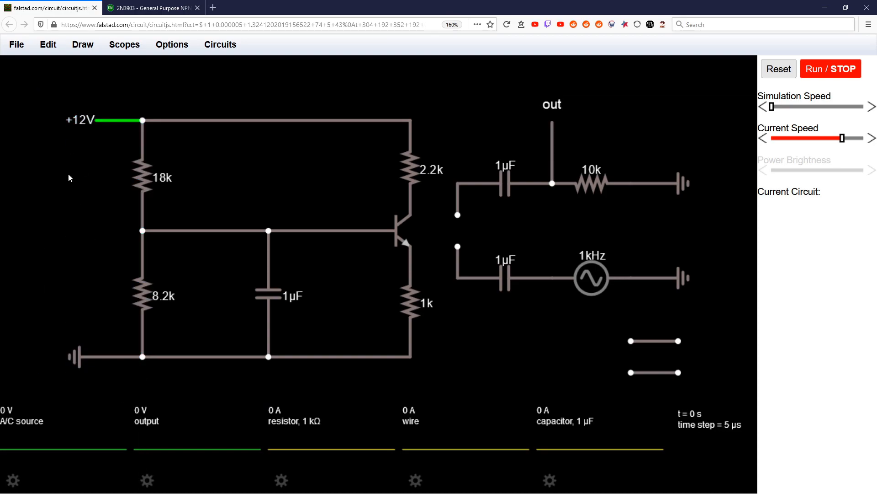
pyautogui.click(409, 302)
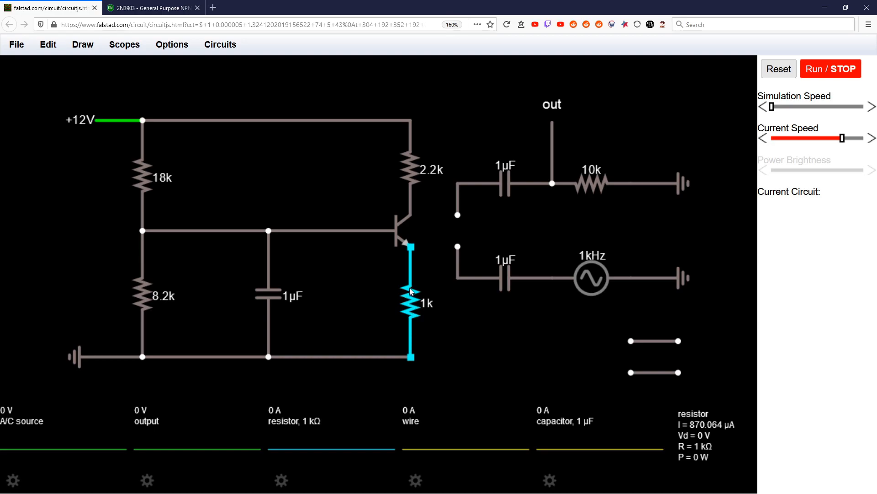
pyautogui.moveTo(413, 302)
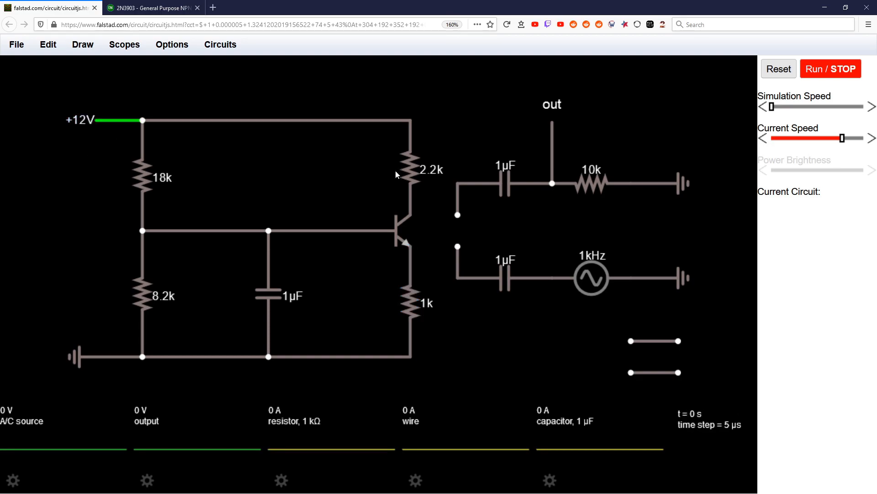
pyautogui.click(409, 168)
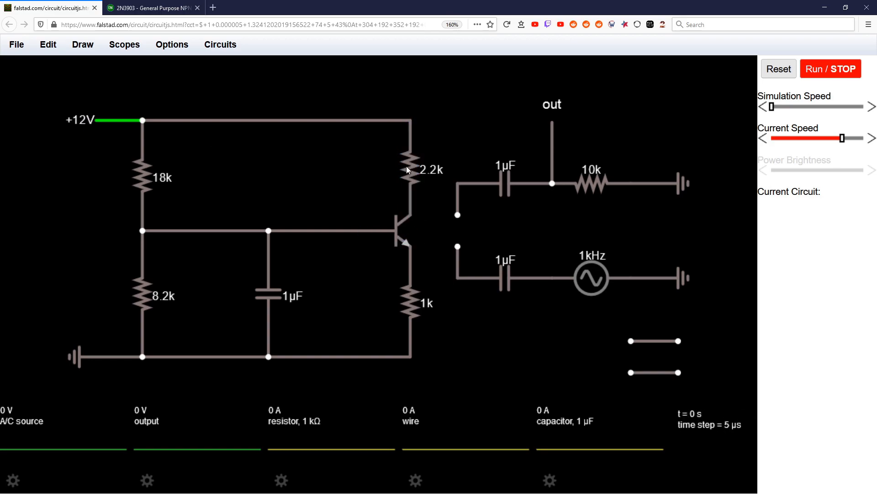
pyautogui.click(410, 302)
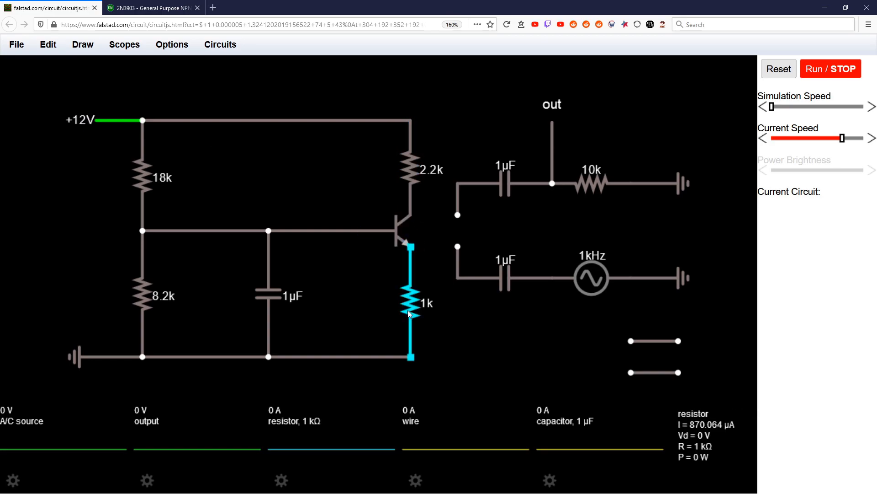
pyautogui.moveTo(409, 306)
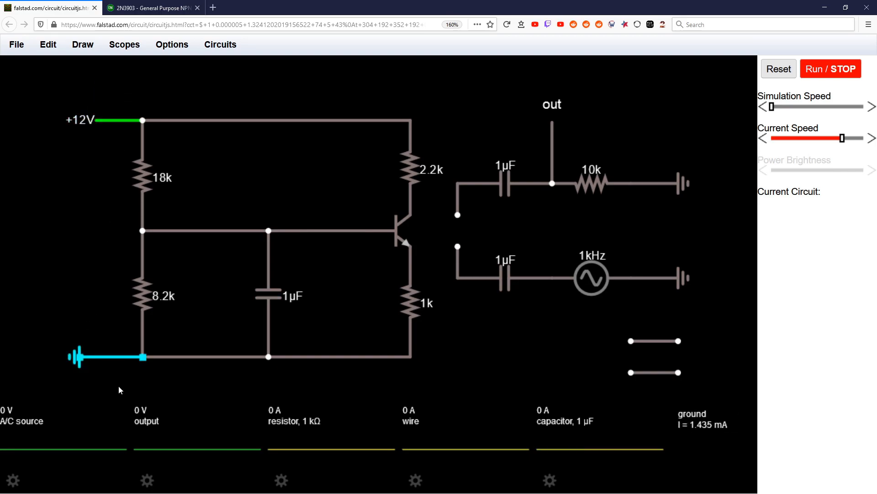
pyautogui.moveTo(104, 361)
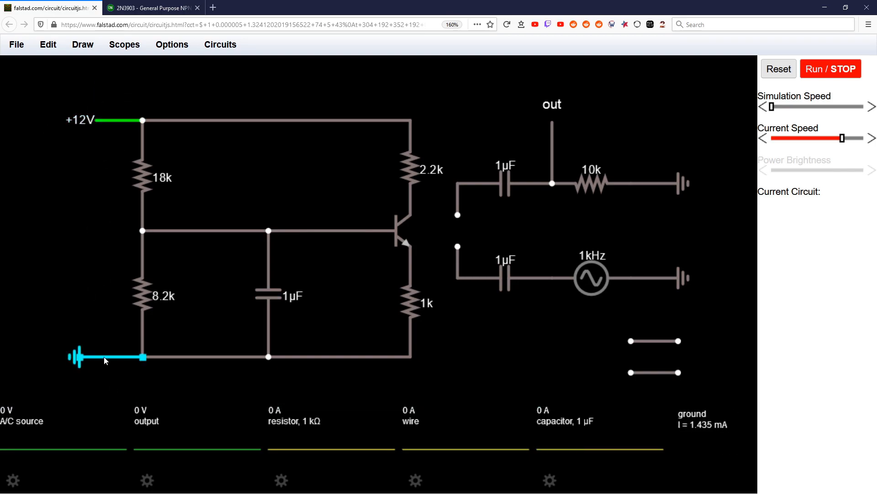
pyautogui.click(412, 302)
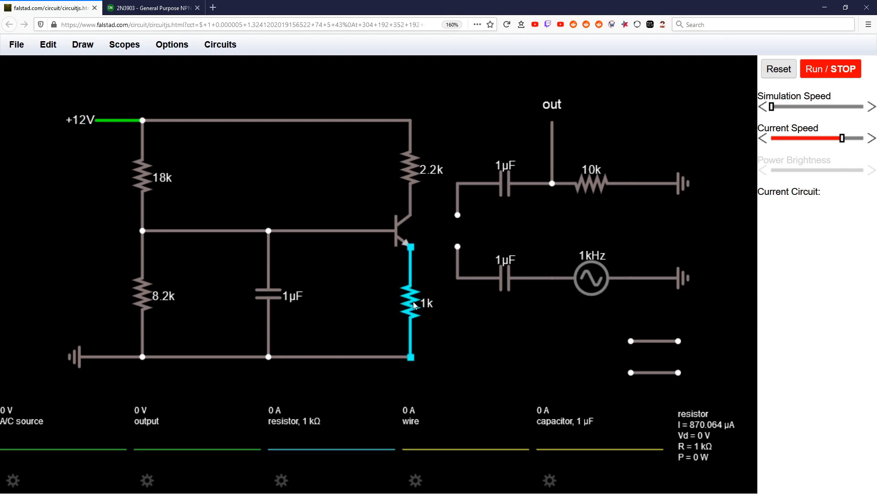
pyautogui.moveTo(411, 304)
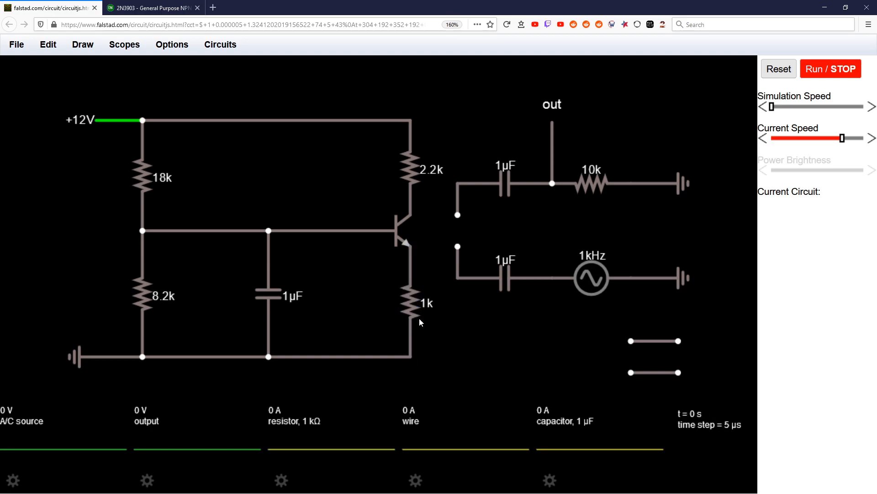
pyautogui.click(409, 302)
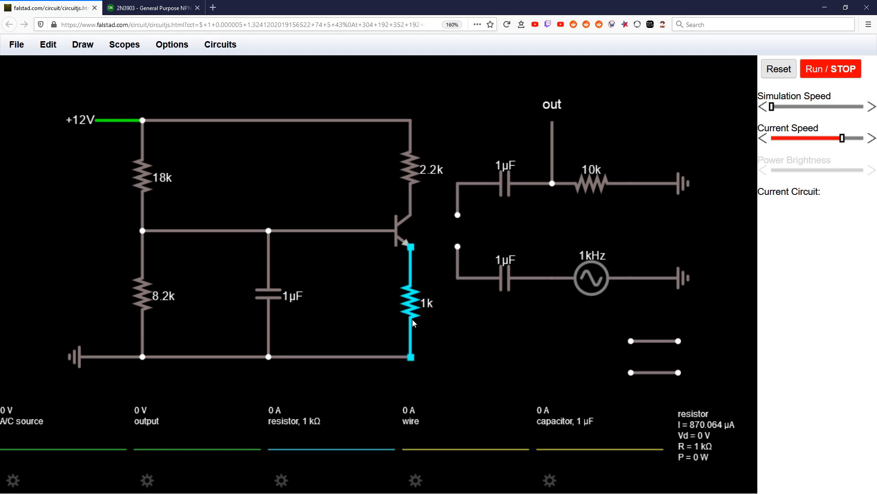
pyautogui.moveTo(417, 331)
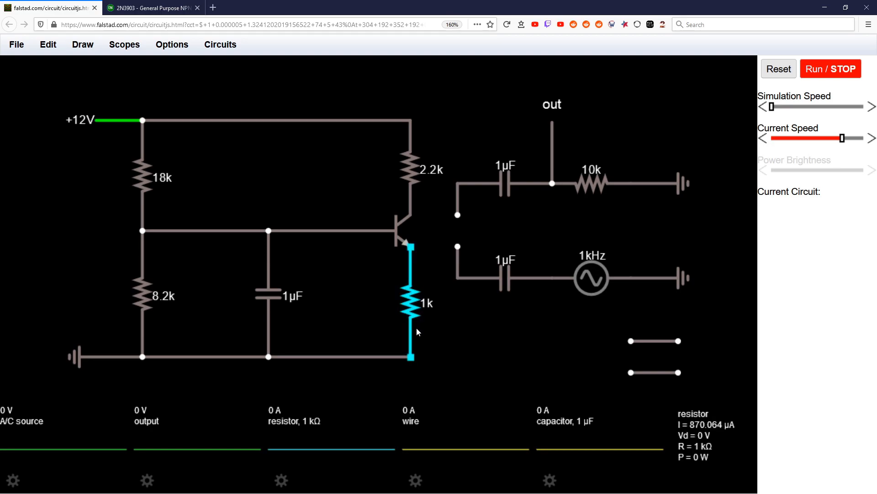
pyautogui.click(143, 177)
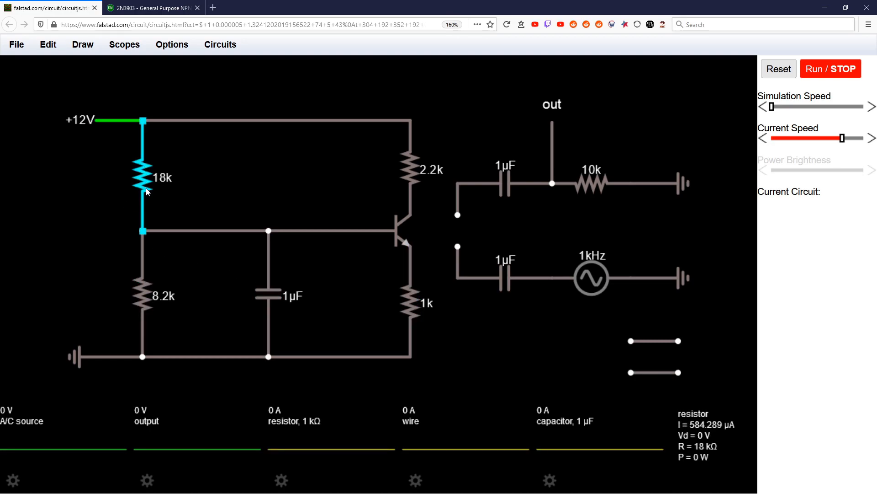
pyautogui.moveTo(144, 206)
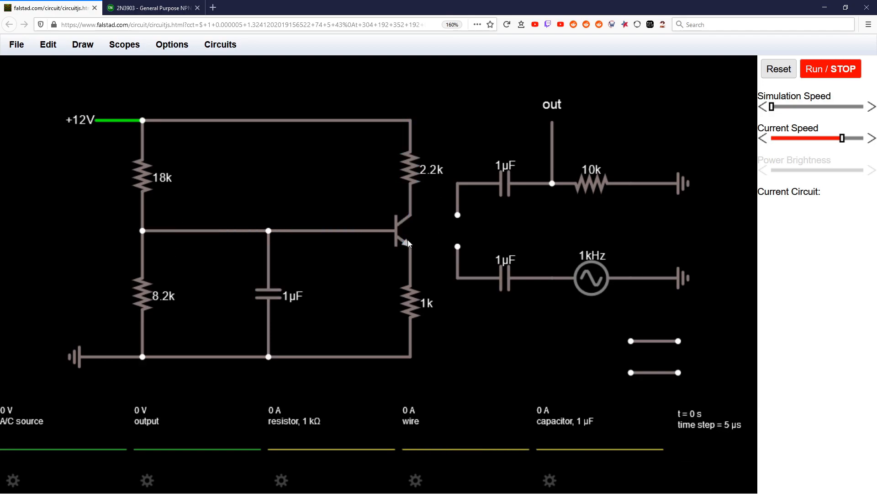
pyautogui.click(412, 299)
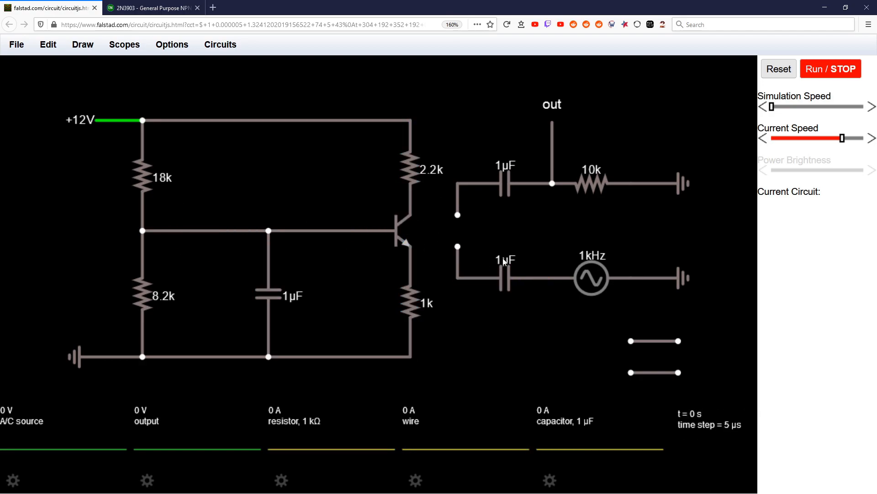
pyautogui.moveTo(427, 312)
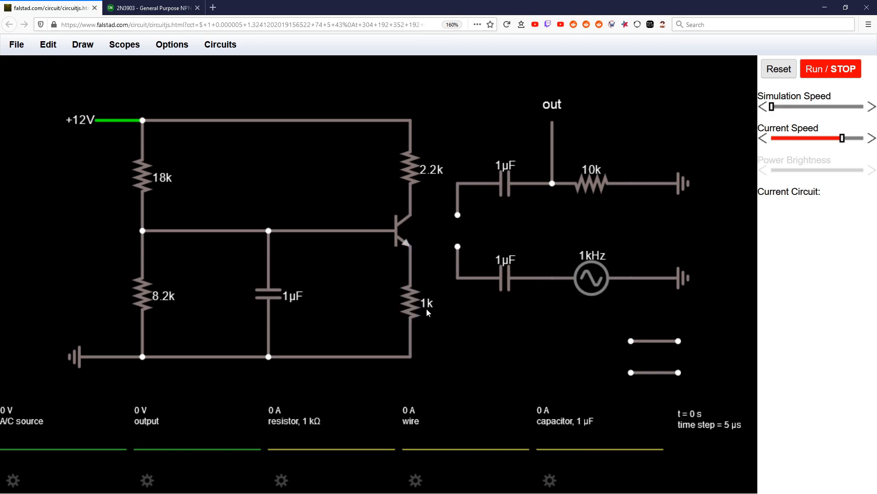
pyautogui.click(409, 305)
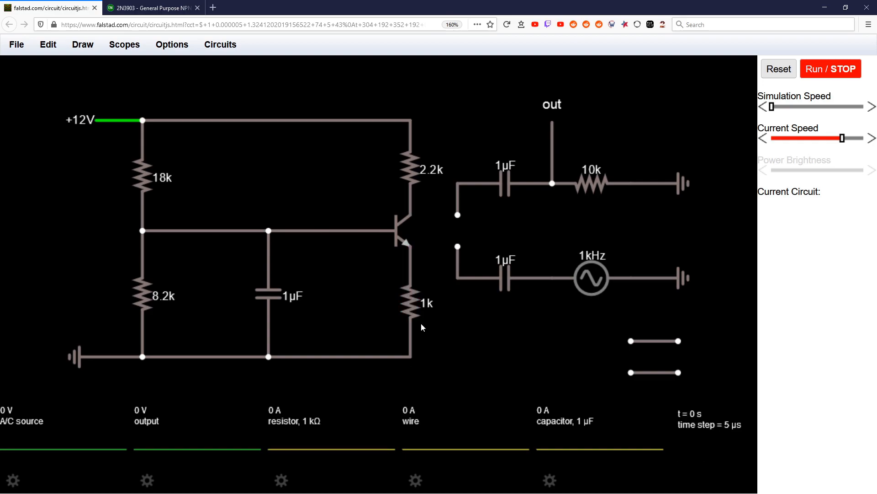
pyautogui.click(408, 302)
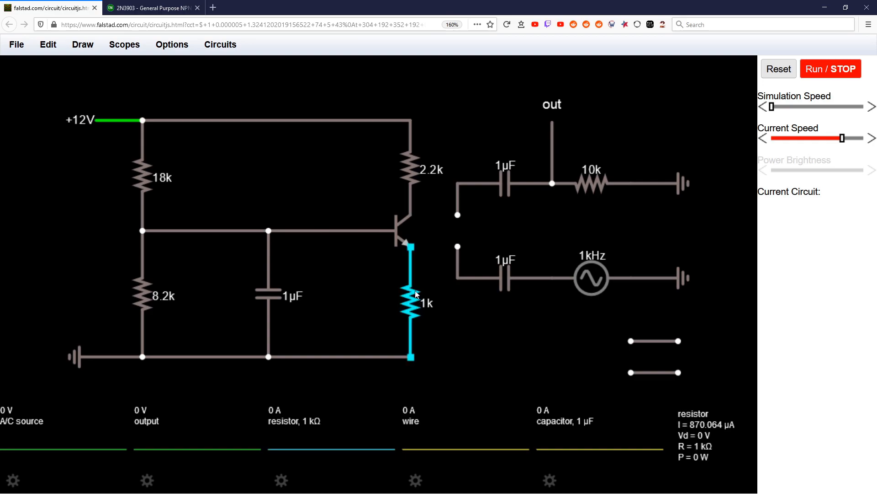
pyautogui.moveTo(417, 304)
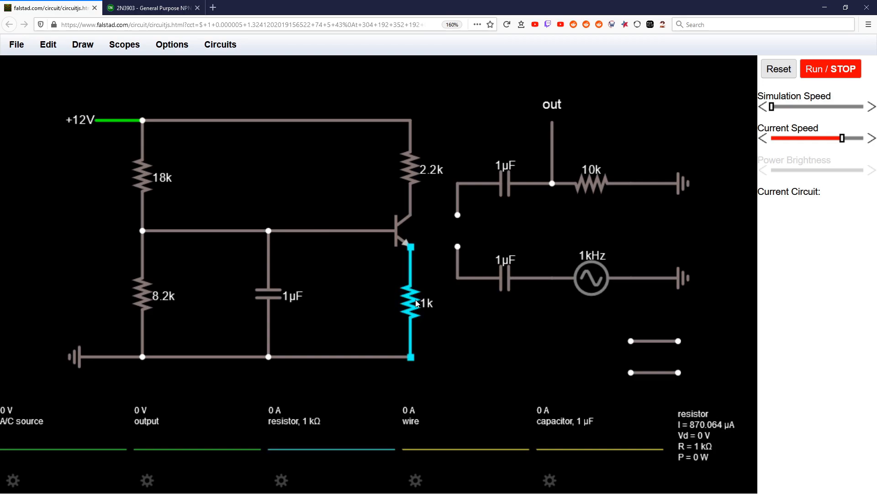
pyautogui.moveTo(410, 296)
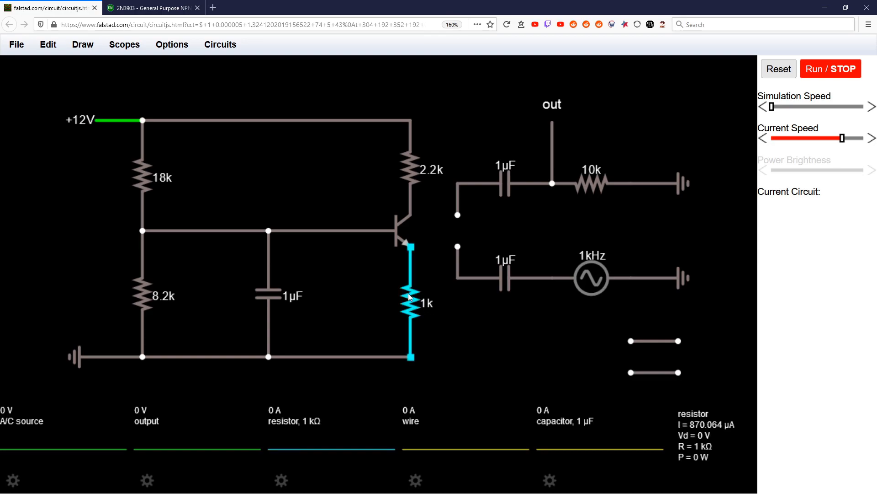
pyautogui.moveTo(414, 302)
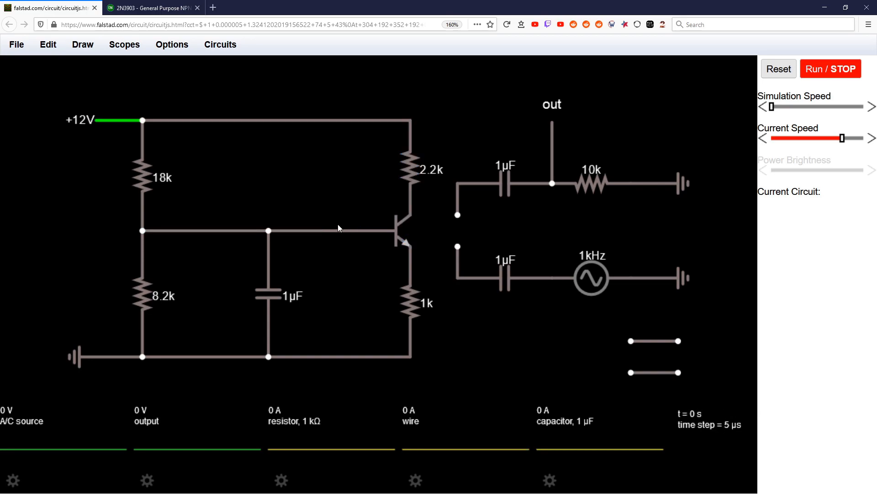
pyautogui.moveTo(360, 319)
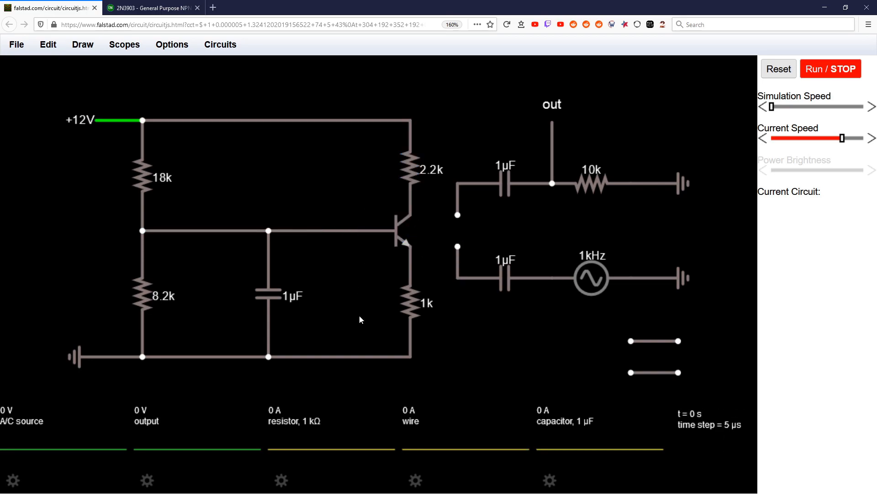
pyautogui.click(411, 170)
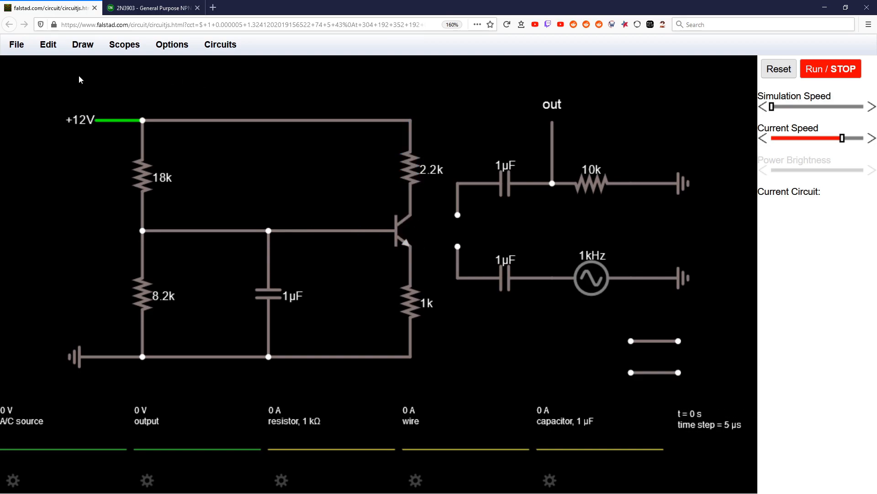
pyautogui.click(411, 305)
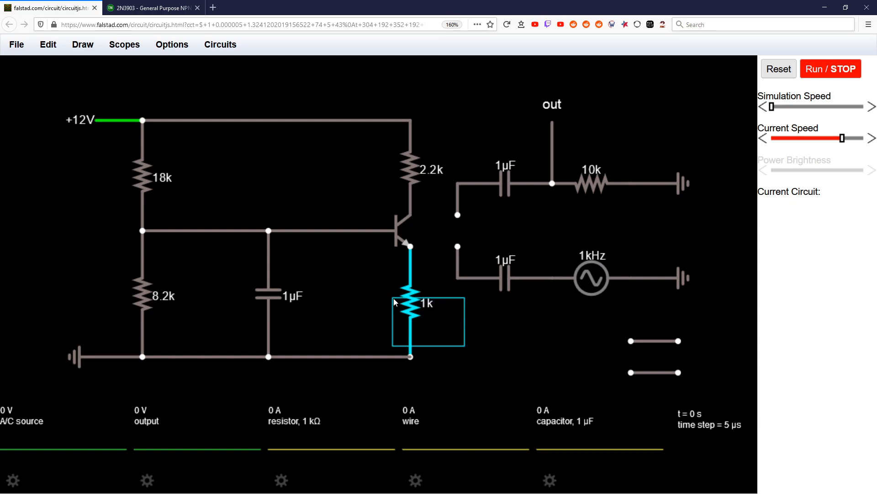
pyautogui.click(411, 168)
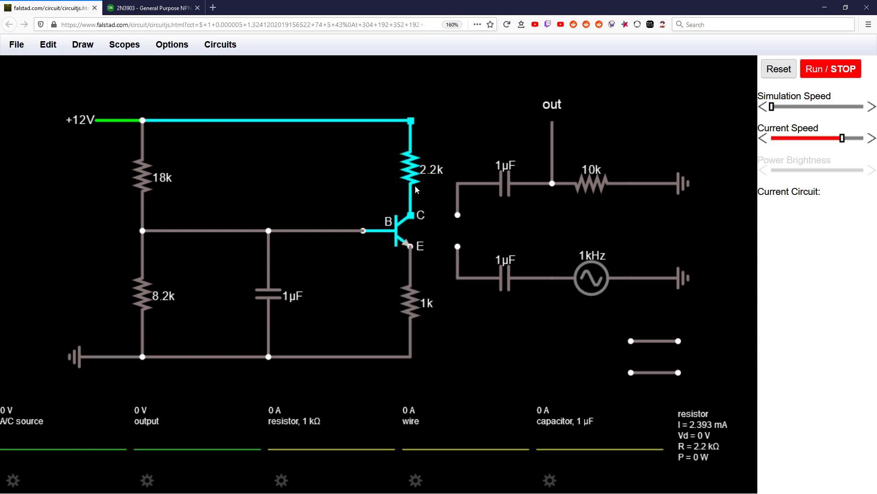
pyautogui.click(408, 231)
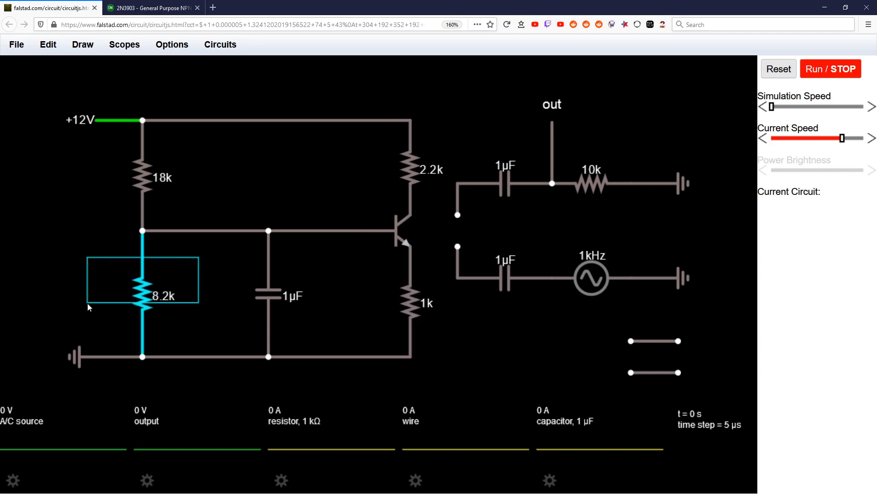
pyautogui.click(179, 262)
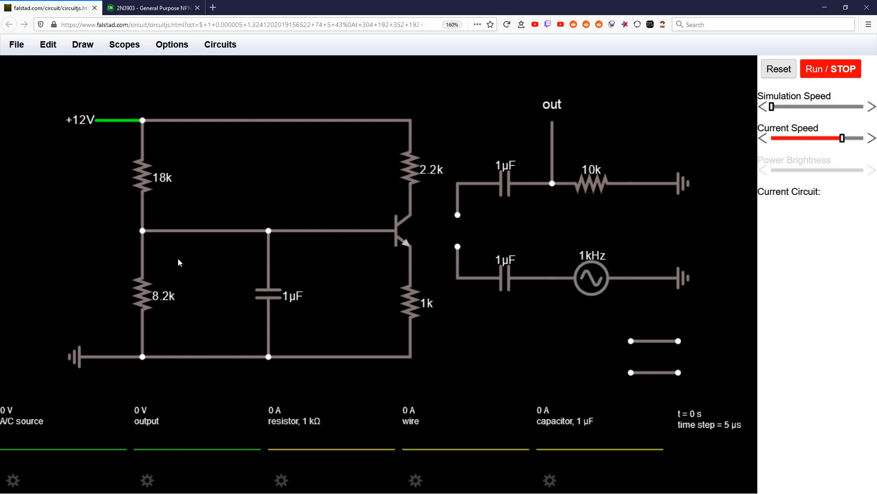
pyautogui.click(142, 293)
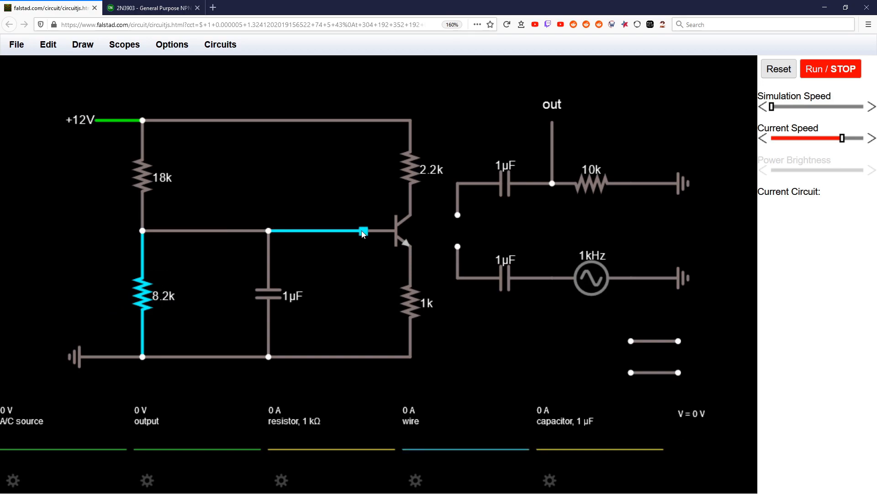
pyautogui.click(145, 176)
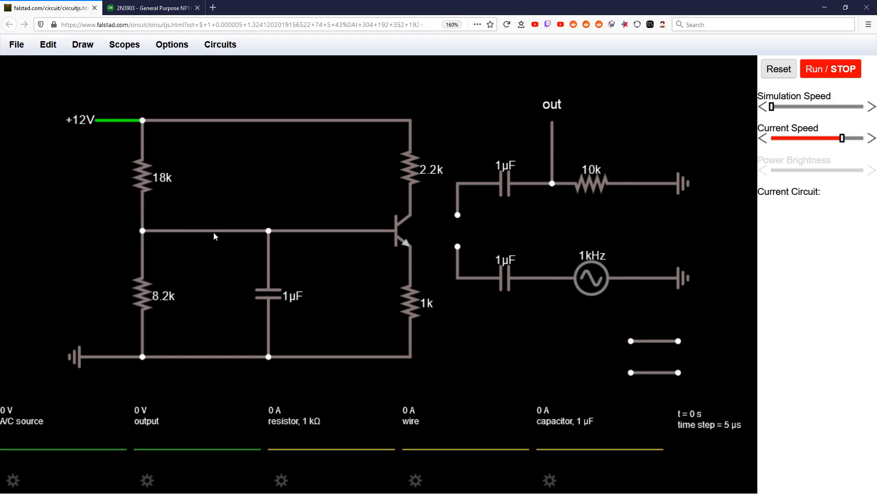
pyautogui.moveTo(56, 362)
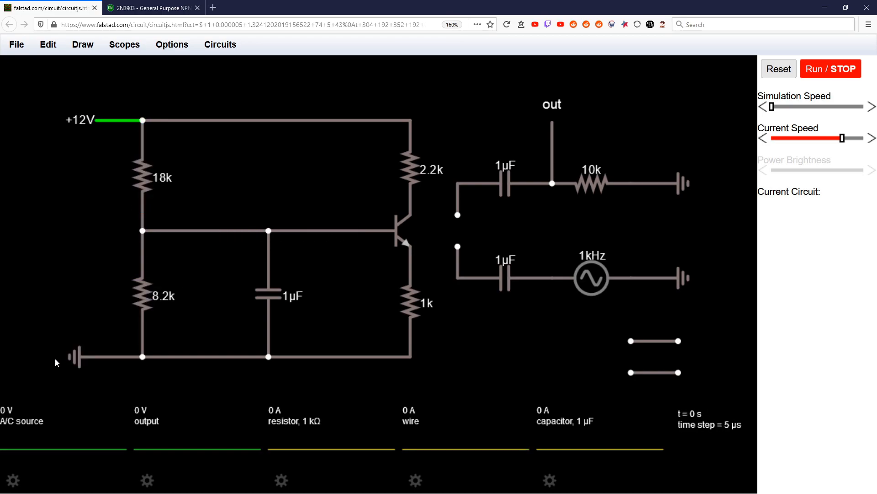
pyautogui.click(403, 229)
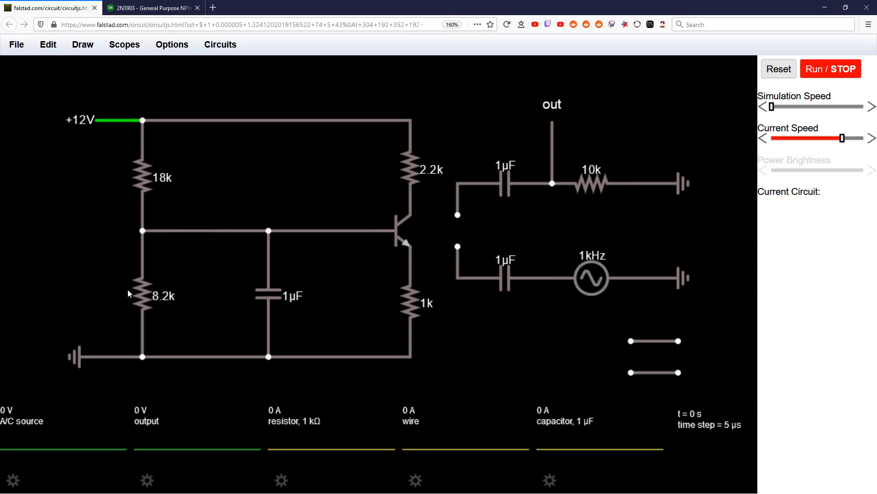
pyautogui.click(142, 296)
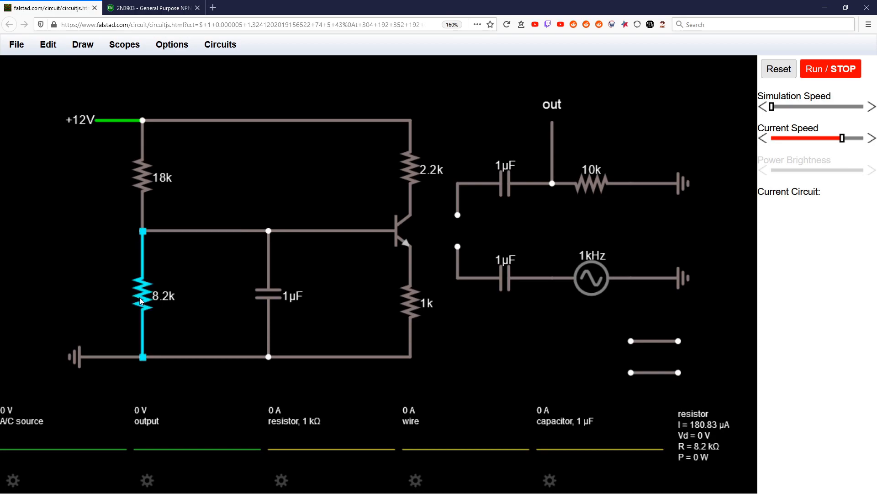
pyautogui.moveTo(147, 287)
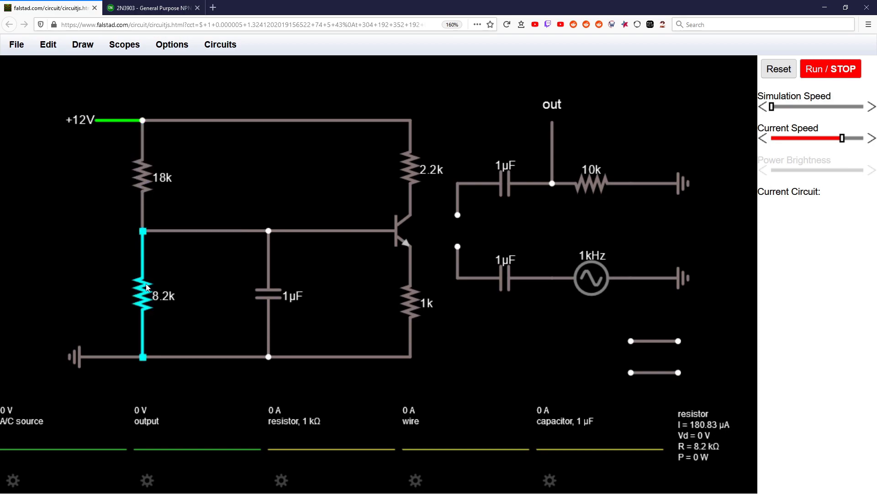
pyautogui.click(401, 231)
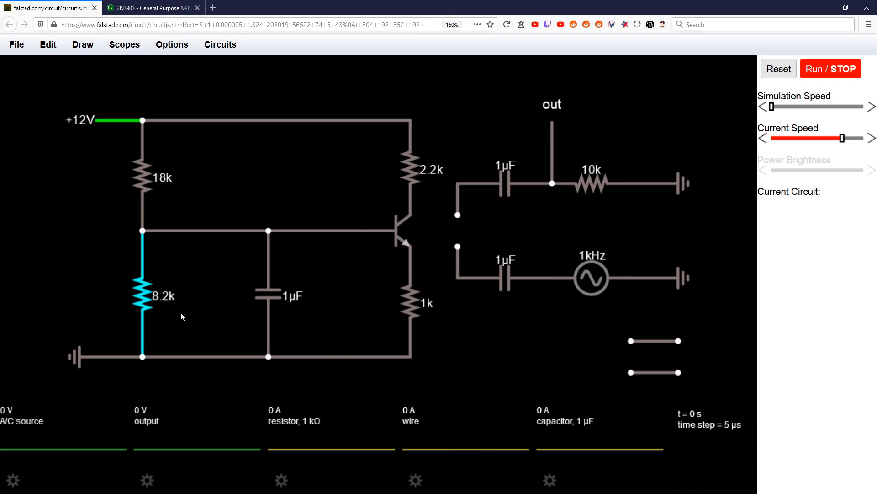
pyautogui.click(400, 229)
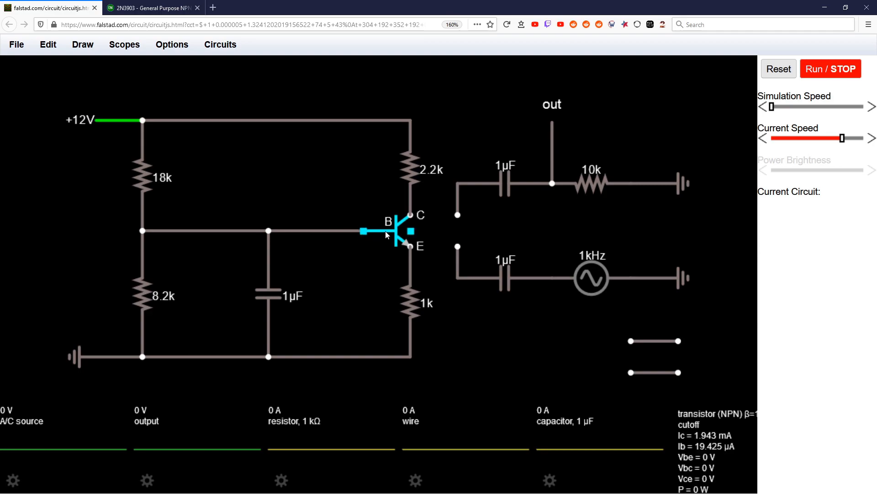
pyautogui.click(204, 231)
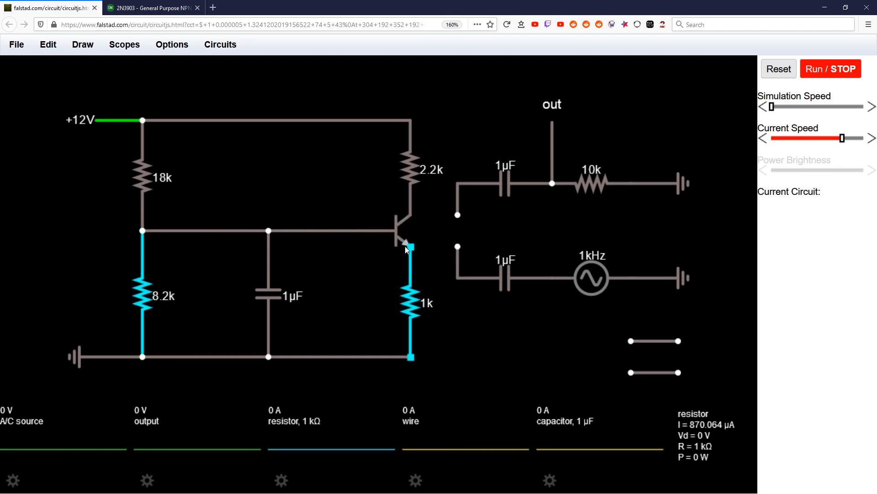
pyautogui.click(778, 68)
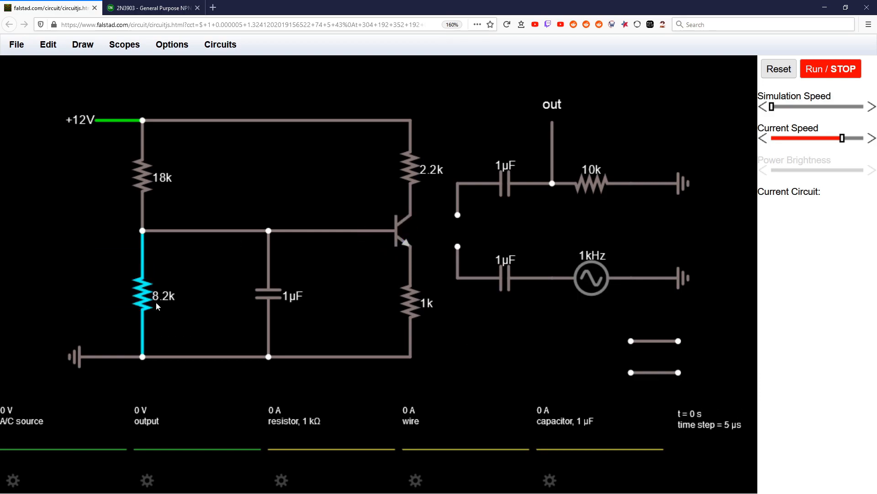
# Select and inspect the +12V supply, ground, and 18k upper bias resistor.
pyautogui.click(142, 298)
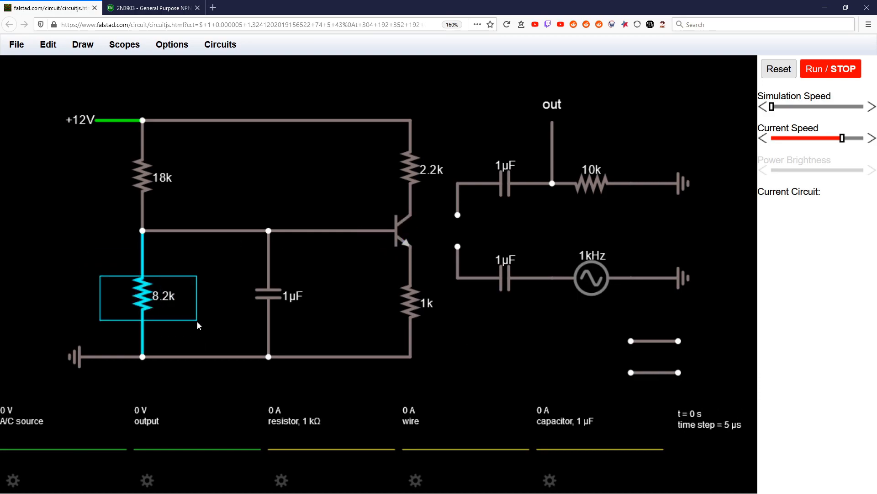
pyautogui.click(145, 176)
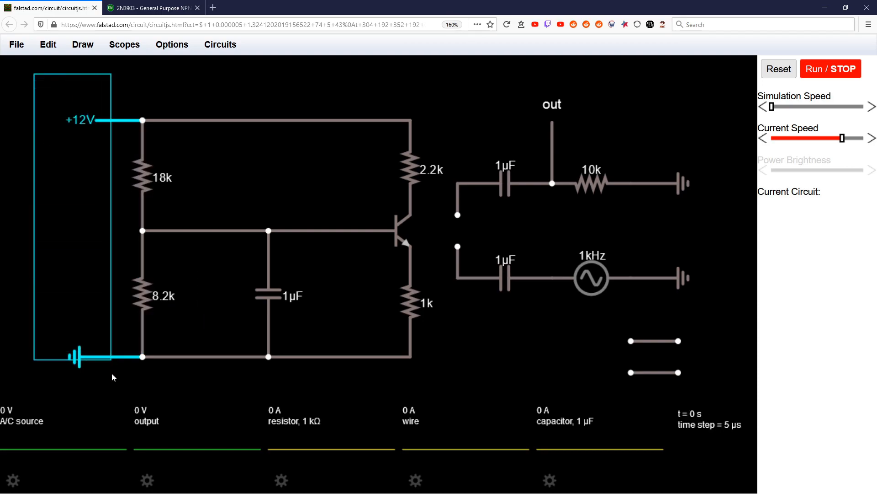
pyautogui.click(143, 294)
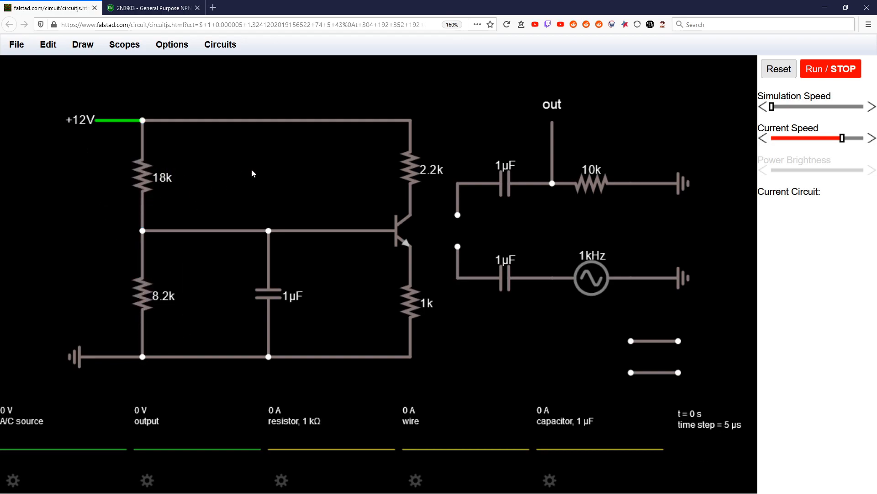
pyautogui.click(143, 294)
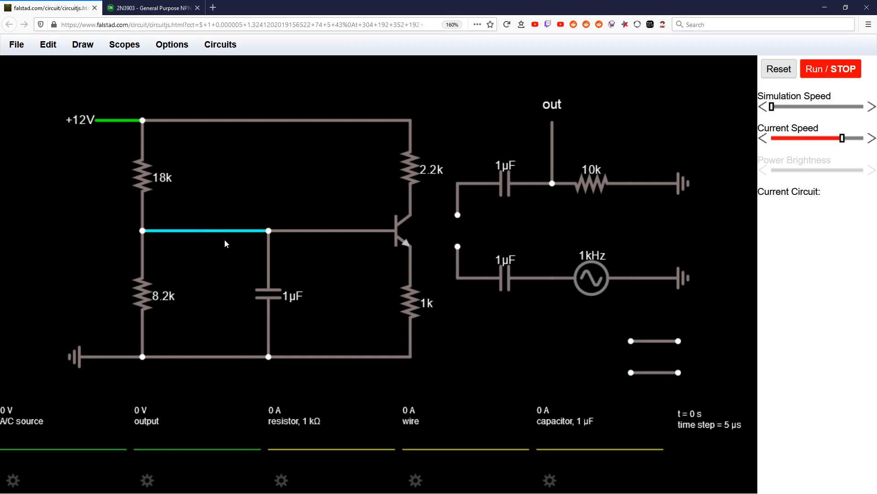
pyautogui.click(148, 177)
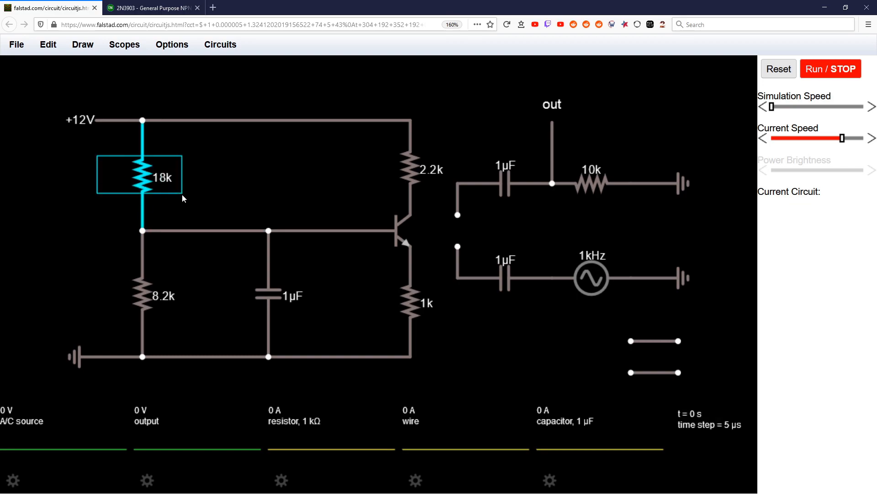
# Pick up both loose wire pieces and shift them toward the coupling capacitors.
pyautogui.click(392, 122)
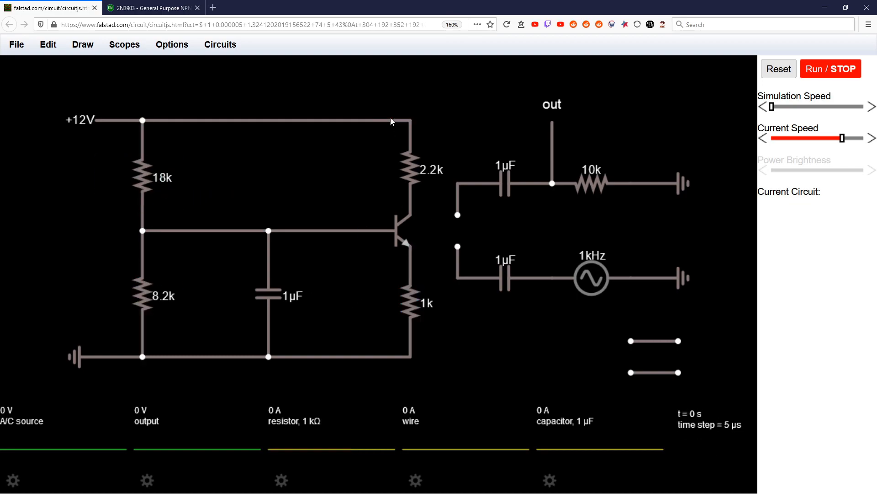
pyautogui.click(268, 296)
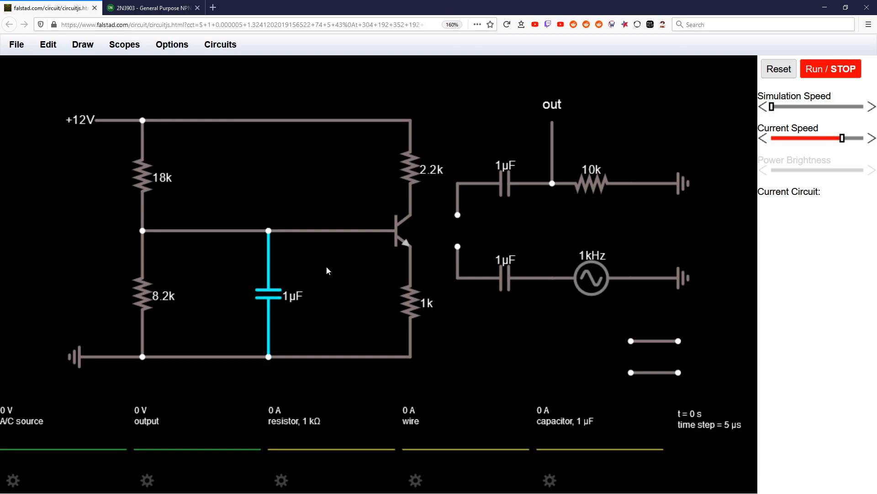
pyautogui.click(269, 296)
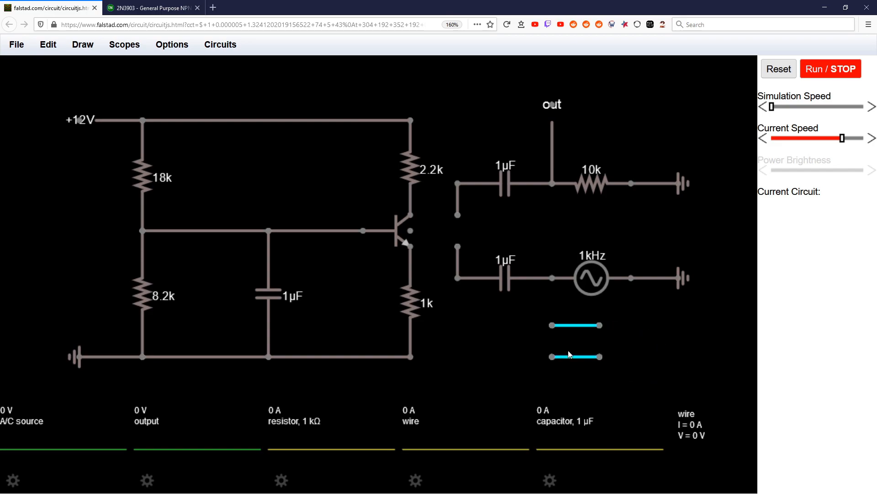
# Use the wire pieces to link collector to output capacitor and emitter to 1kHz input capacitor.
pyautogui.click(507, 182)
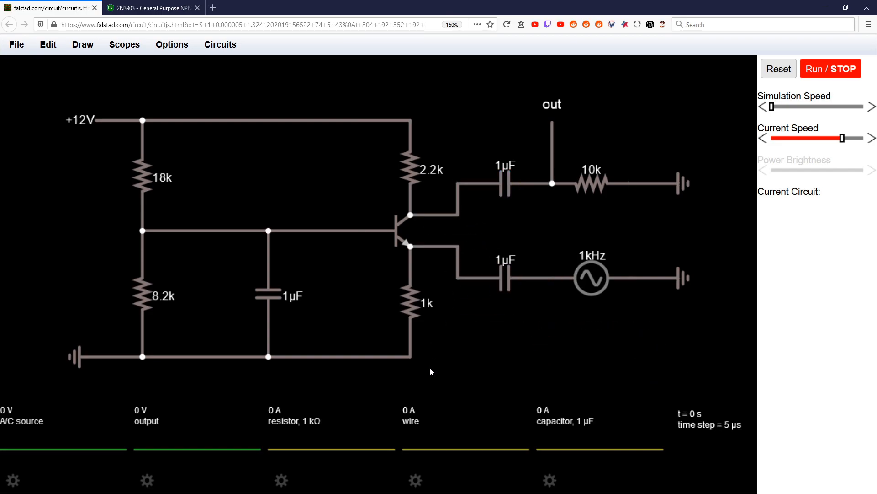
pyautogui.click(590, 277)
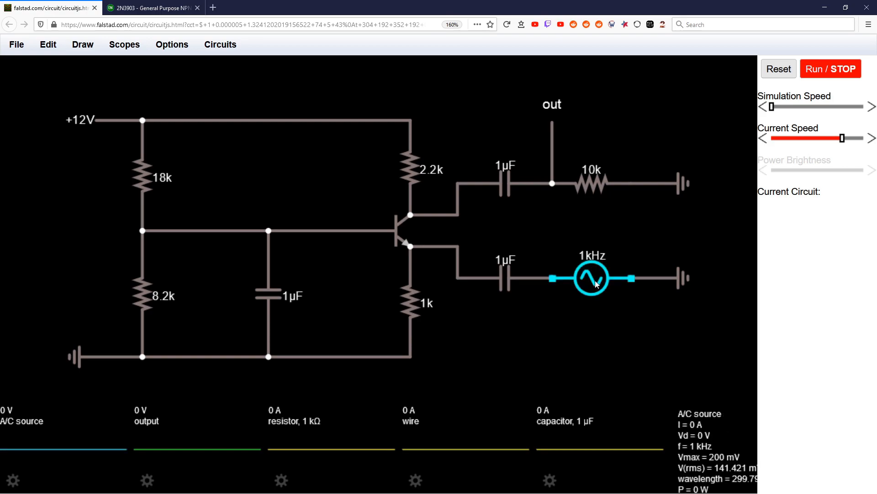
pyautogui.moveTo(559, 284)
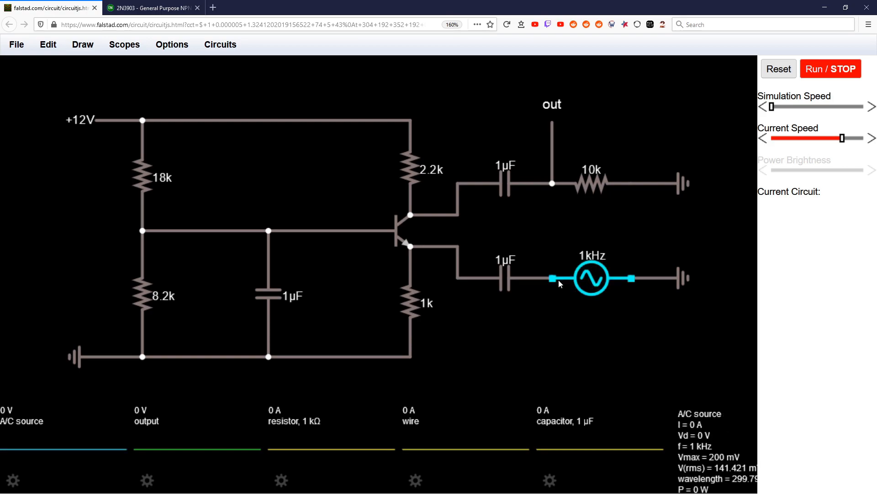
pyautogui.click(588, 182)
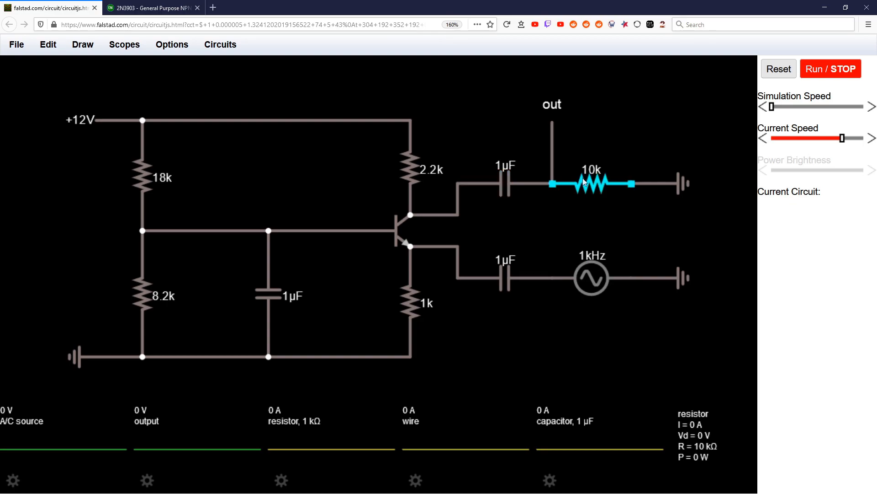
pyautogui.click(187, 133)
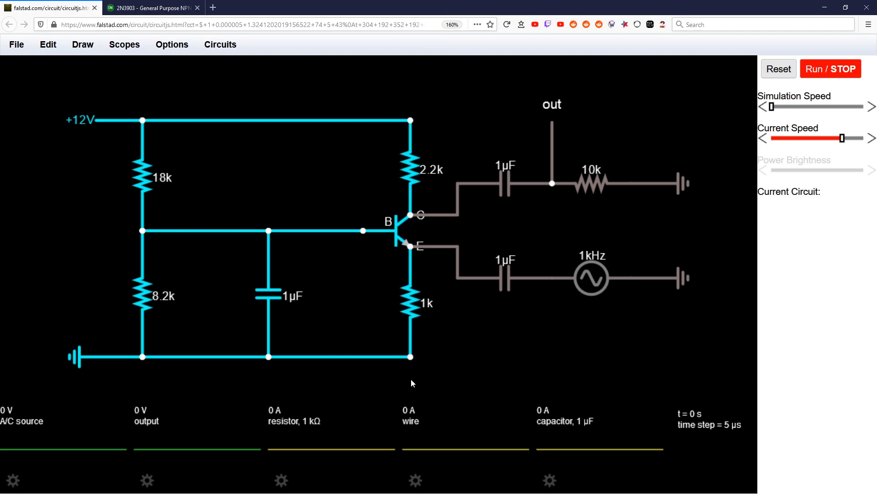
pyautogui.click(640, 335)
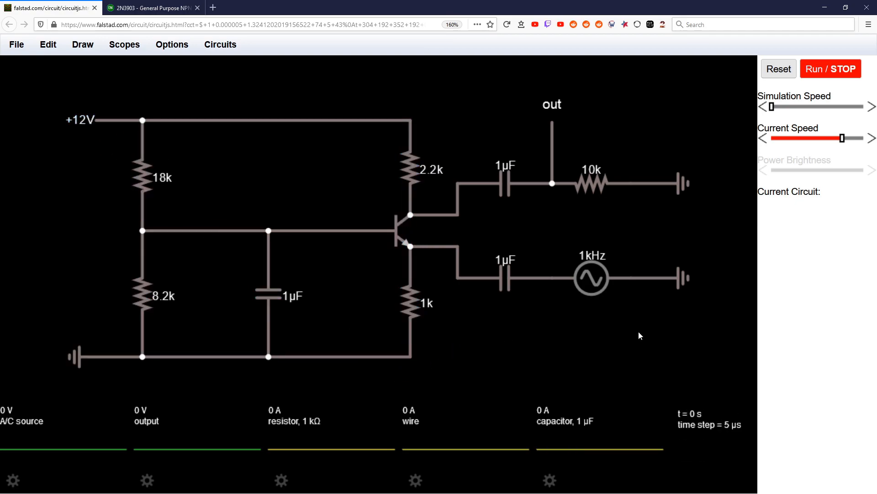
pyautogui.moveTo(456, 233)
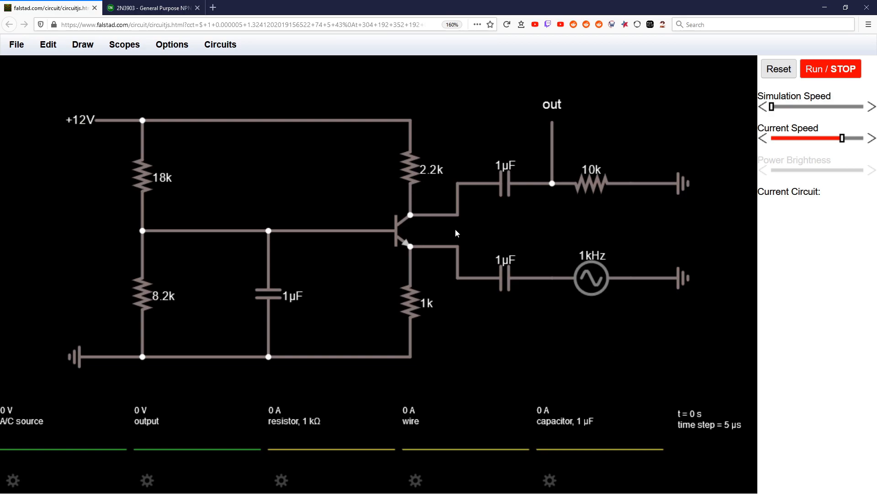
pyautogui.moveTo(516, 316)
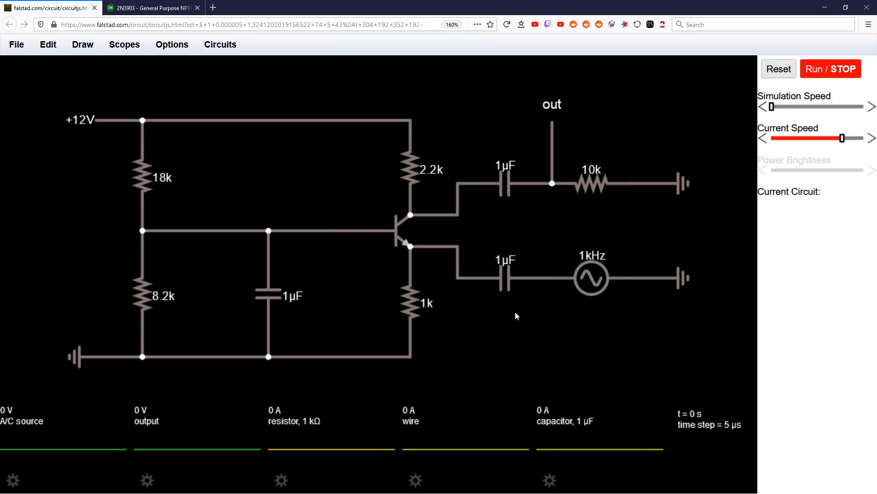
pyautogui.moveTo(494, 317)
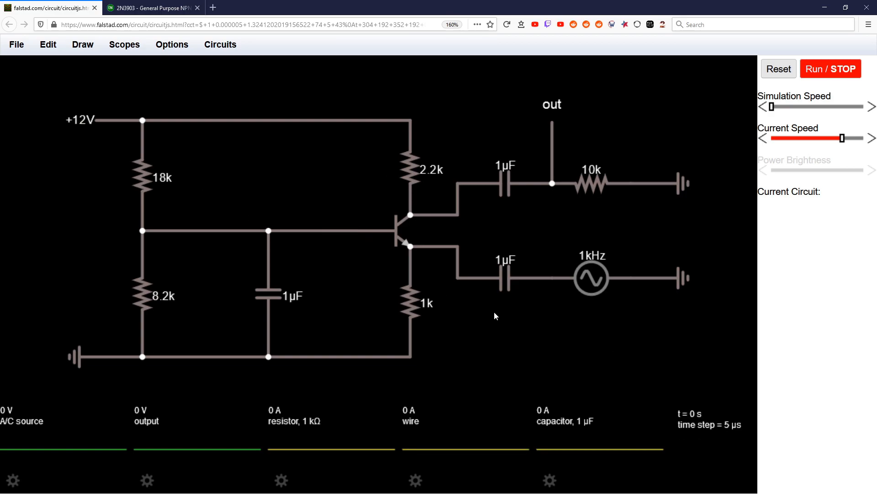
pyautogui.click(591, 279)
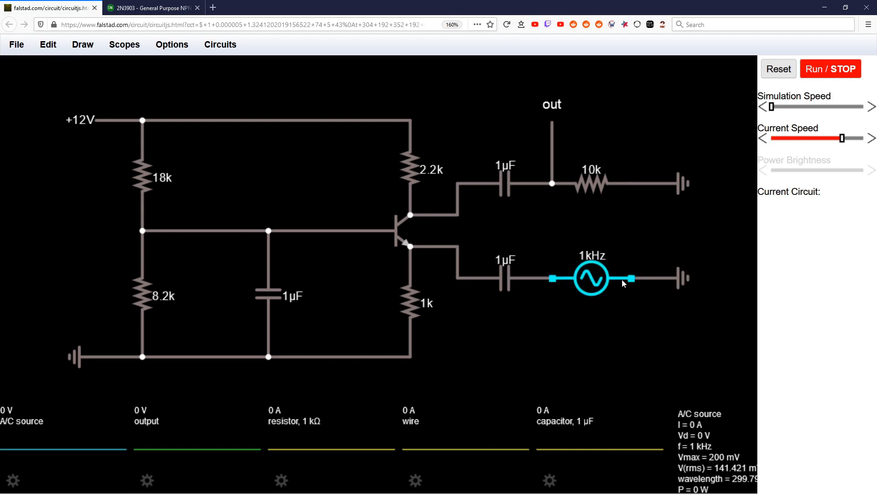
pyautogui.click(587, 182)
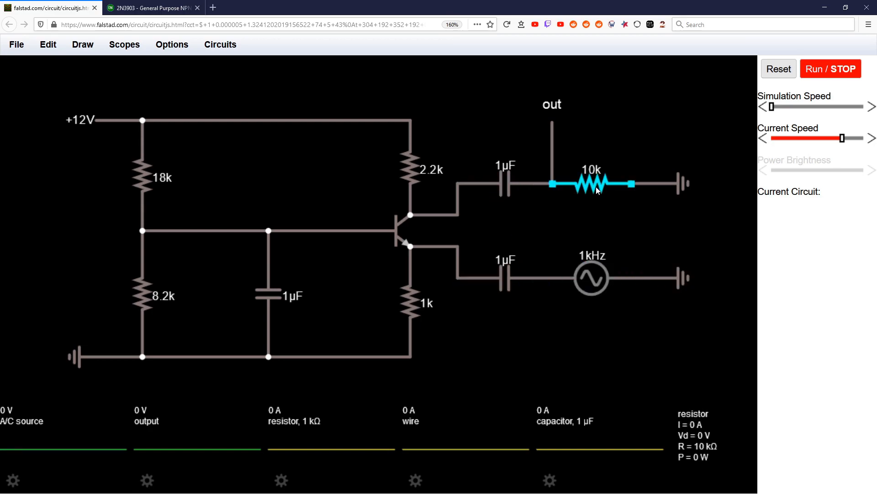
pyautogui.moveTo(595, 188)
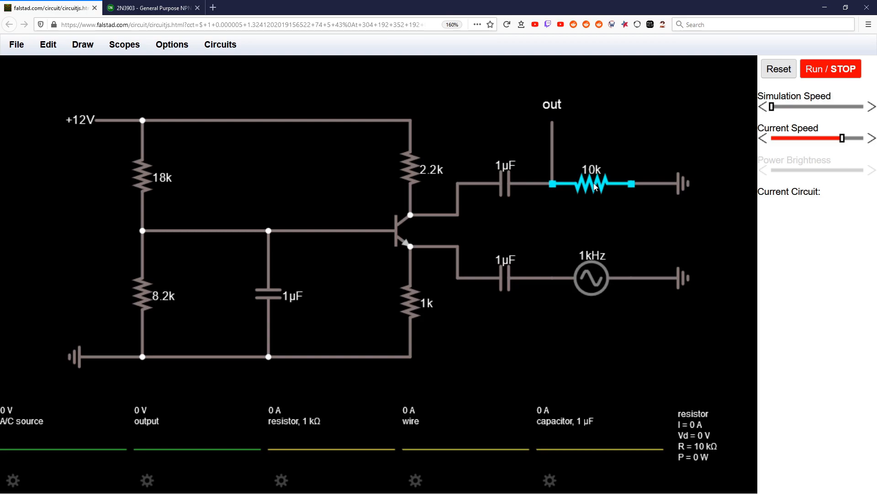
pyautogui.click(400, 233)
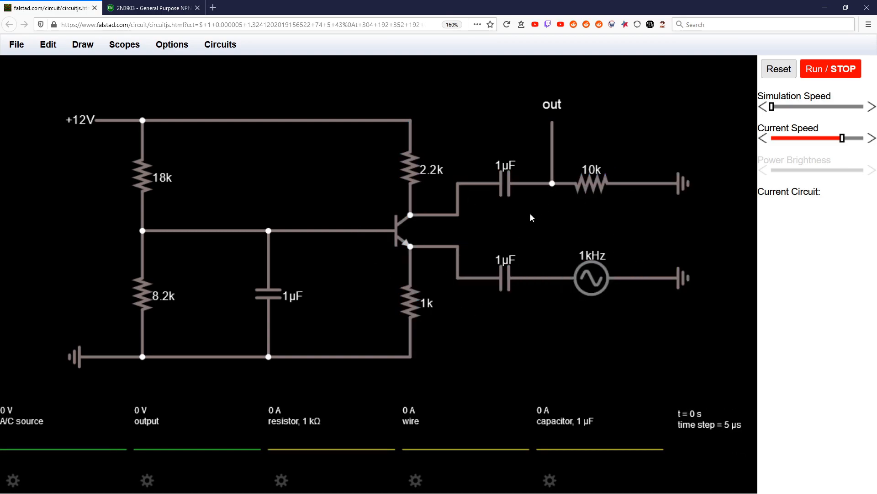
pyautogui.moveTo(549, 313)
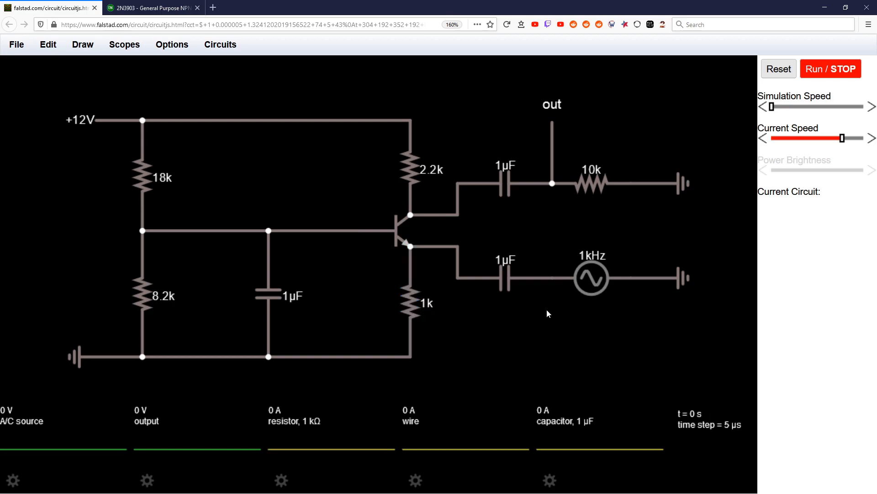
pyautogui.click(591, 278)
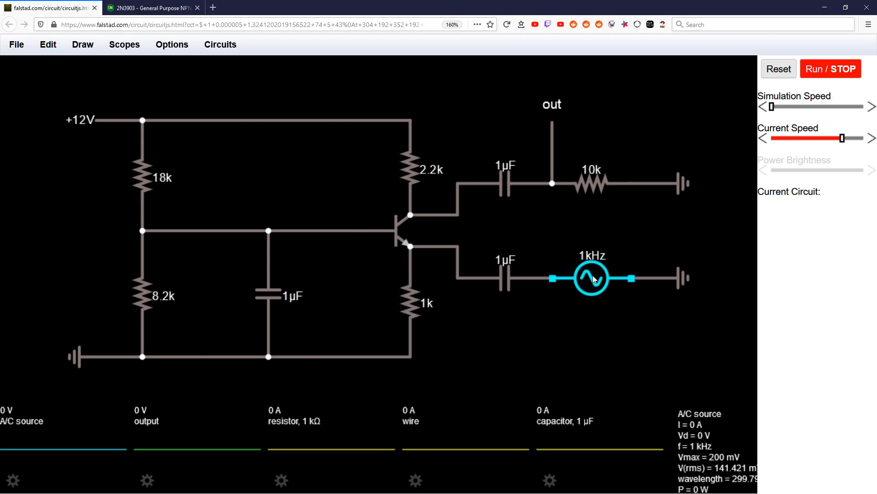
pyautogui.moveTo(612, 281)
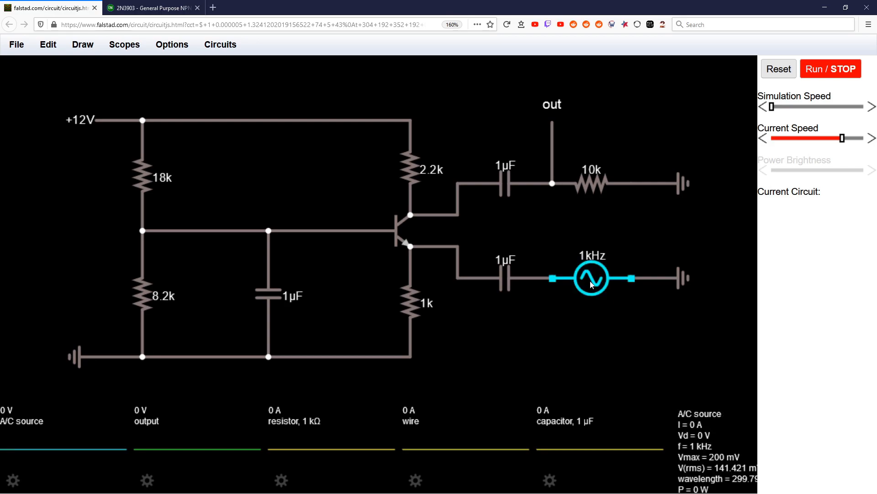
pyautogui.moveTo(592, 280)
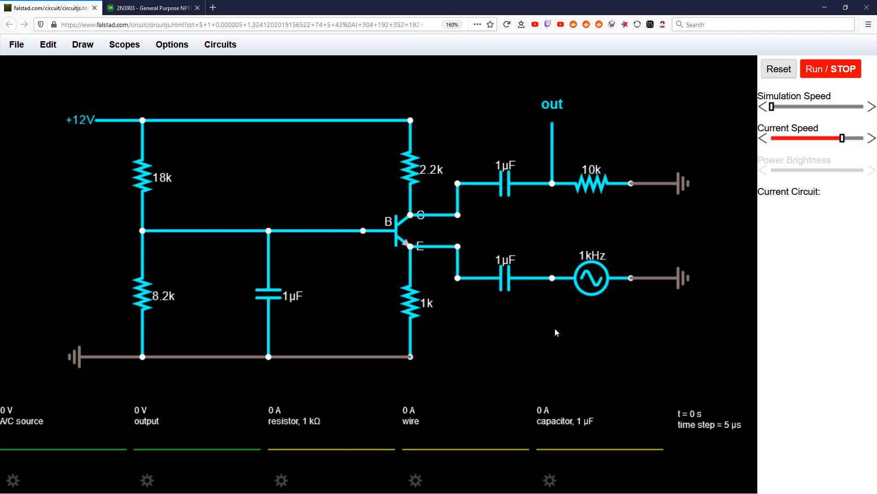
pyautogui.click(830, 69)
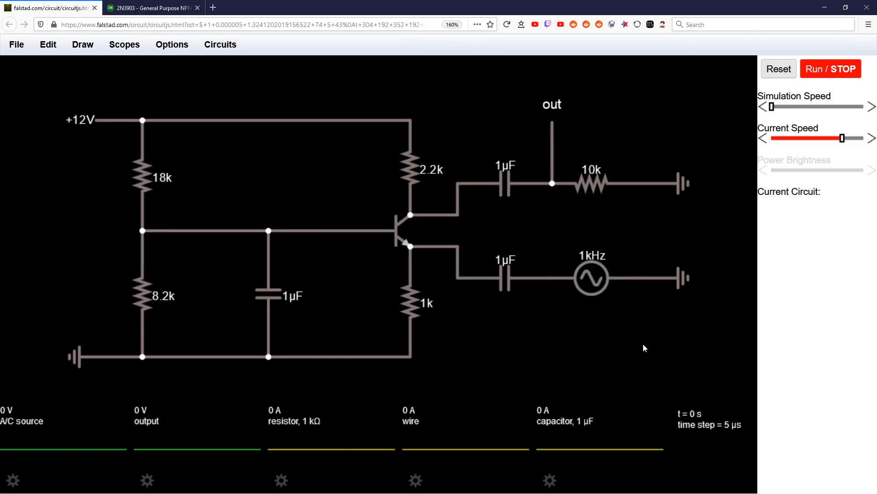
pyautogui.moveTo(532, 342)
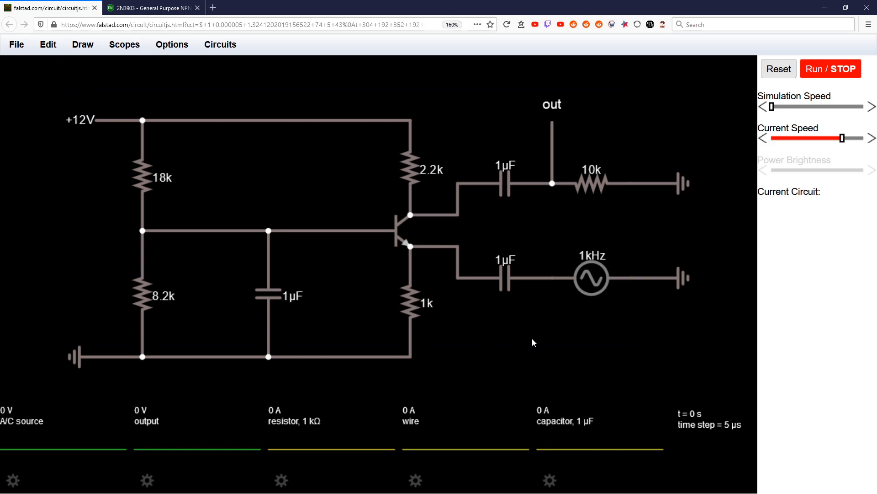
pyautogui.click(591, 278)
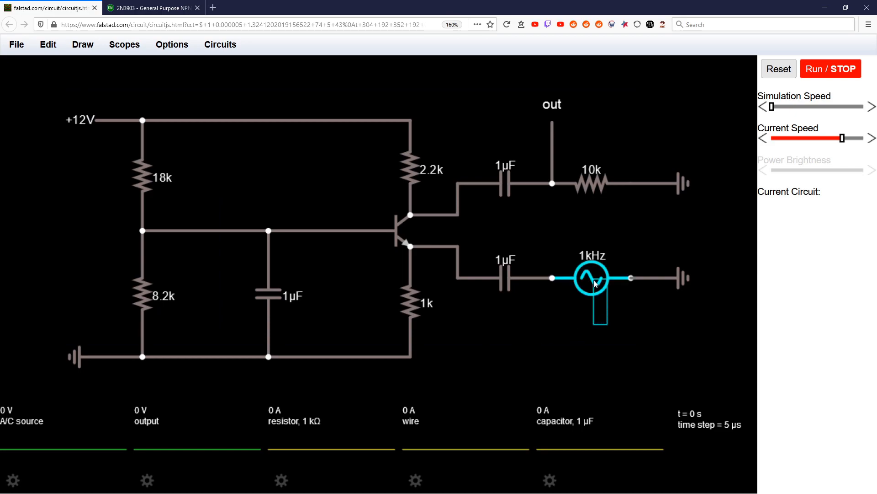
pyautogui.moveTo(595, 285)
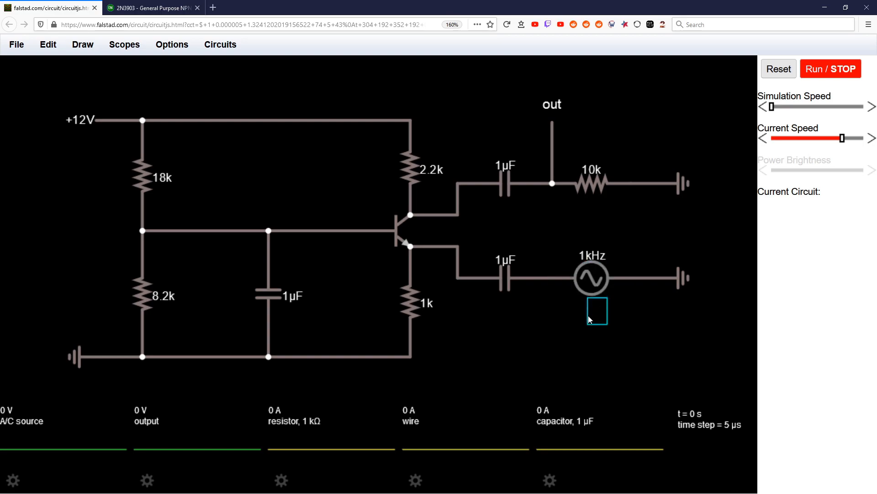
pyautogui.click(591, 278)
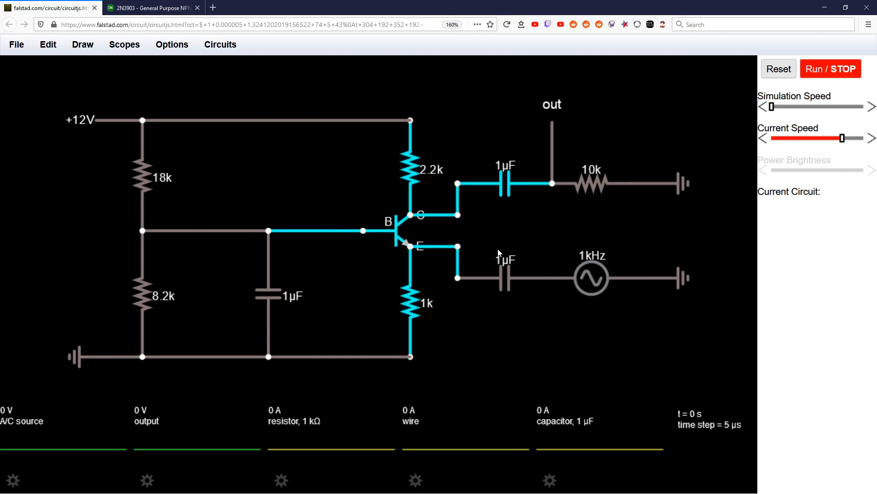
pyautogui.click(591, 279)
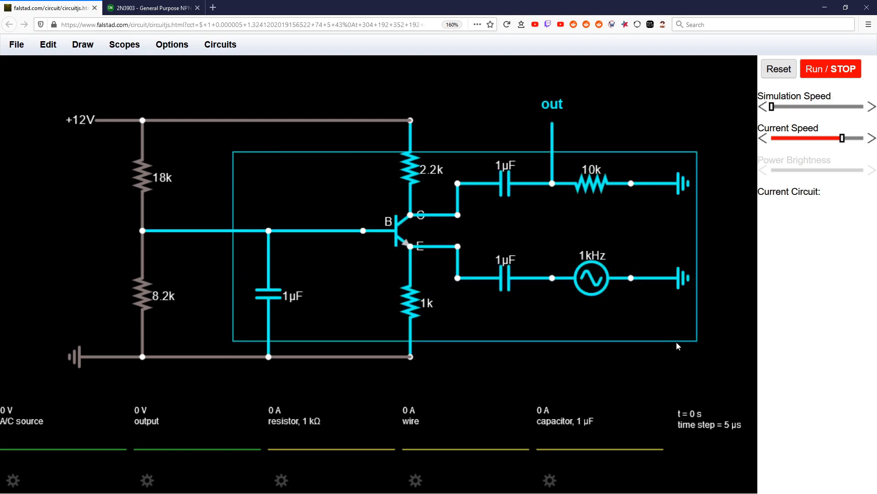
pyautogui.click(521, 340)
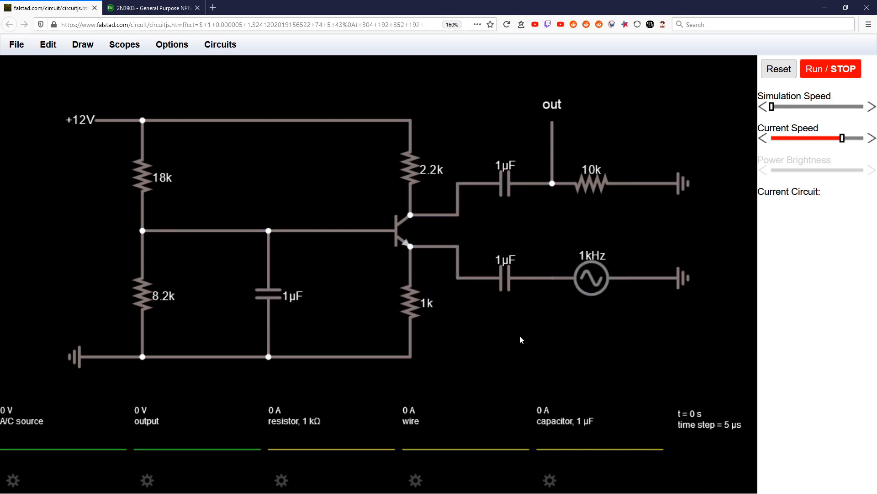
pyautogui.moveTo(462, 330)
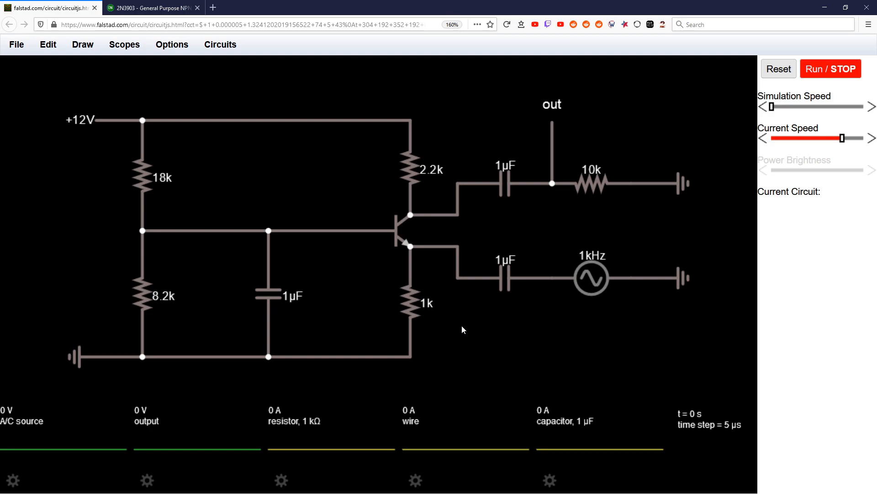